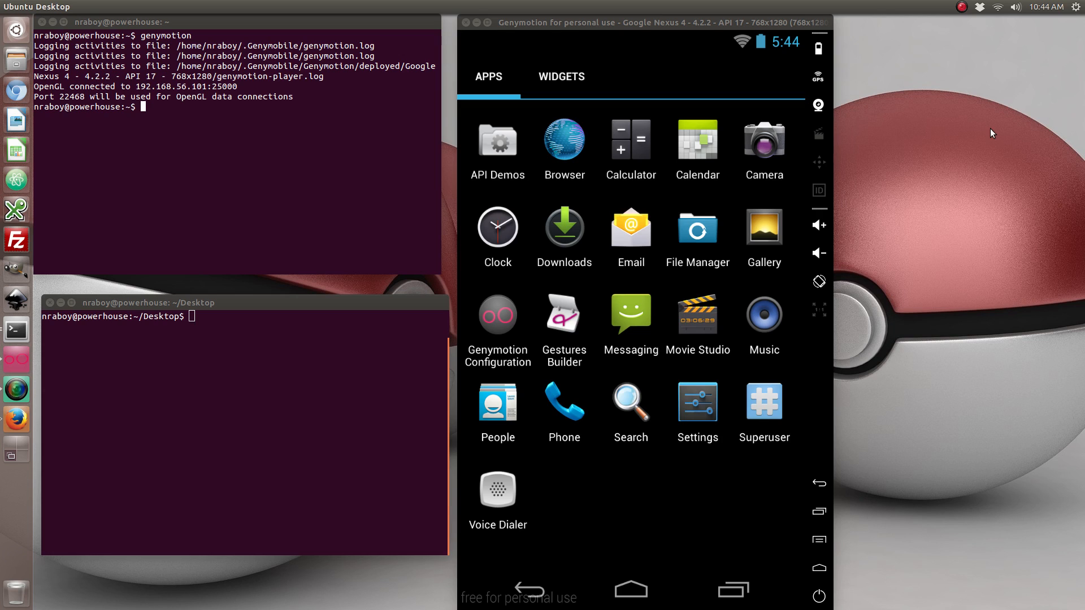
Step: Run 'ionic start ExampleProject' in the Desktop terminal to create the project
click(368, 342)
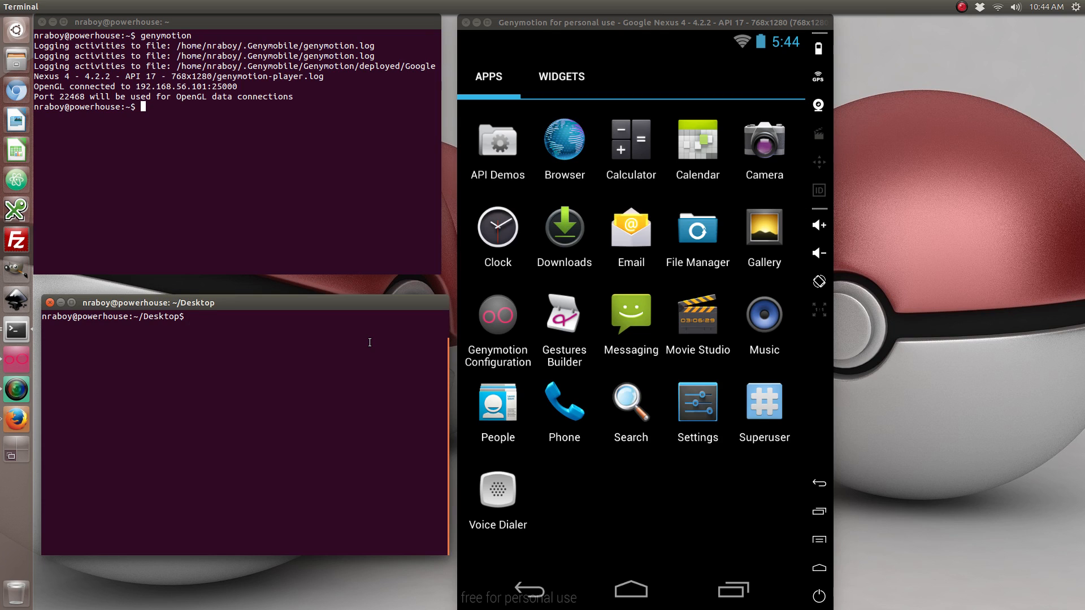
text(ionic start)
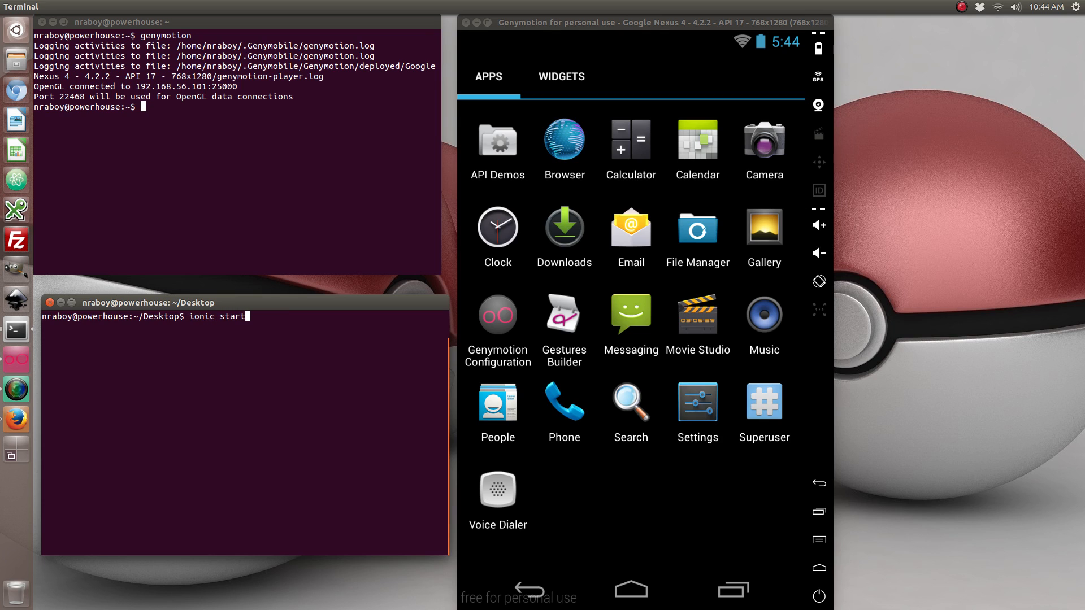
text(ExampleProject)
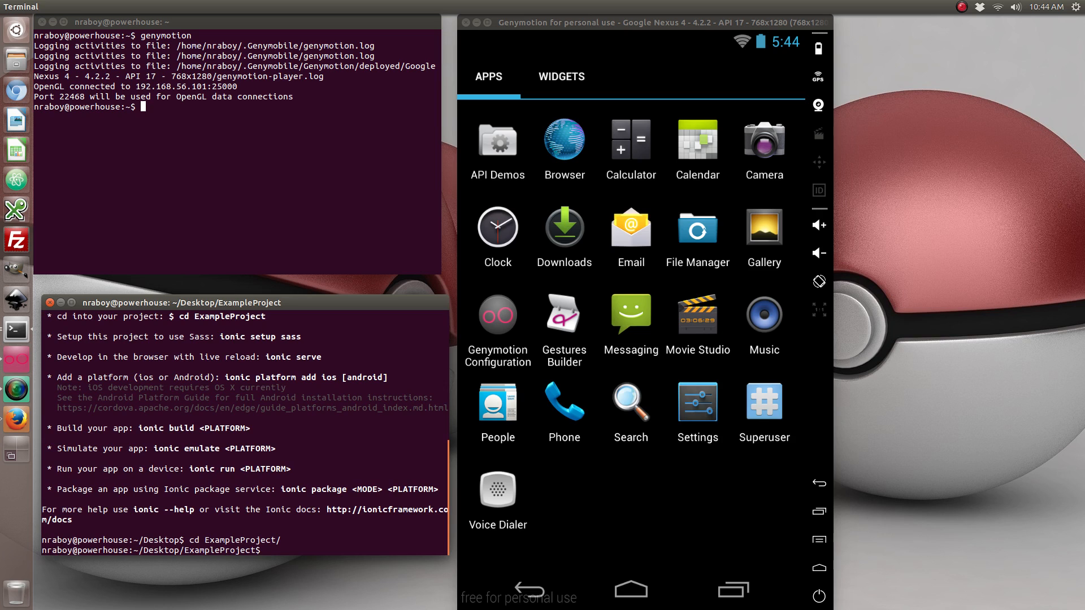
Step: Add the platform with the 'ionic platform' command inside ExampleProject
text(ionic pl)
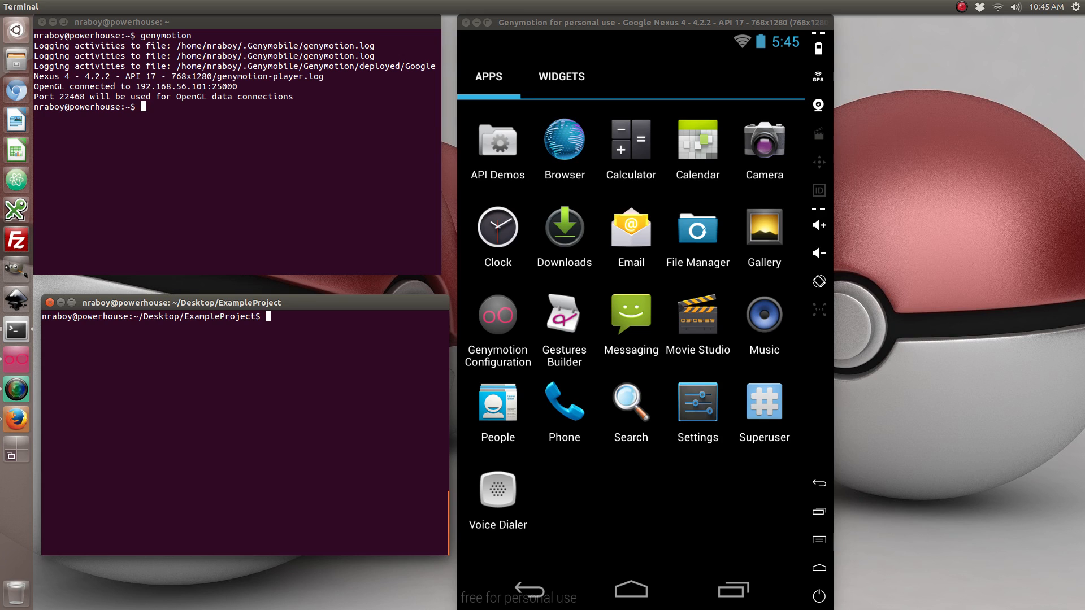
Step: Install org.apache.cordova.contacts with 'cordova plugin add', then clear the terminal
text(cordova plug)
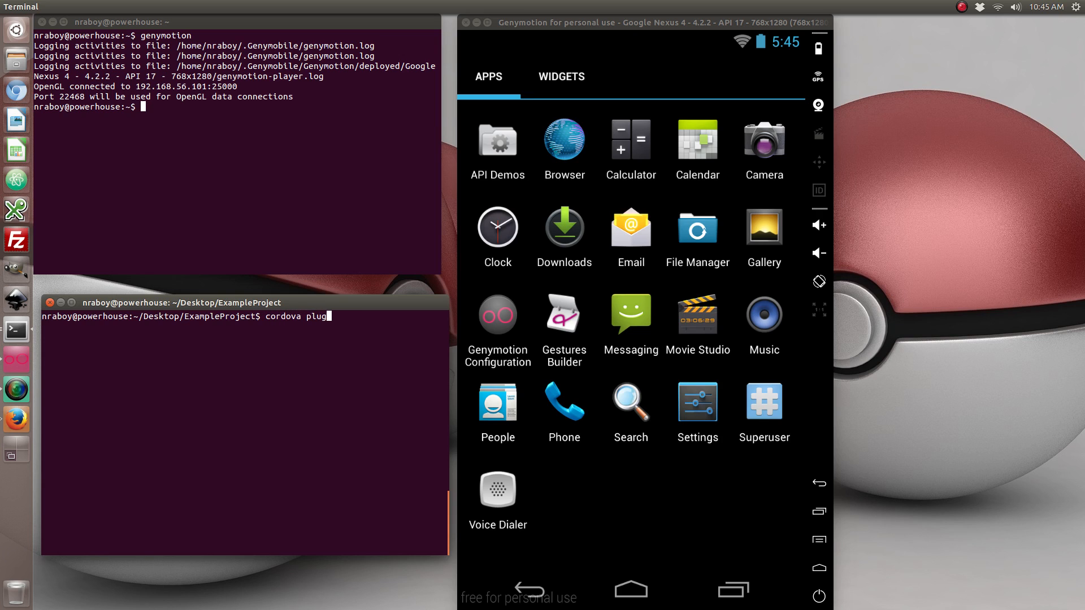
text(in add org.)
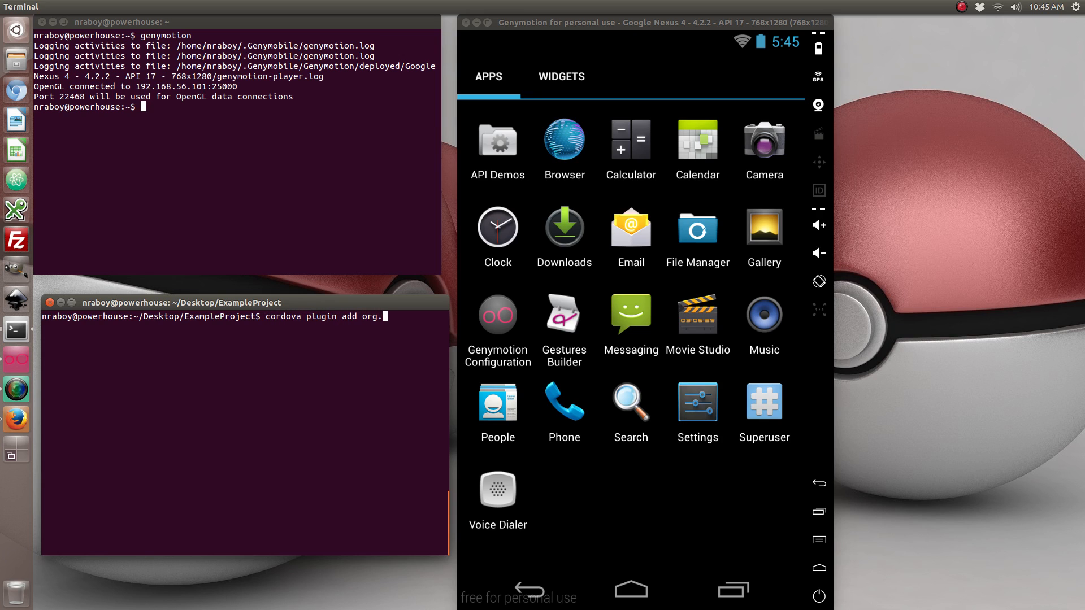
text(apache.cordova)
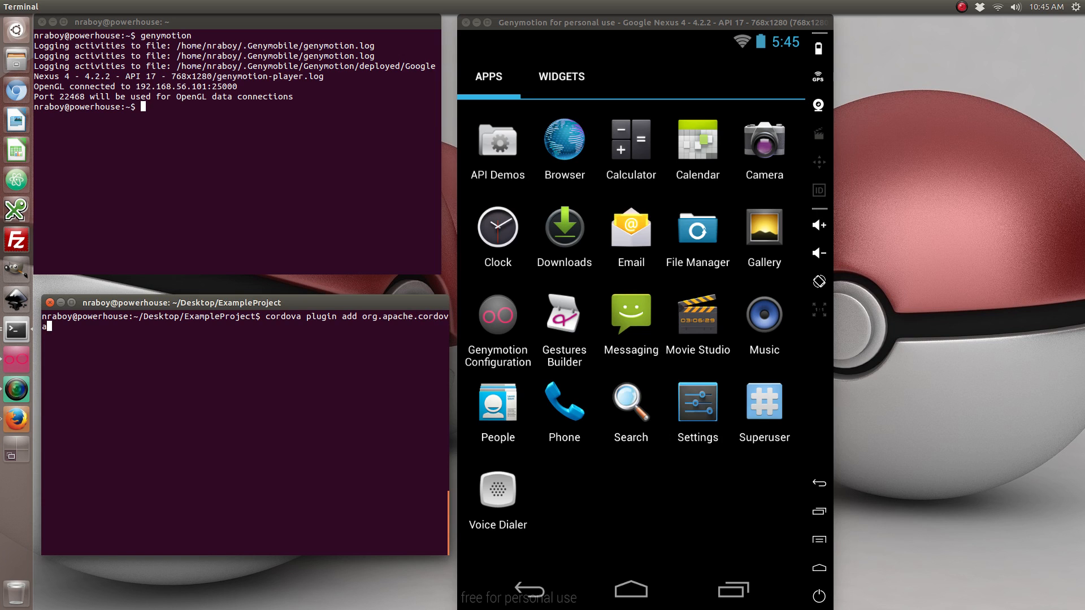
text(.contacts)
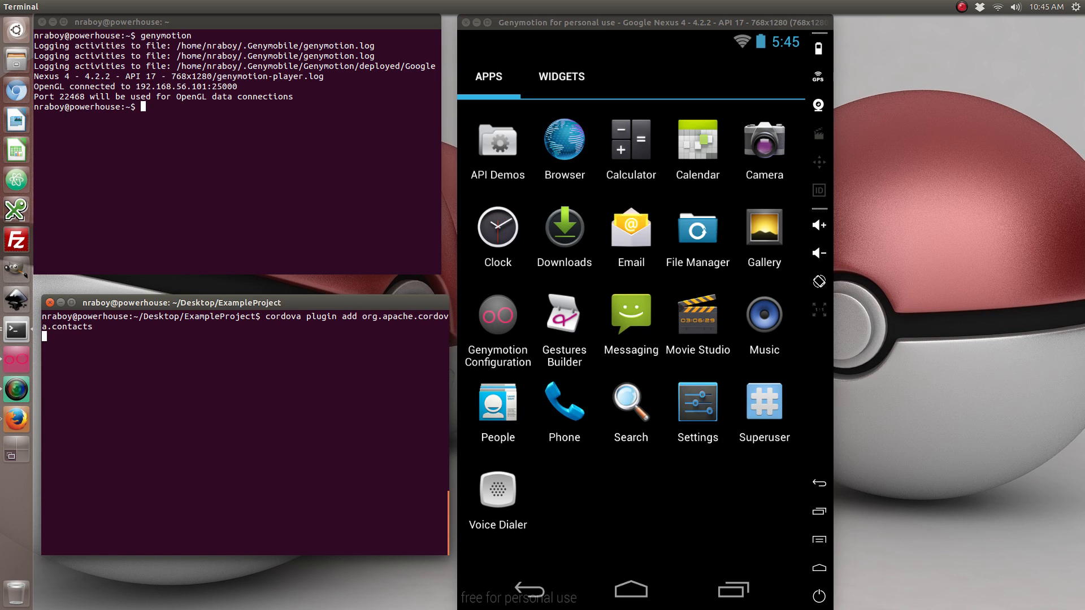
key(Return)
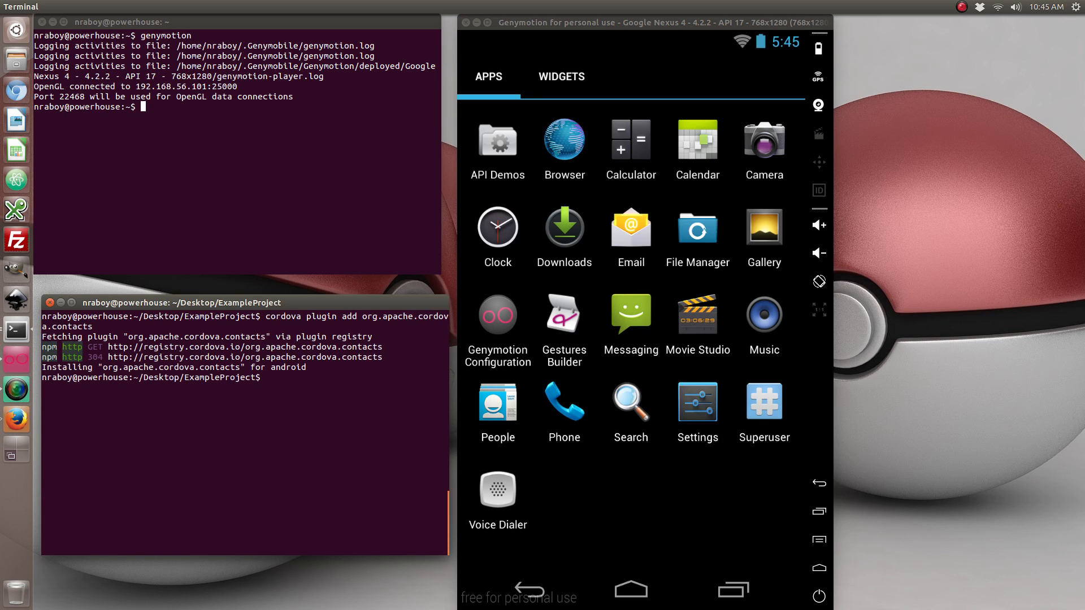
text(clear)
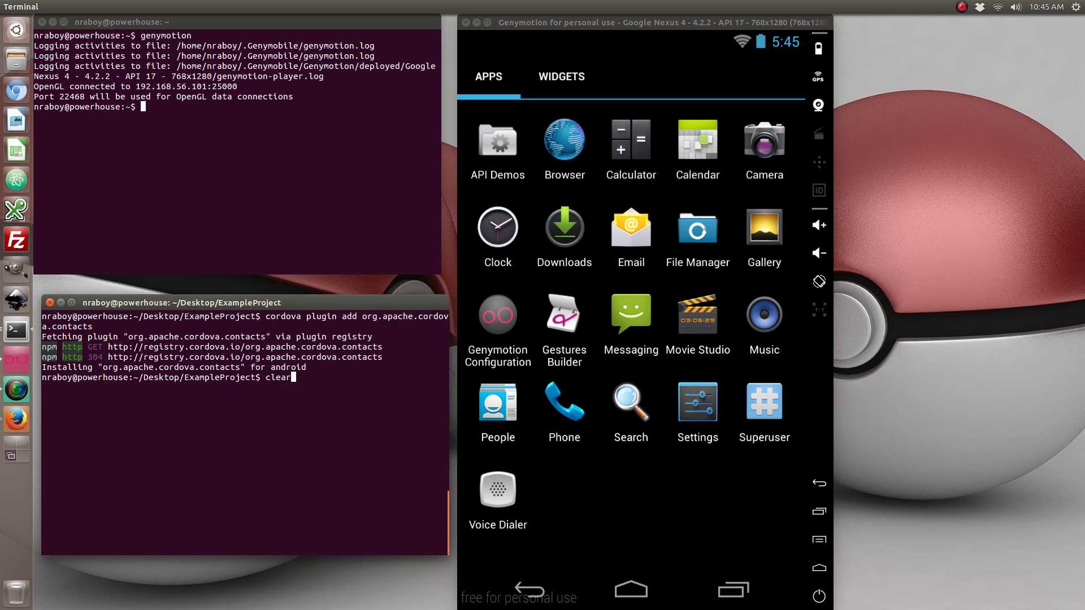
key(Return)
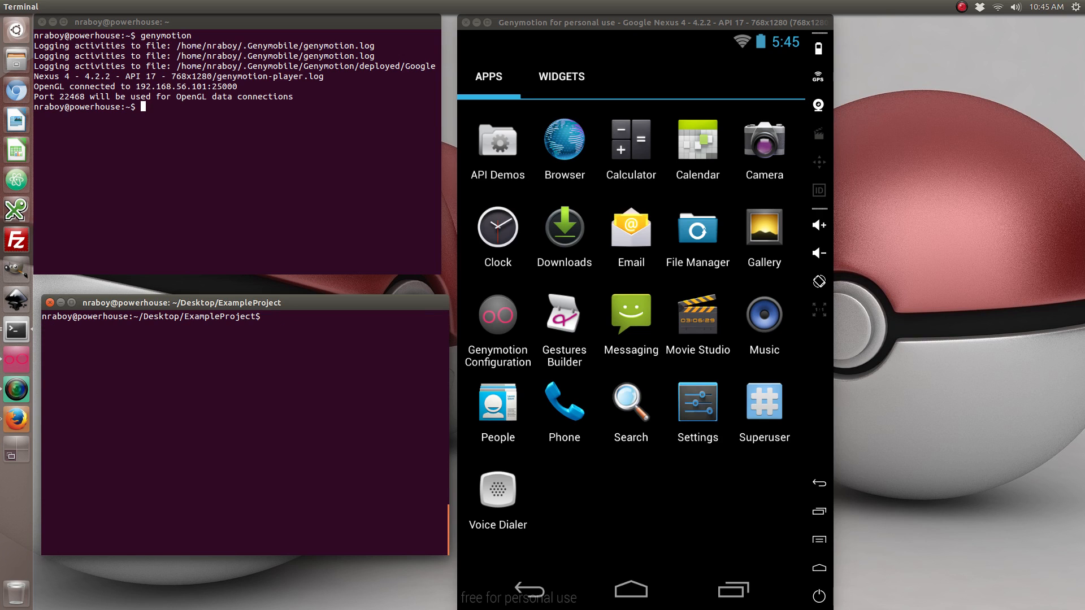
Step: Switch to Firefox showing the ngCordova home page
click(16, 418)
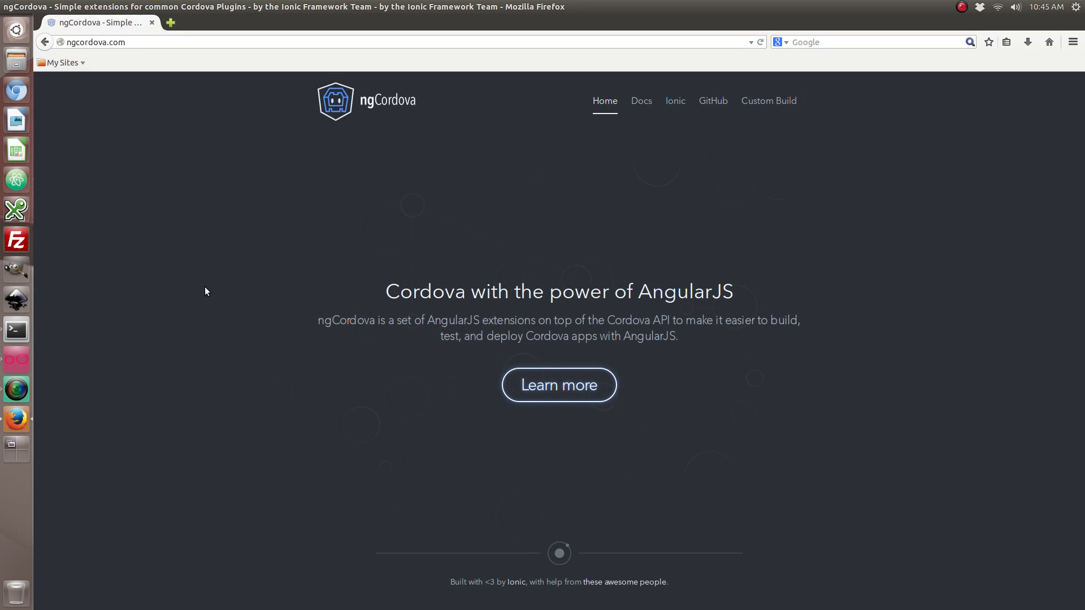
mouse_move(202, 298)
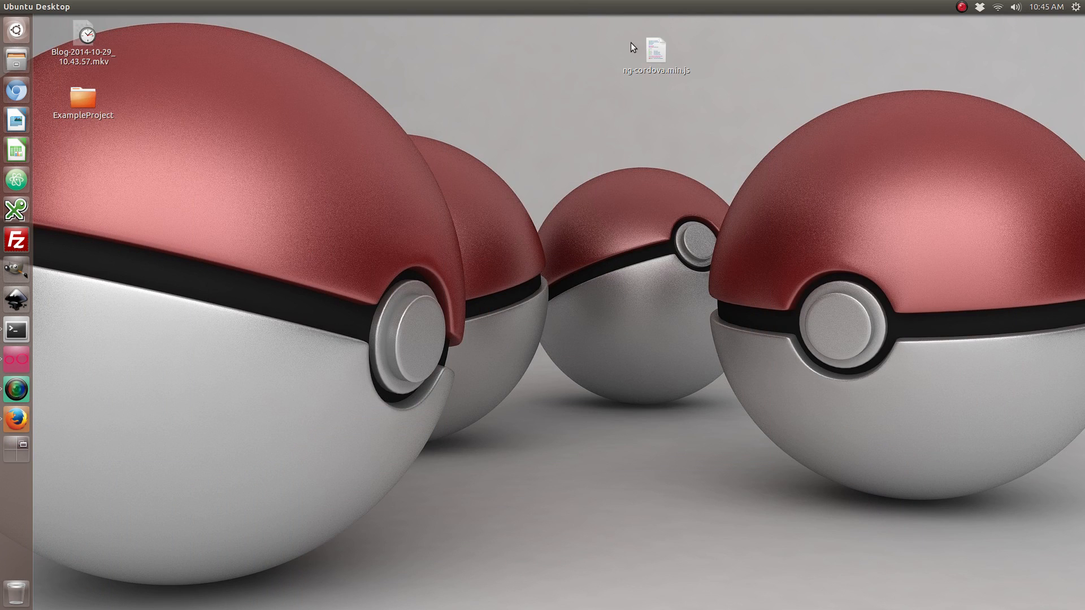
Step: Take ng-cordova.min.js from the desktop into ExampleProject/www and bring up options for index.html
click(656, 49)
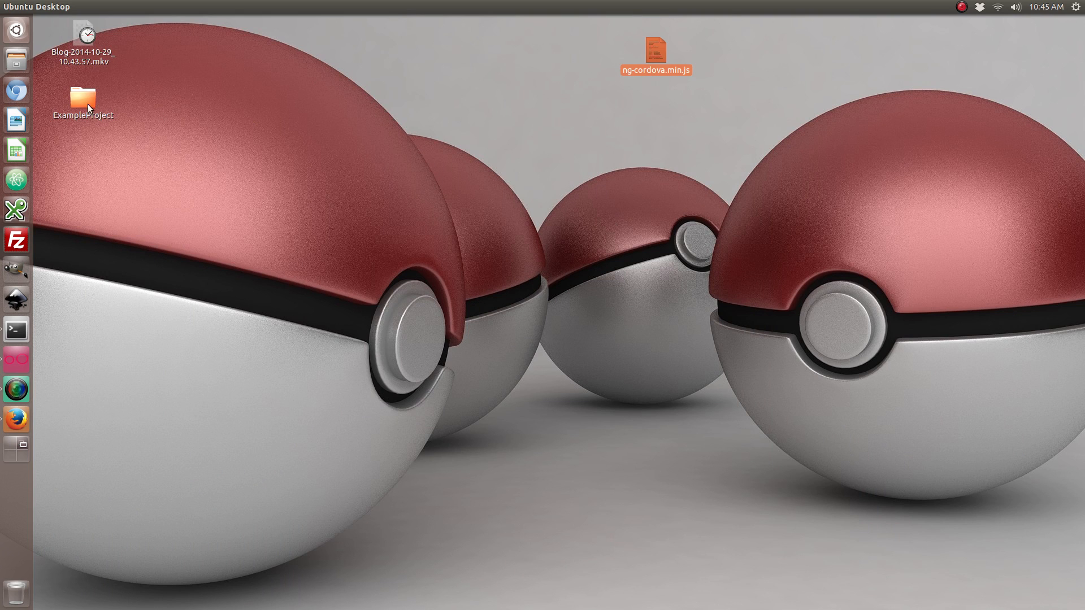
double_click(82, 98)
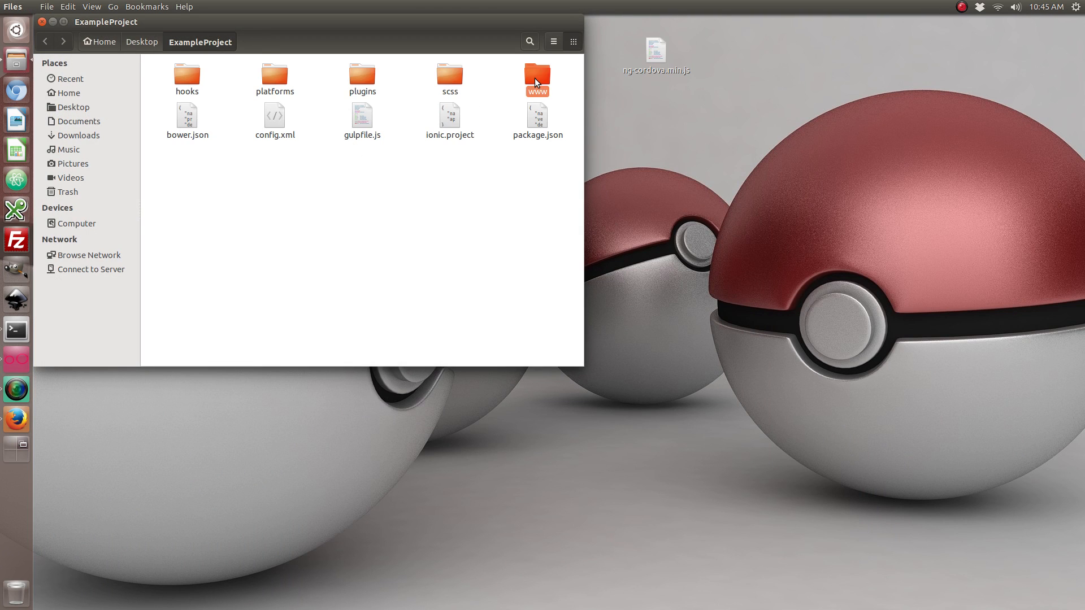
double_click(535, 76)
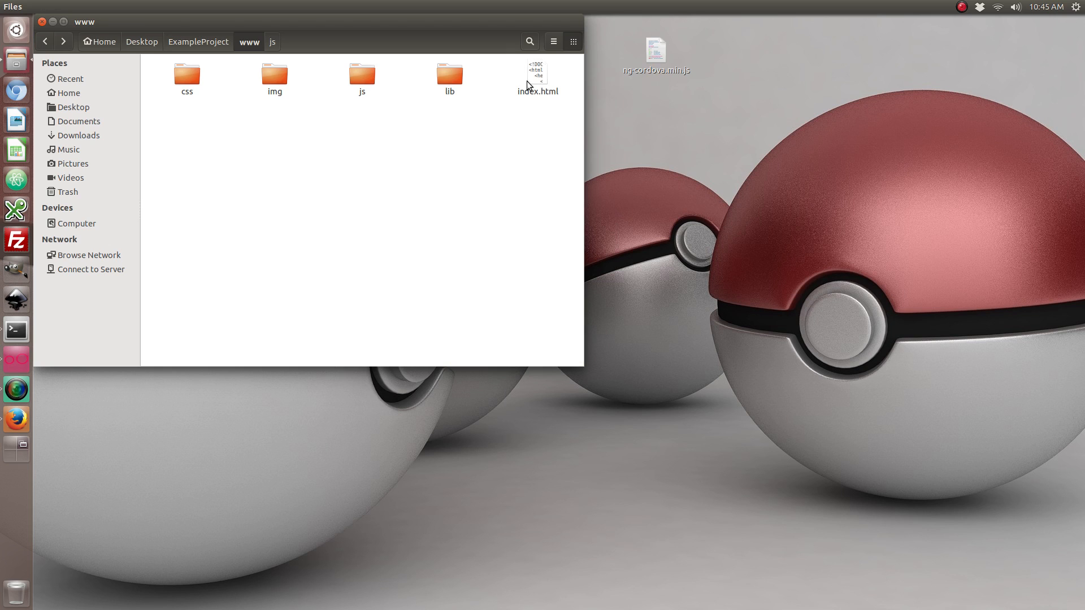
right_click(535, 73)
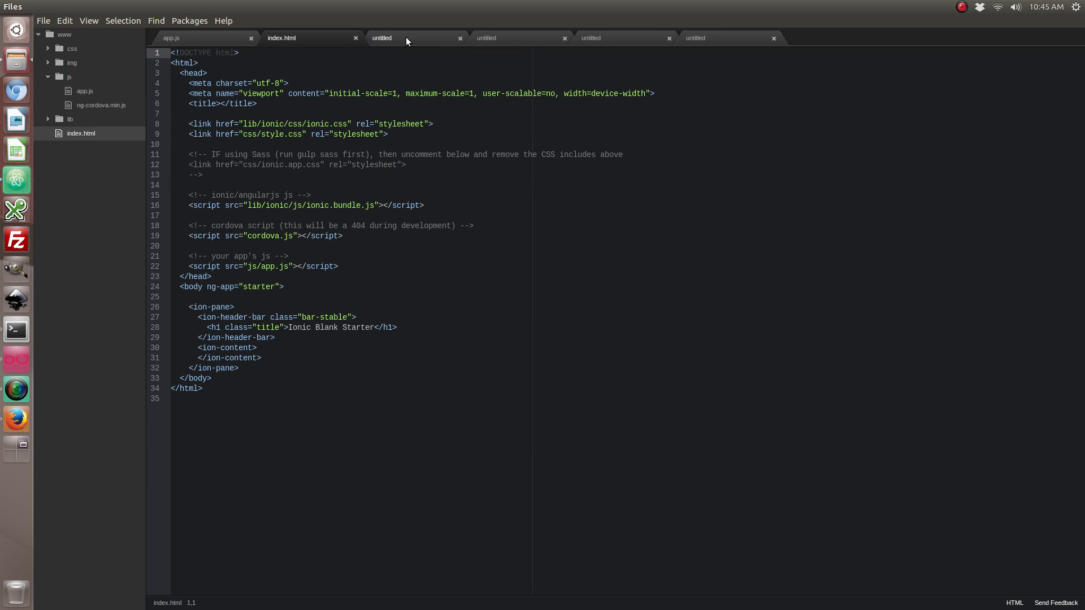
Step: Close all other open files so only index.html remains in Atom
right_click(381, 38)
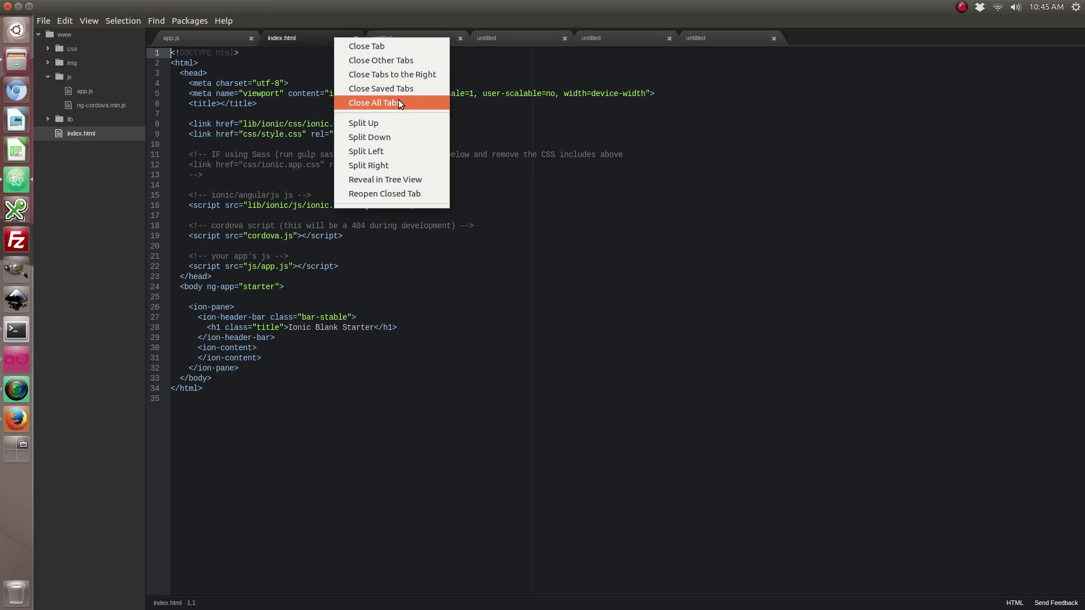
click(374, 102)
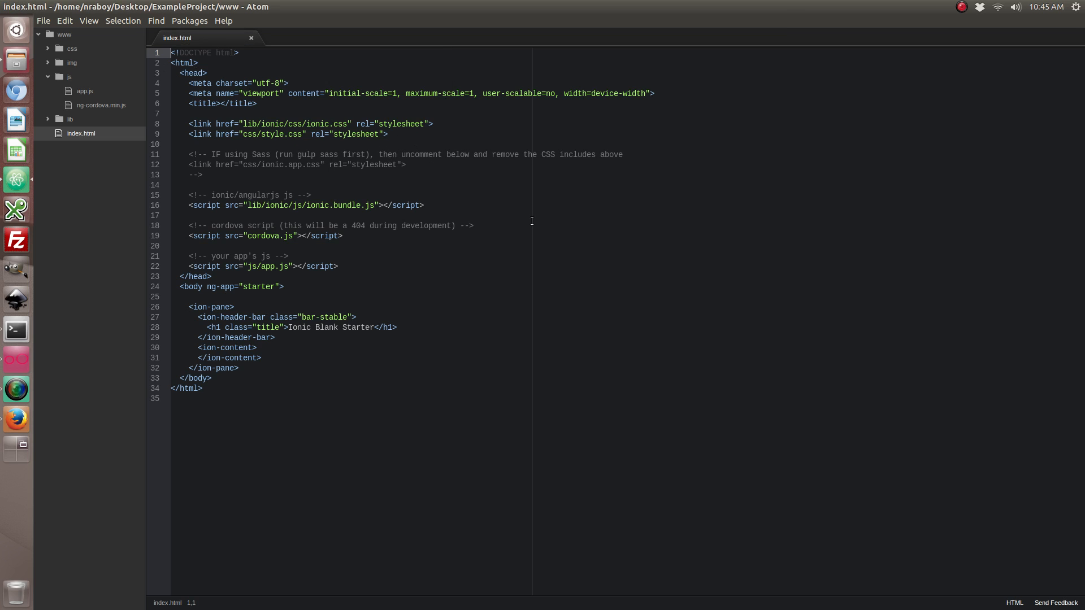
Step: Add <script src="js/ng-cordova.min.js"></script> above cordova.js and save index.html
click(473, 225)
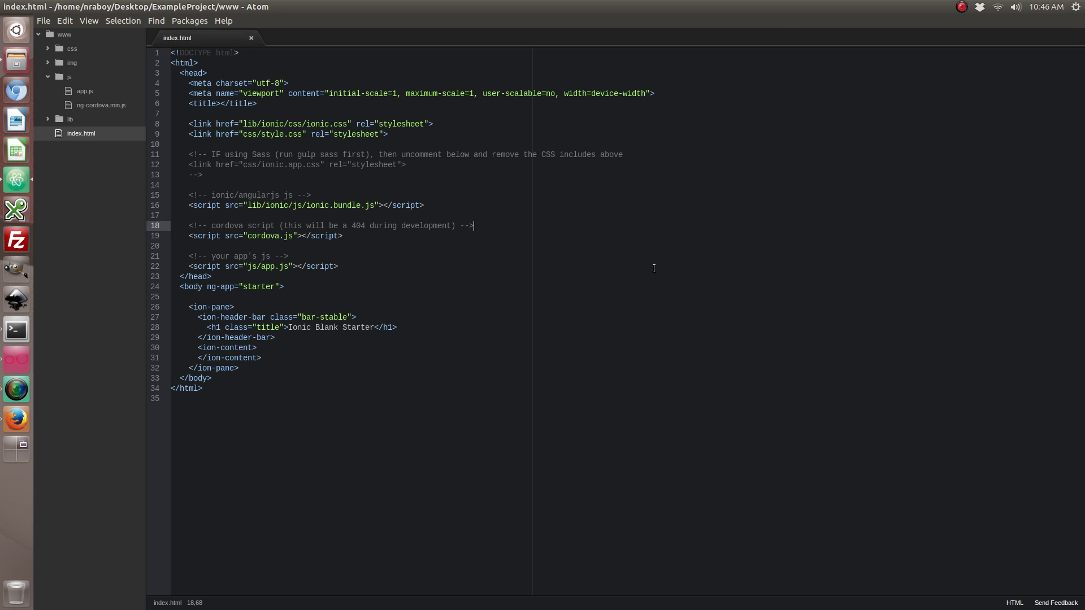
key(Return)
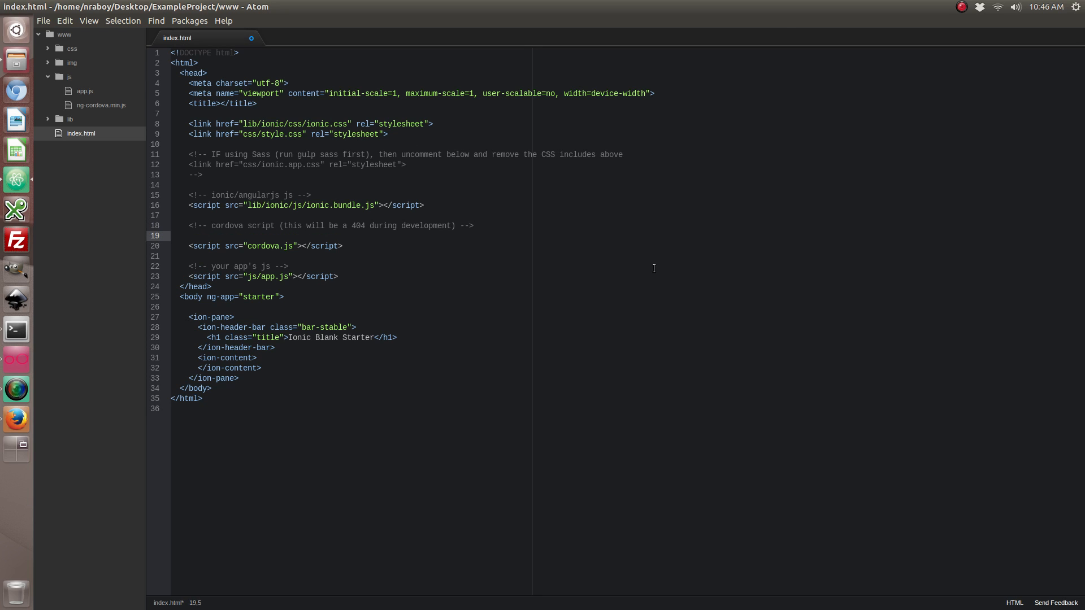
text(<)
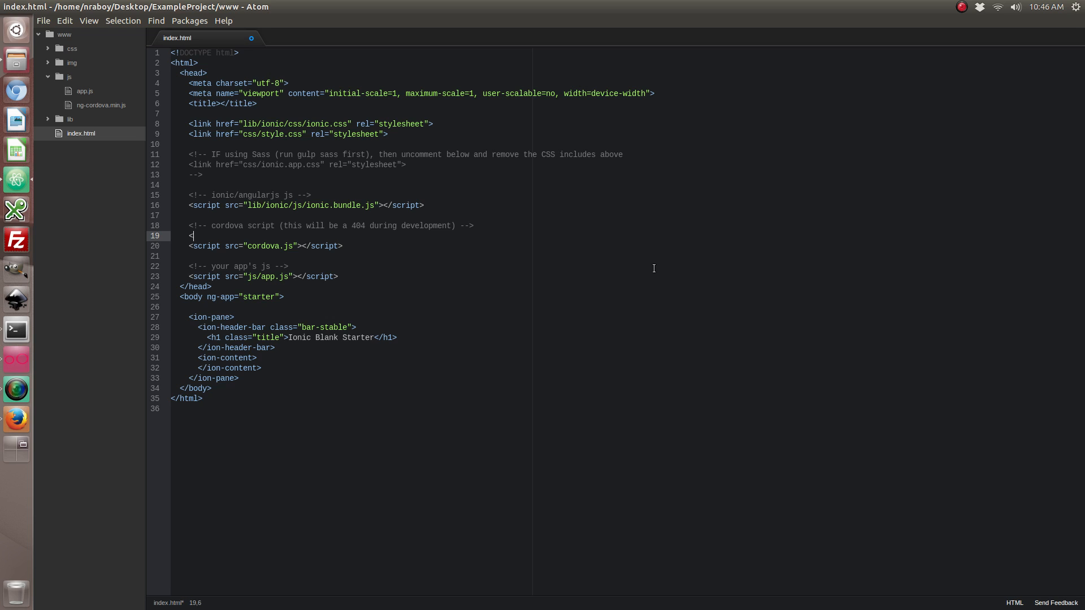
text(script)
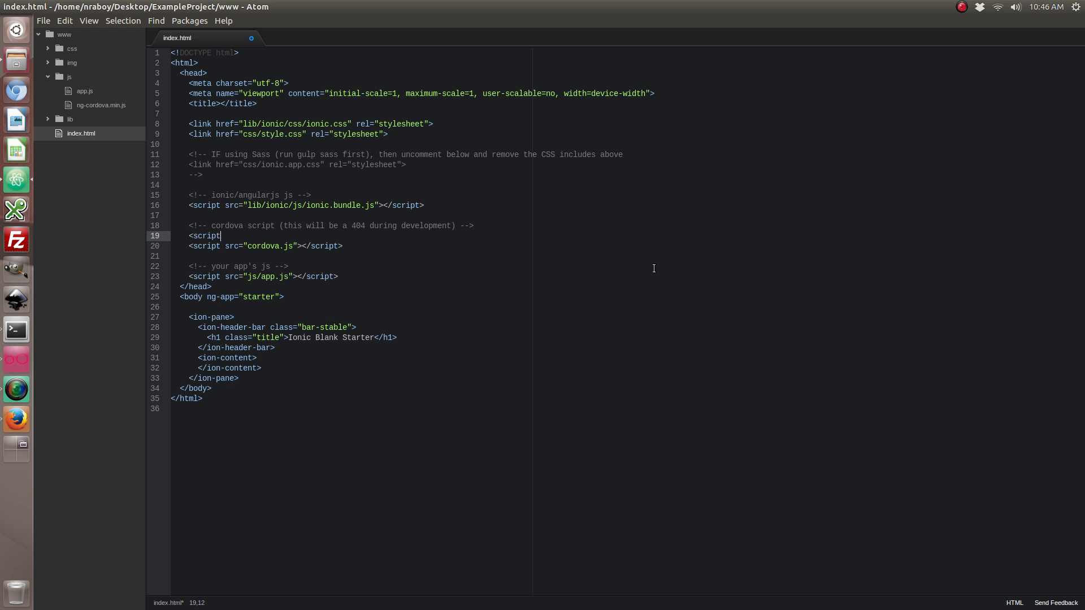
text(src="js/)
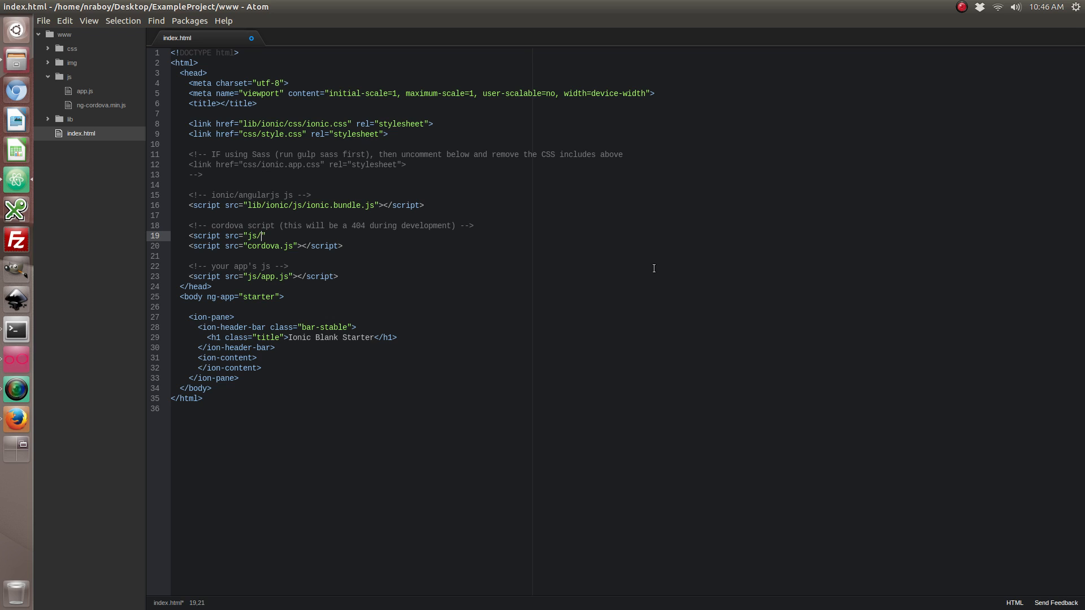
text(ng-cordova.m)
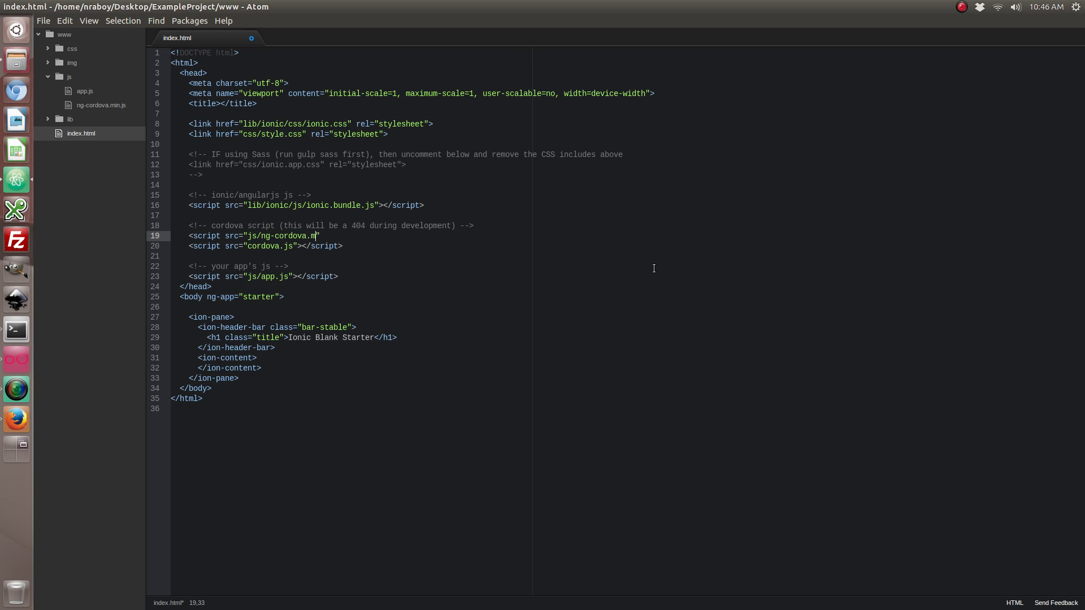
text(in.js)
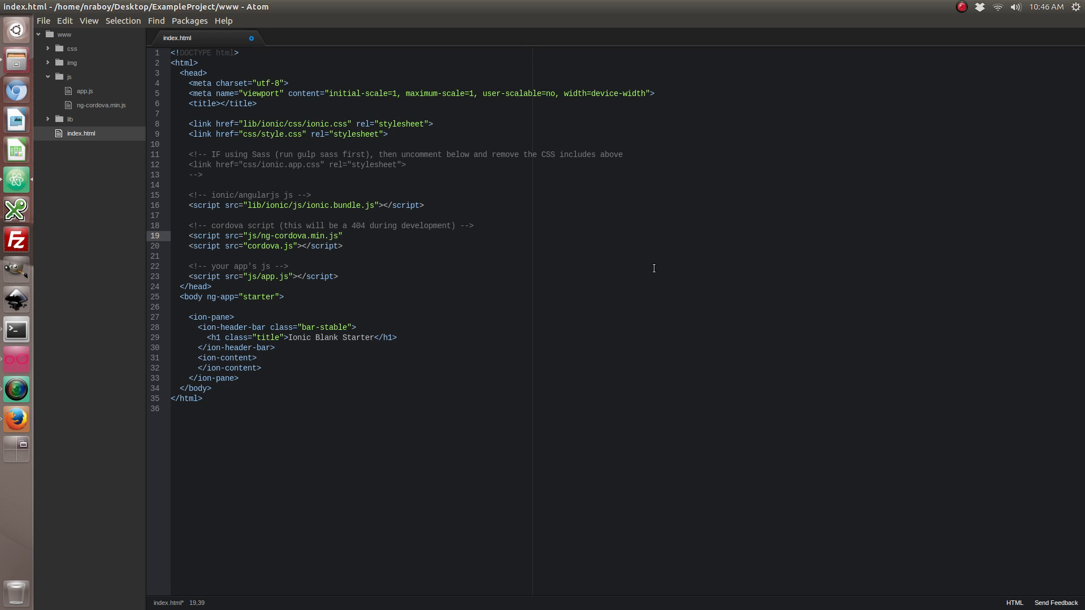
text(></sc)
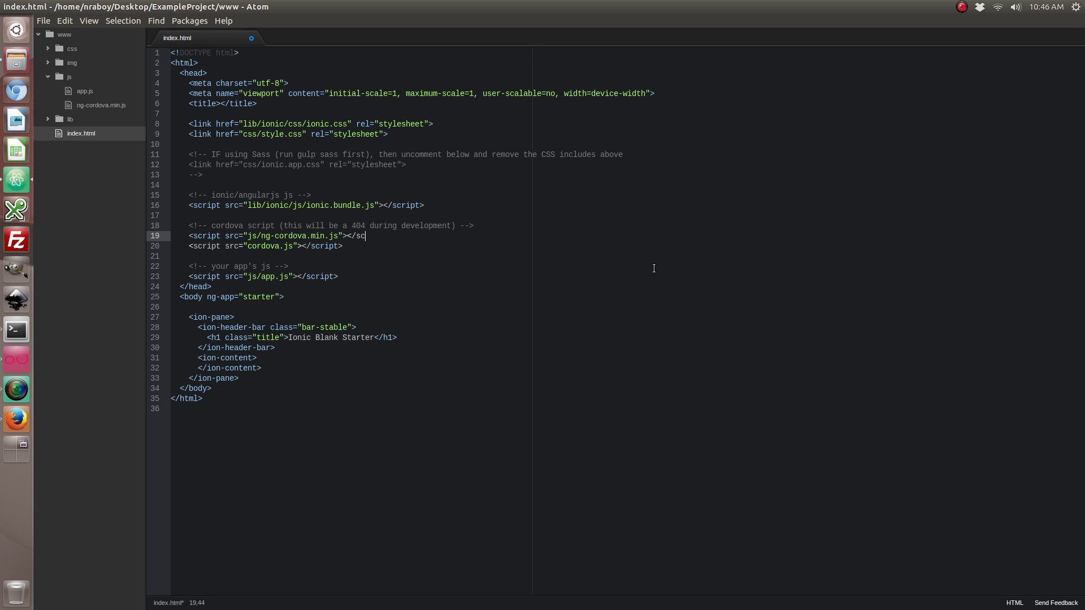
text(ript>)
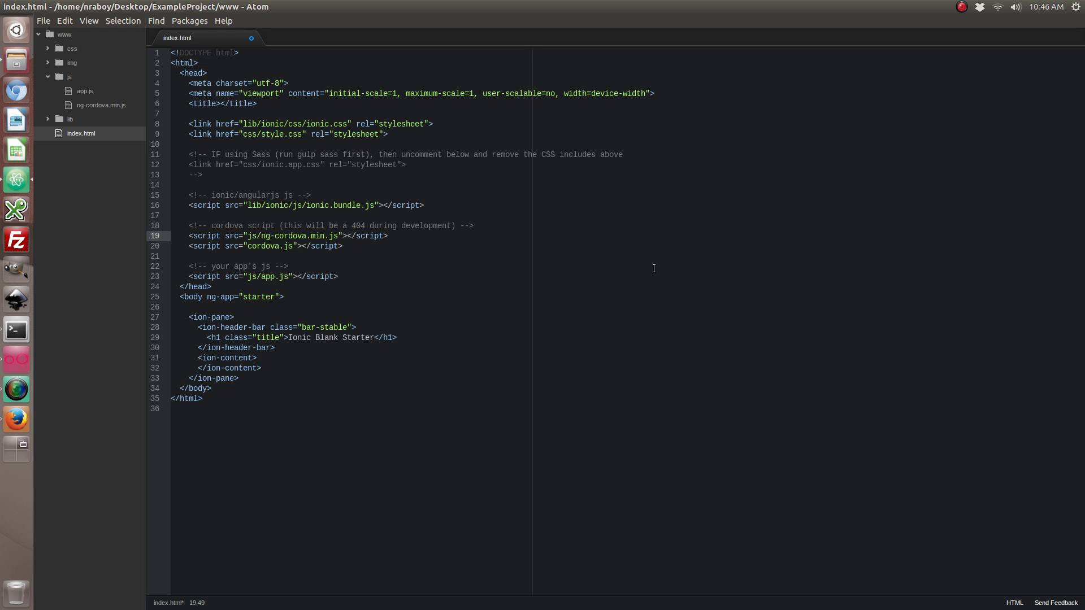
key(ctrl+s)
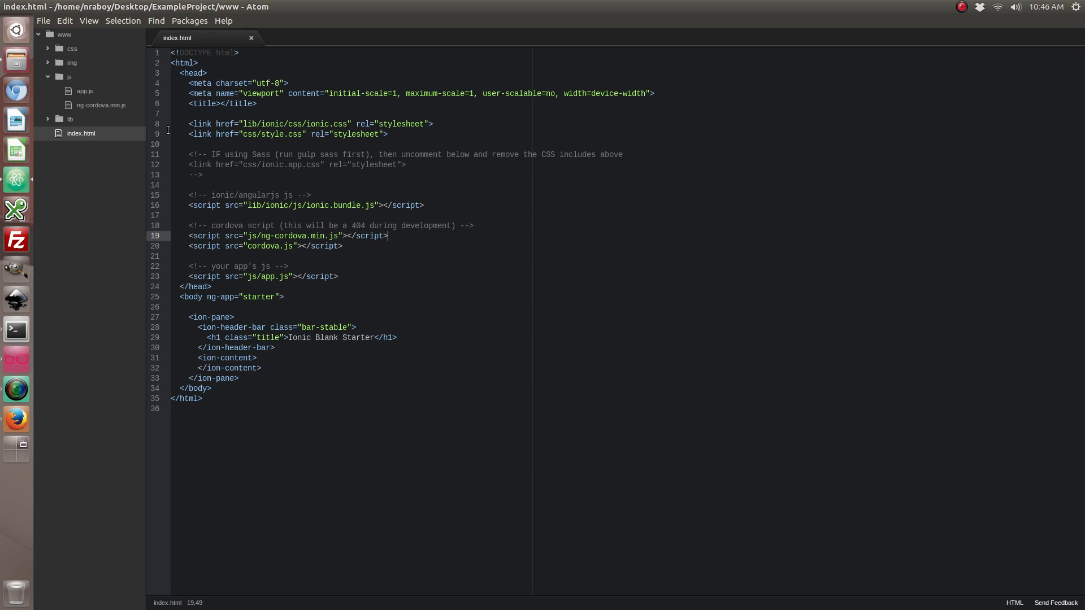
mouse_move(82, 95)
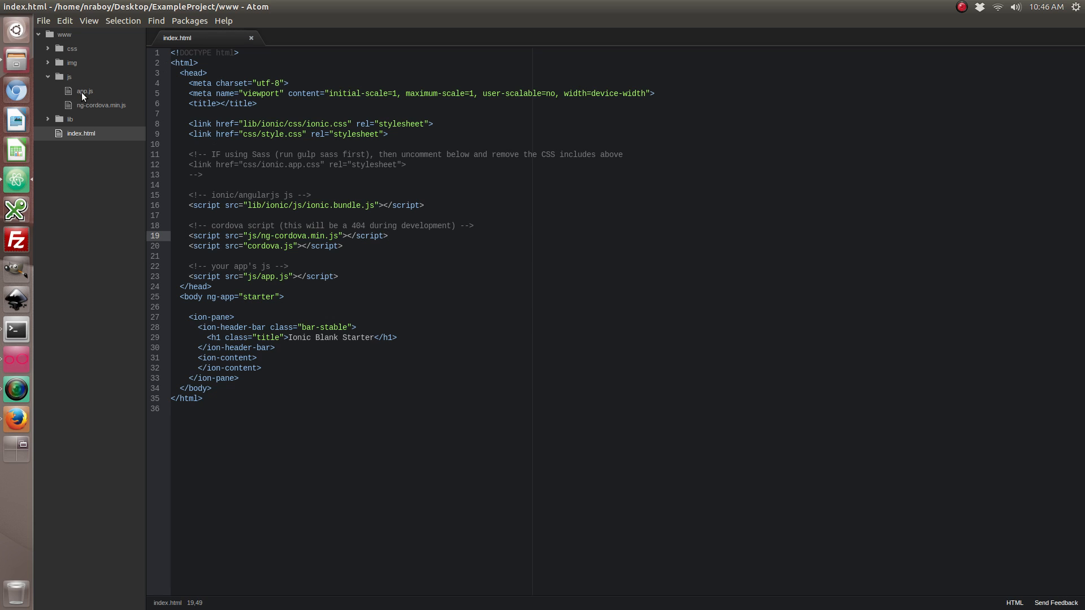
Step: In app.js, add 'ngCordova' to the module dependencies and assign the module to var example
click(84, 90)
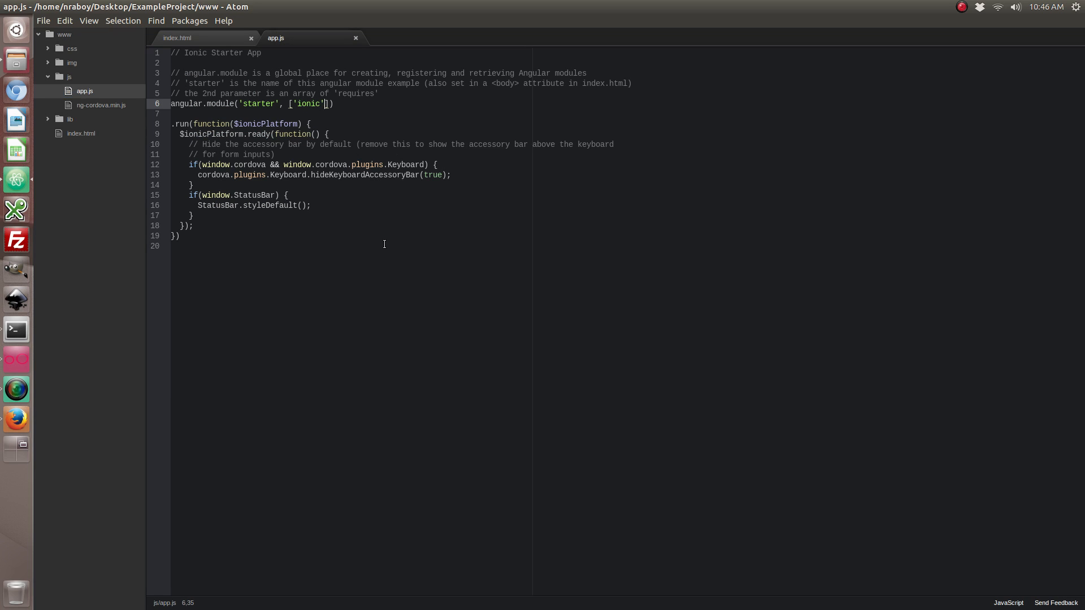
text(,)
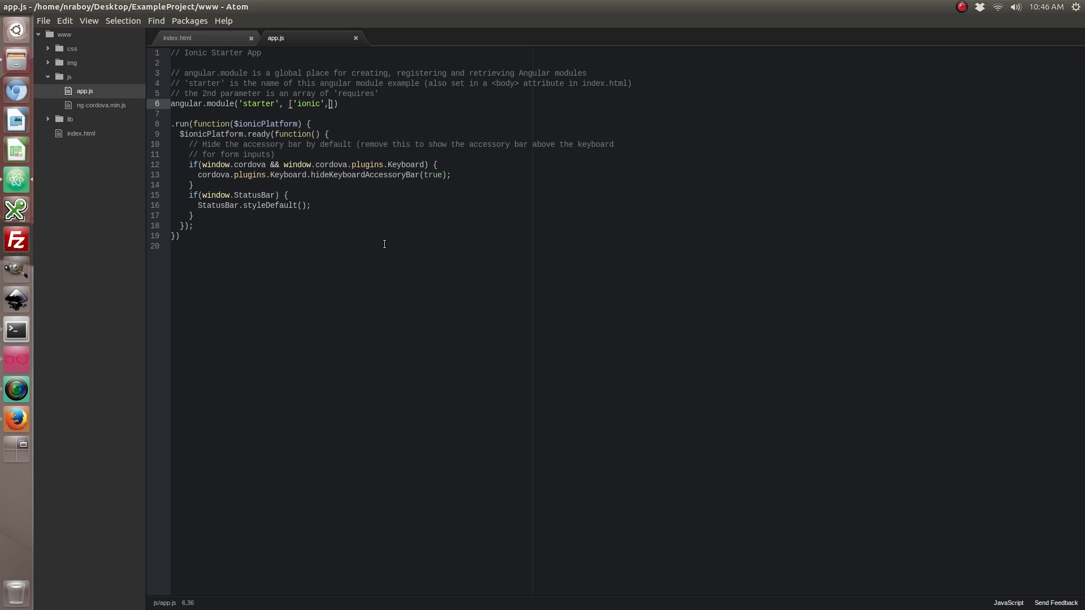
text('ngC)
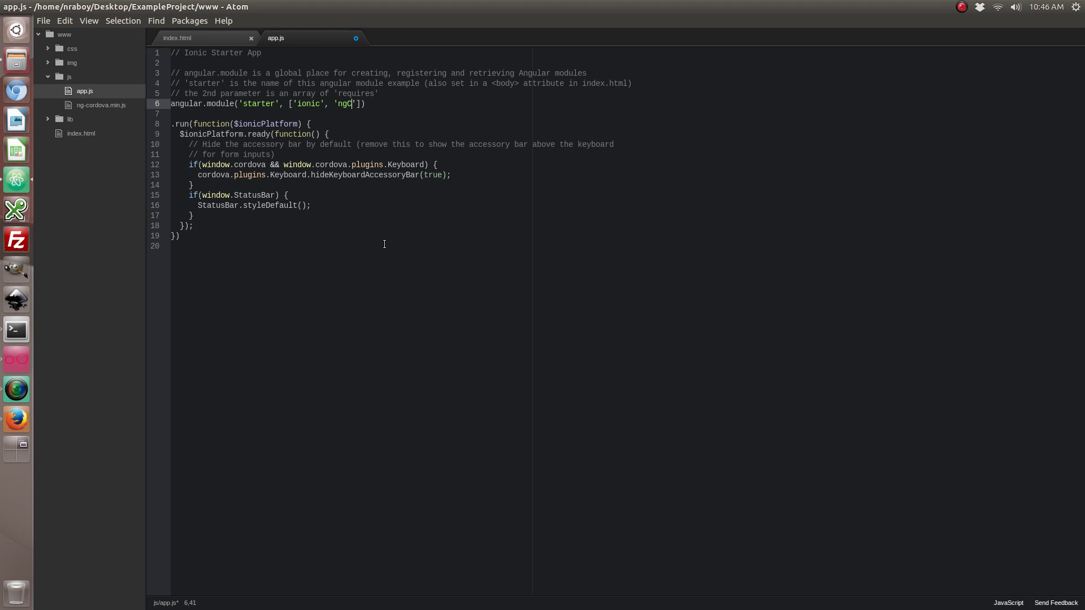
text(ordova)
click(351, 235)
text(;)
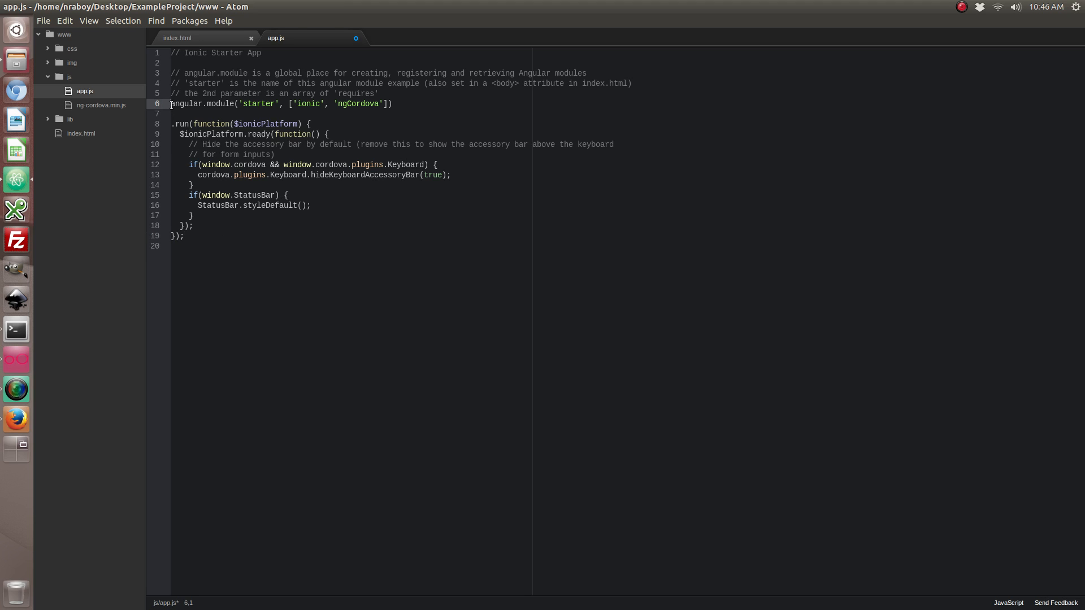
text(var example =)
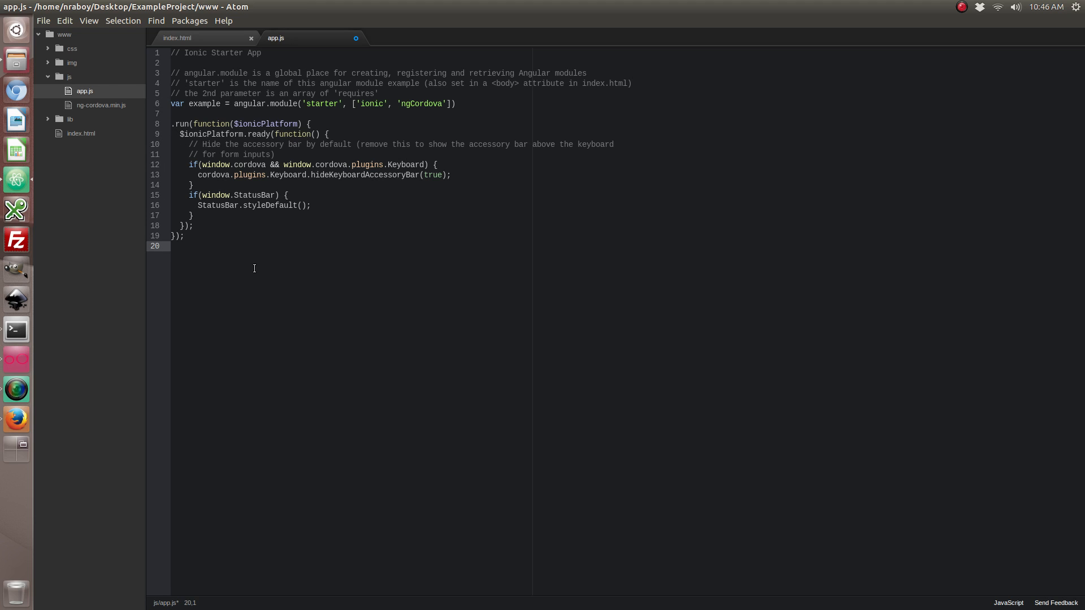
Step: Define example.controller("ExampleController", function($scope, $cordovaContacts) {}) with an empty body
key(Return)
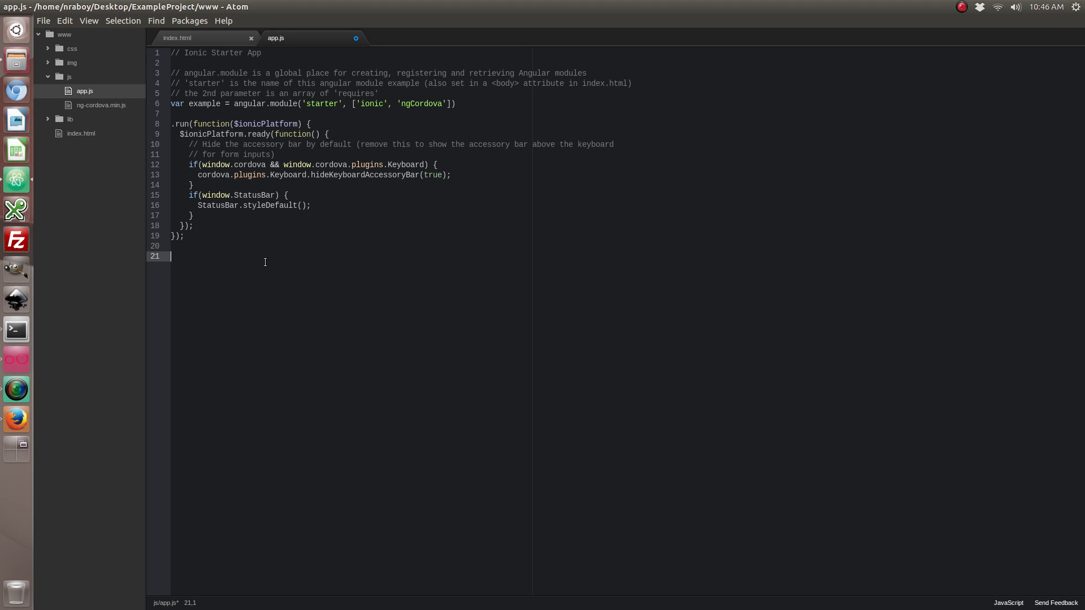
mouse_move(343, 332)
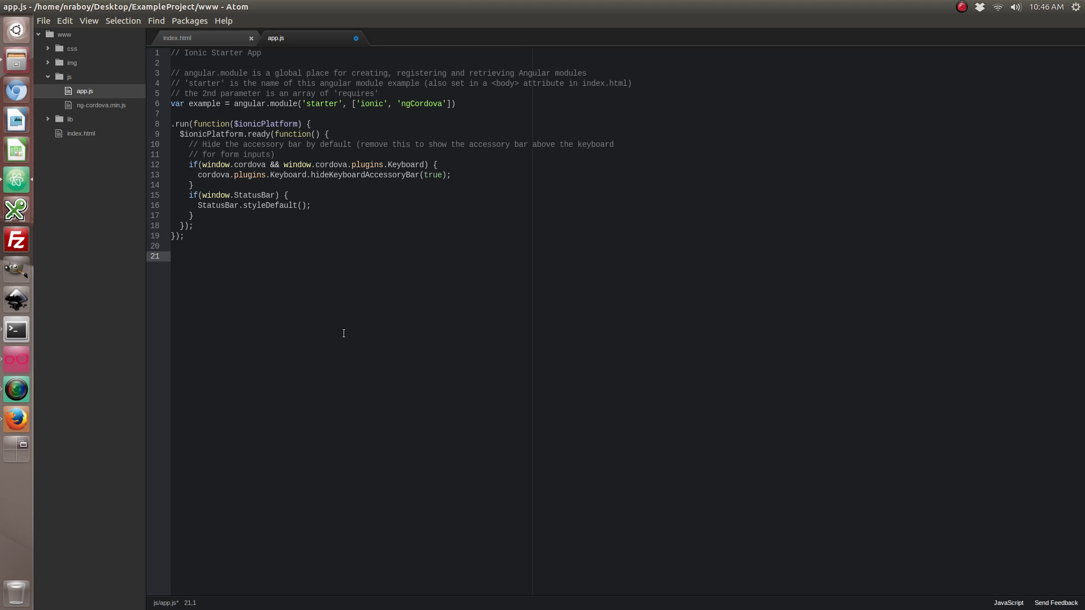
click(171, 257)
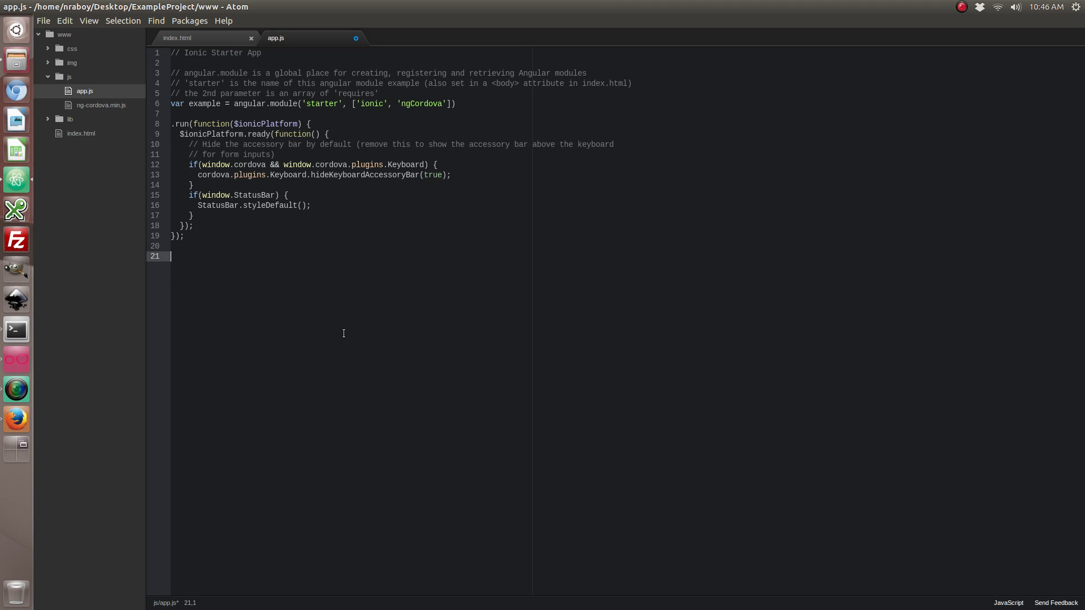
text(example.controller(")
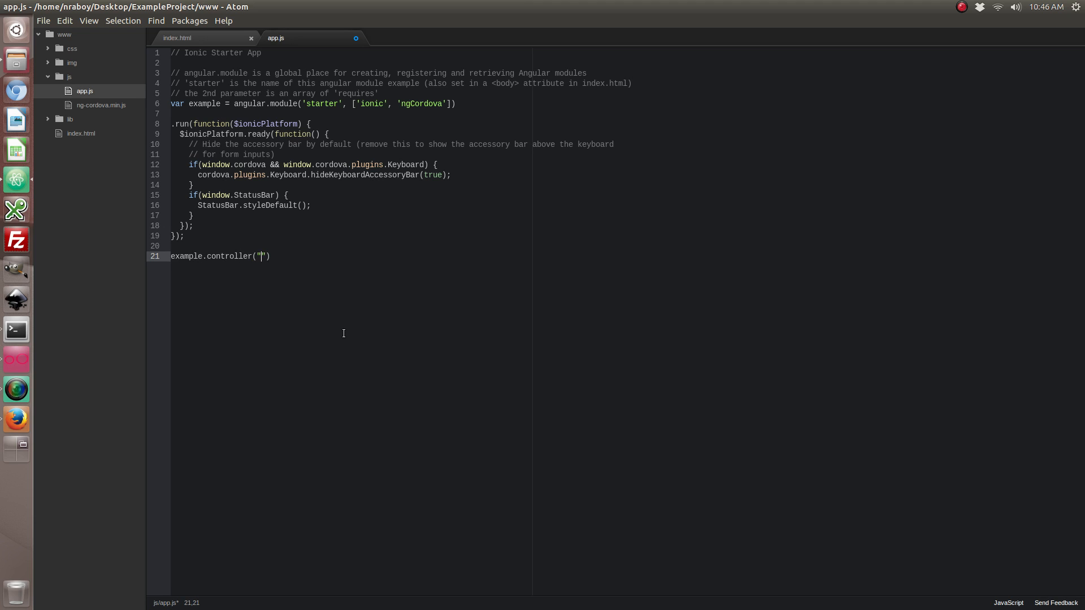
text(ExampleController)
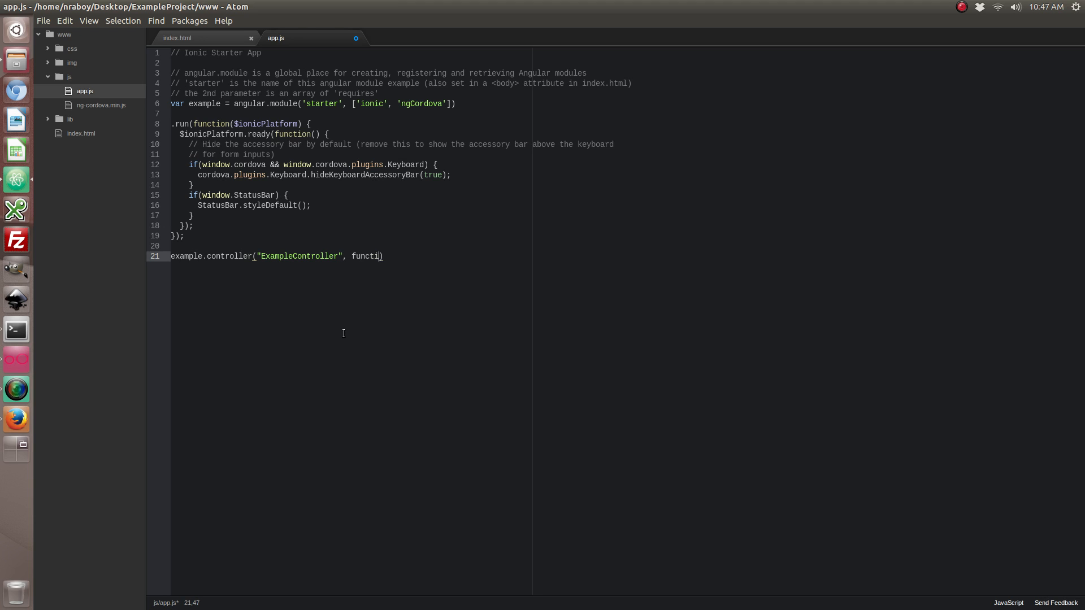
text(on($scope, $cordovaContacts)
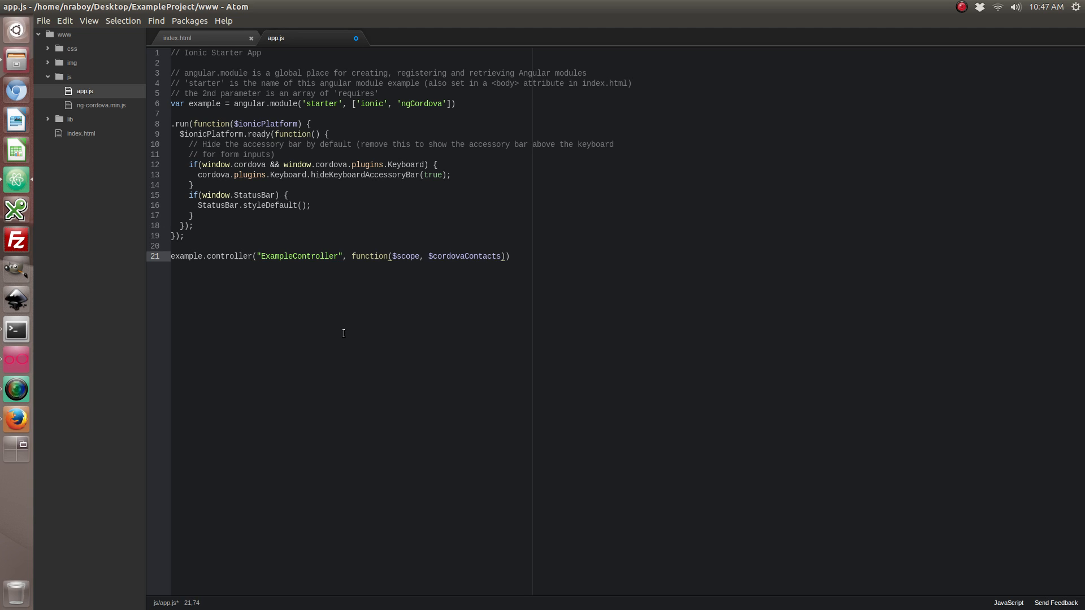
text({})
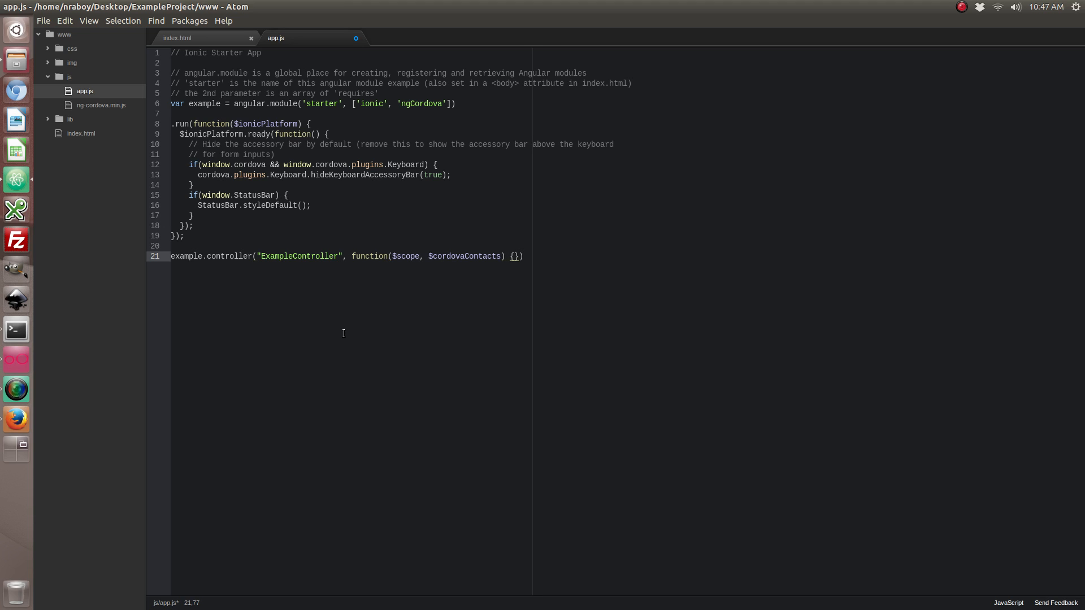
key(enter)
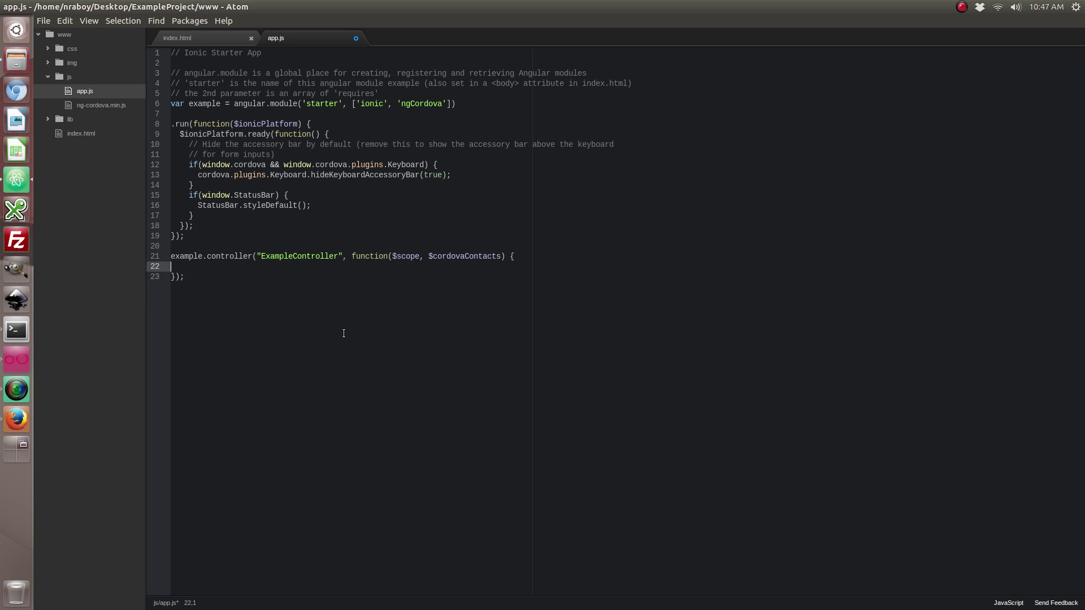
key(Return)
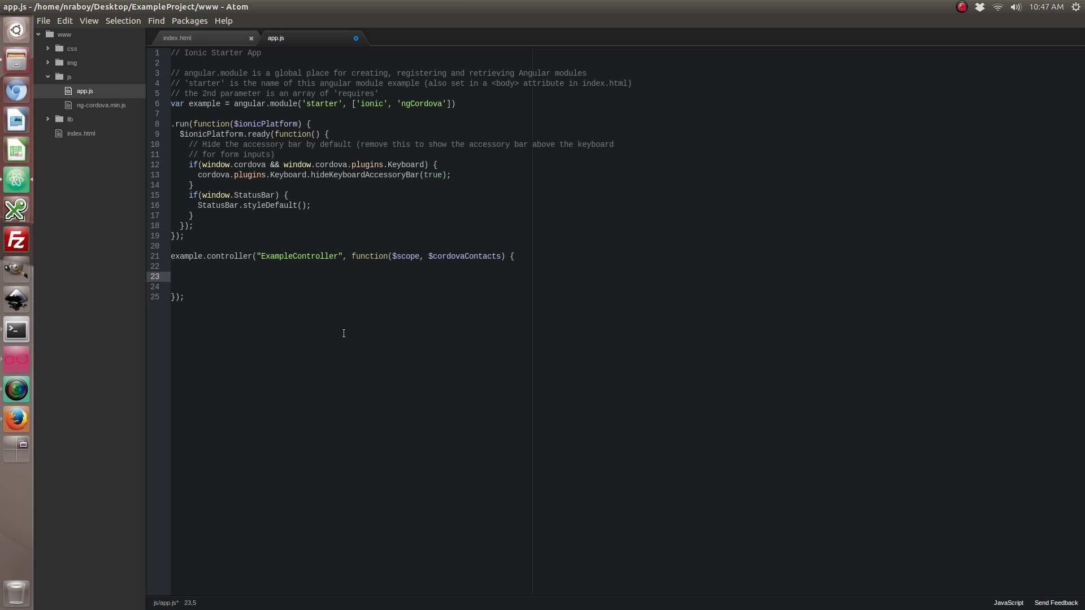
Step: Write $scope.getContactList calling $cordovaContacts.find({filter: ''}).then(function(result) ...)
text($scope.getContactList = function()
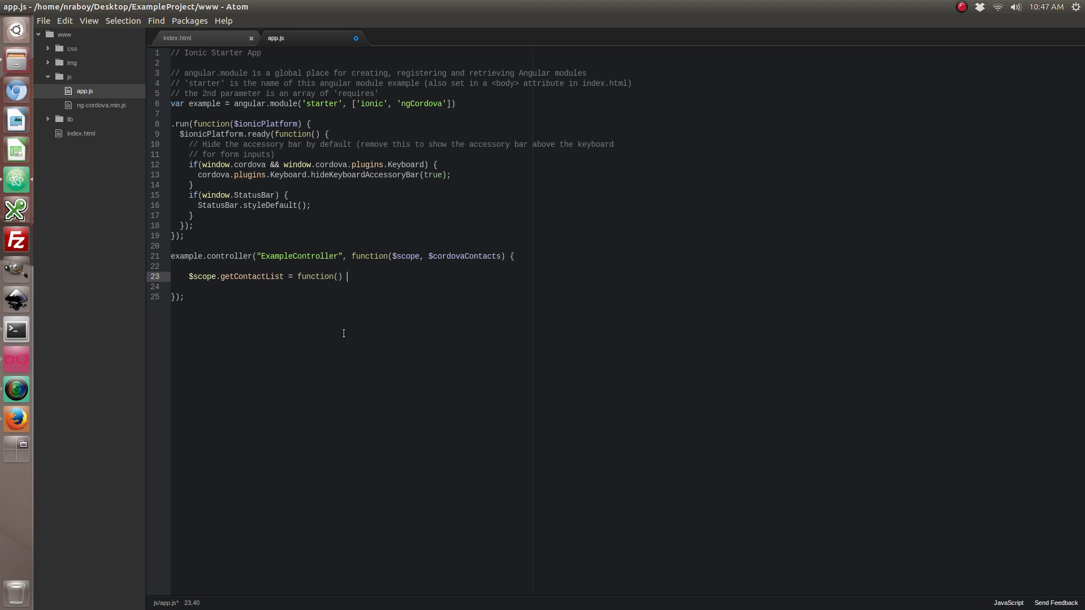
text({)
text($cordovaContact)
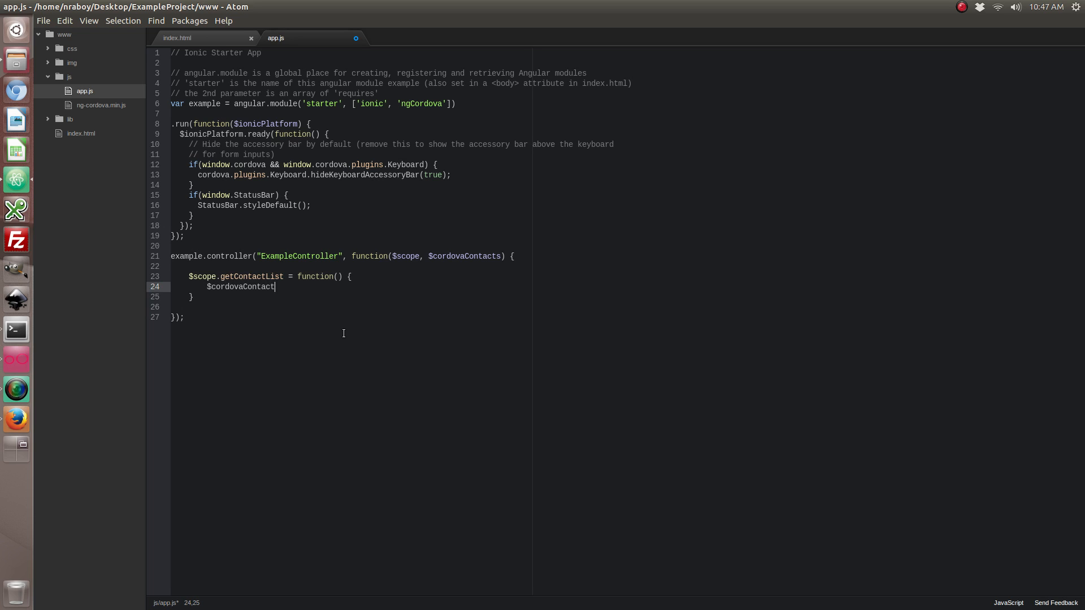
text(s.)
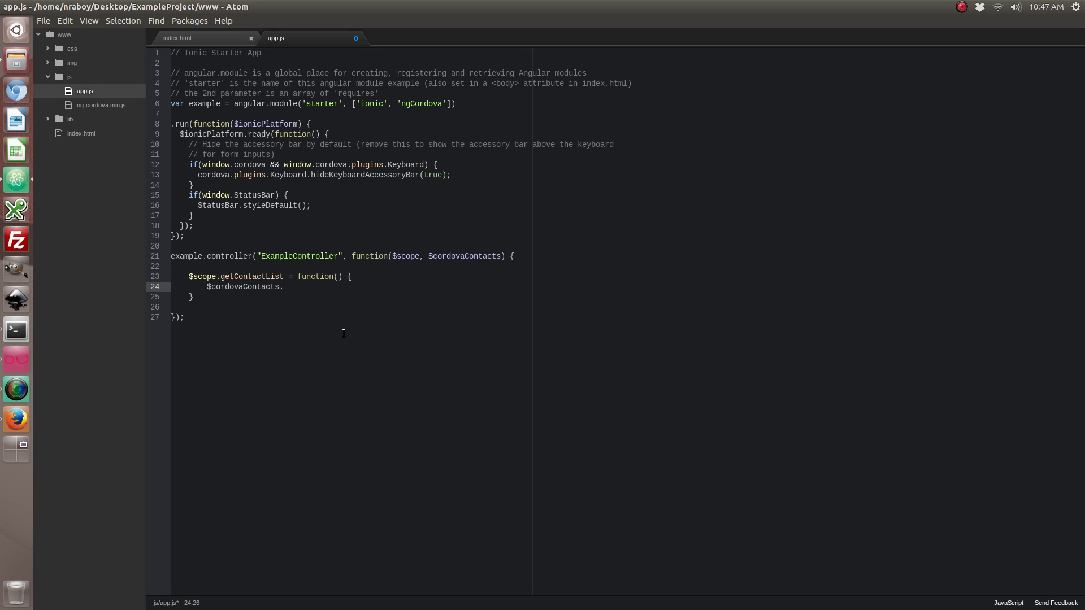
text(find()
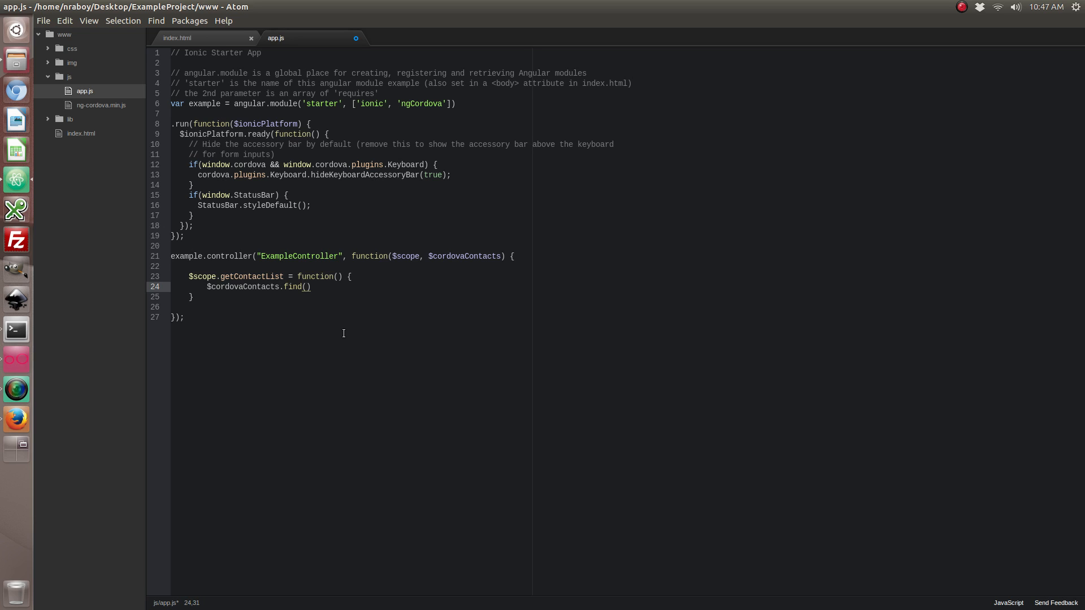
text({filter})
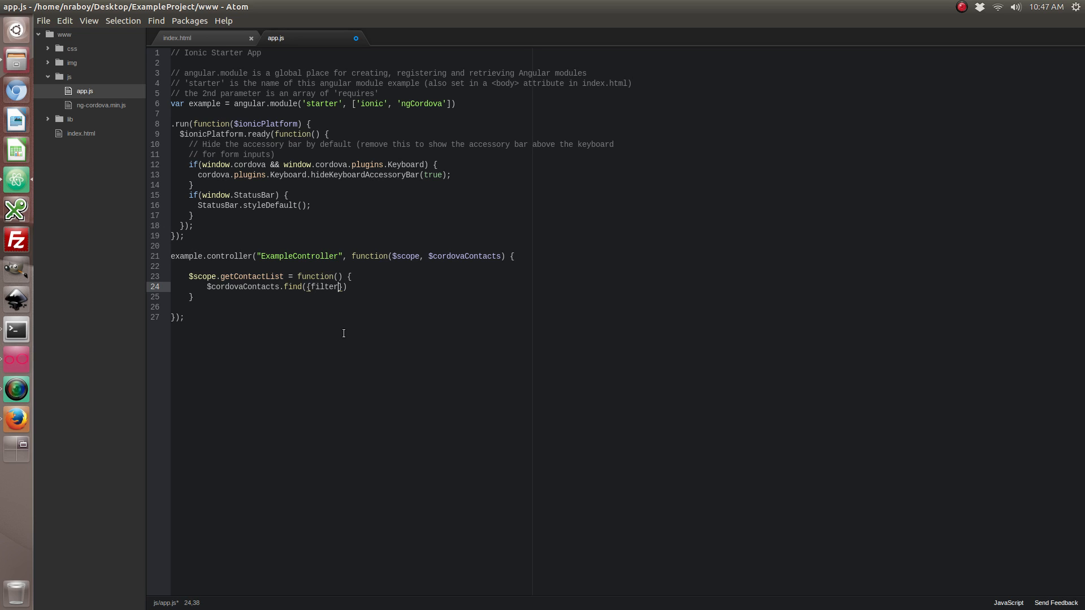
text(: ')
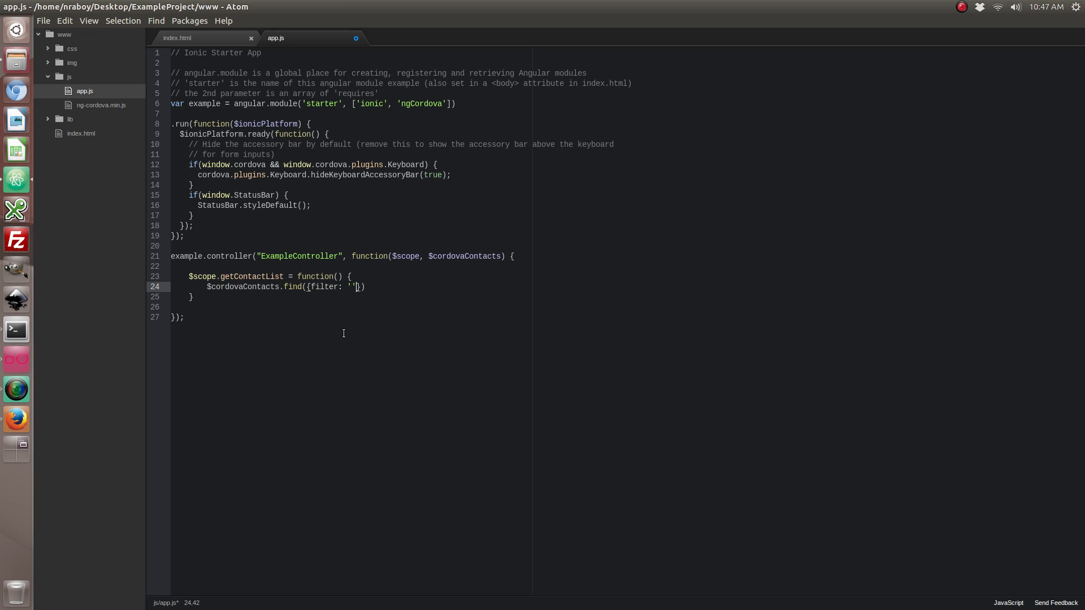
text(})
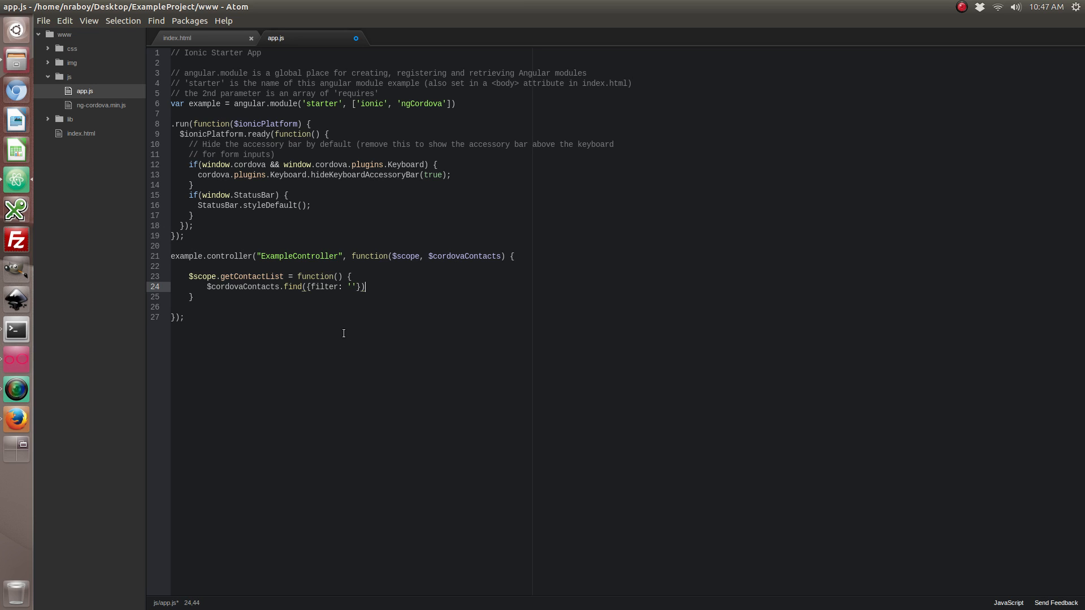
text(N)
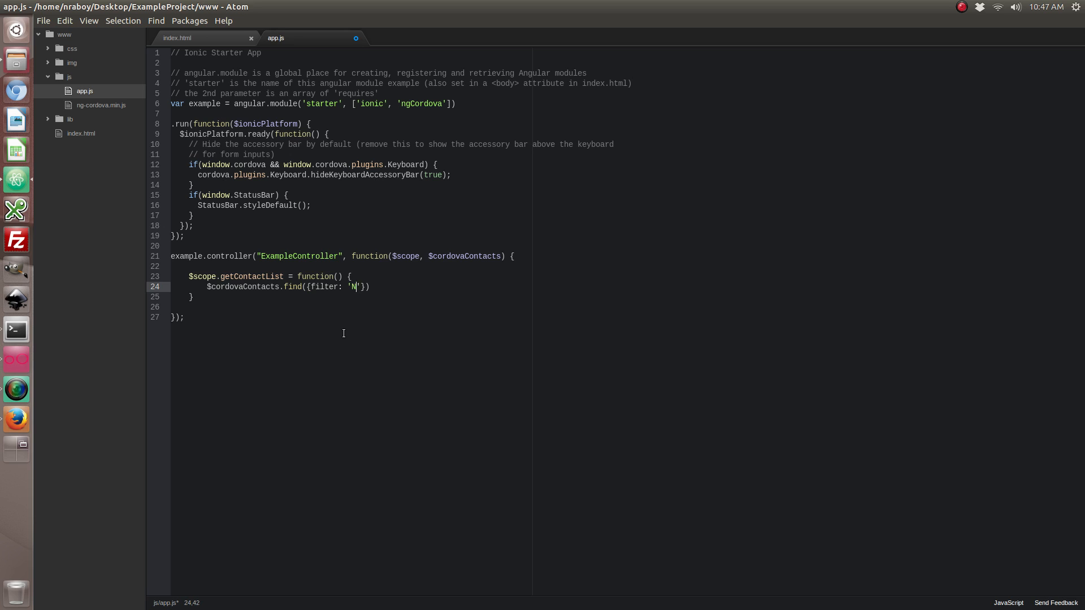
text(ic)
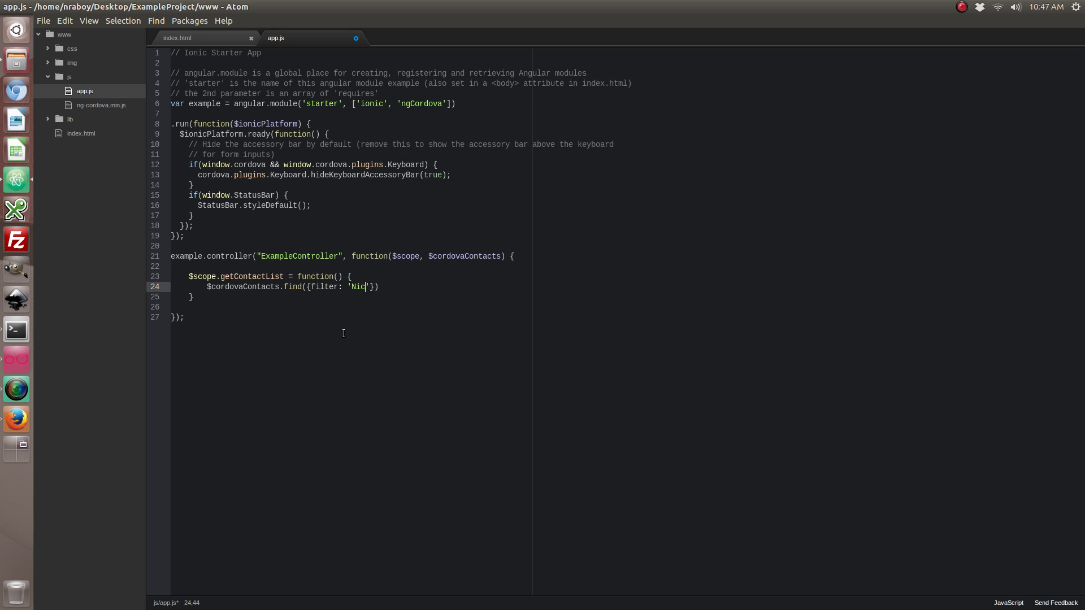
key(BackSpace)
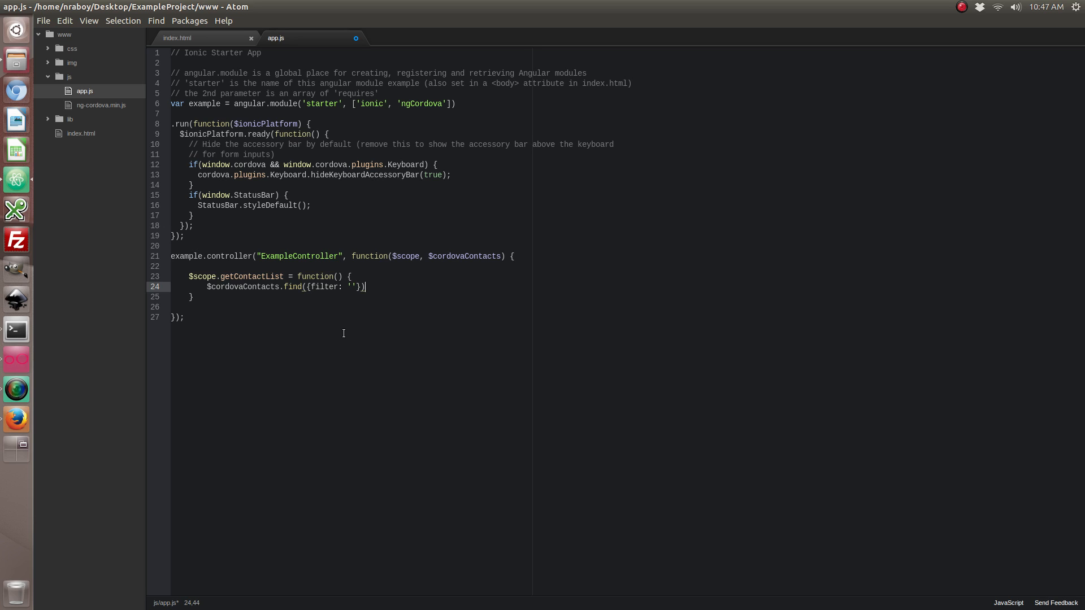
text(.then(function())
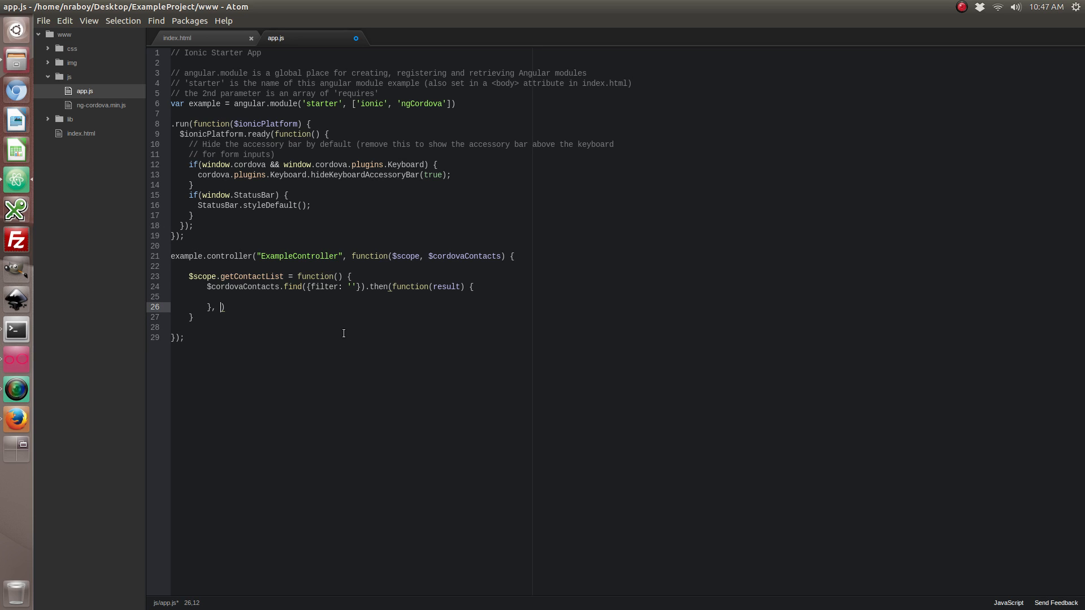
Step: Add the error callback function(error) { console.log(error) } to the find promise
text(function(error))
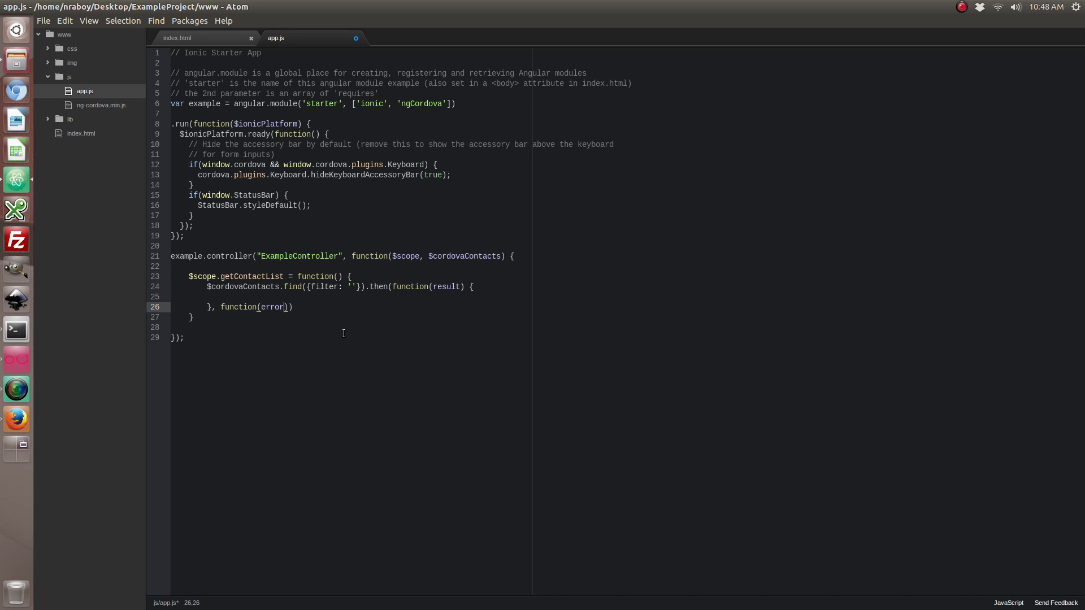
text({)
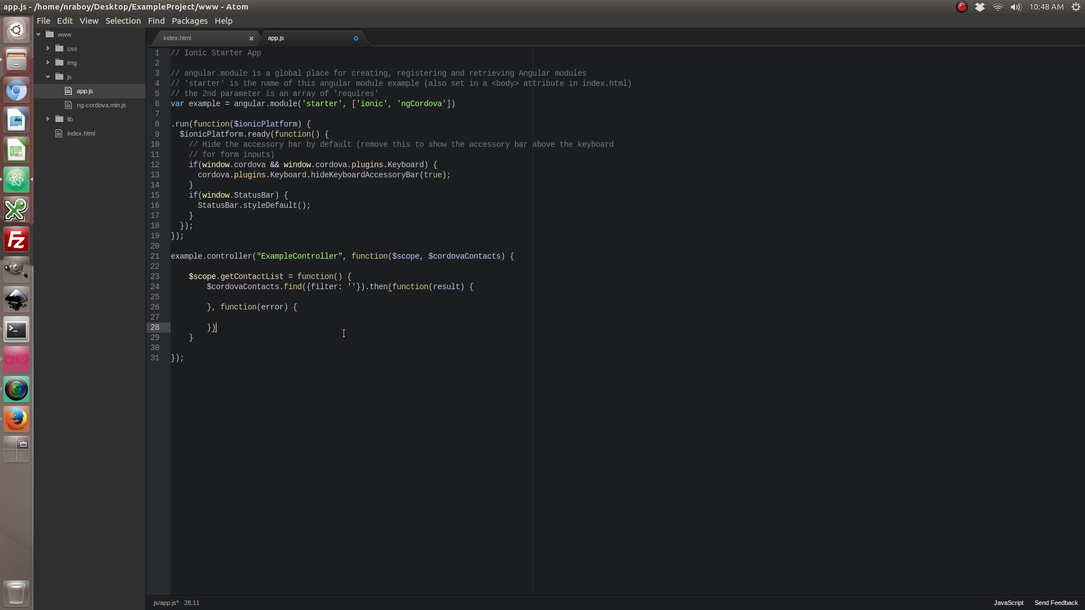
text(con)
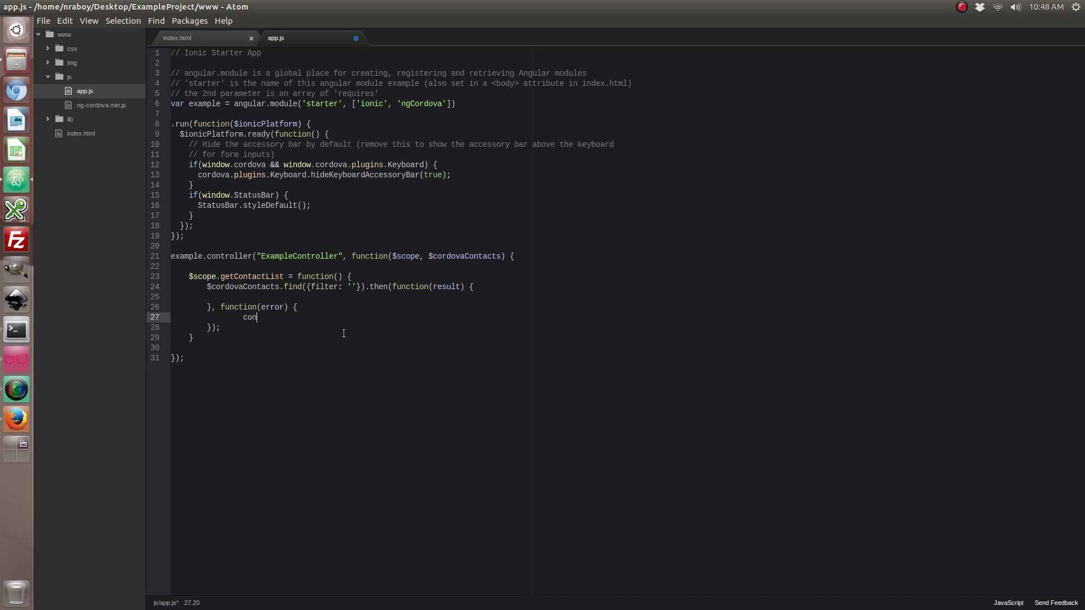
text(sole.log())
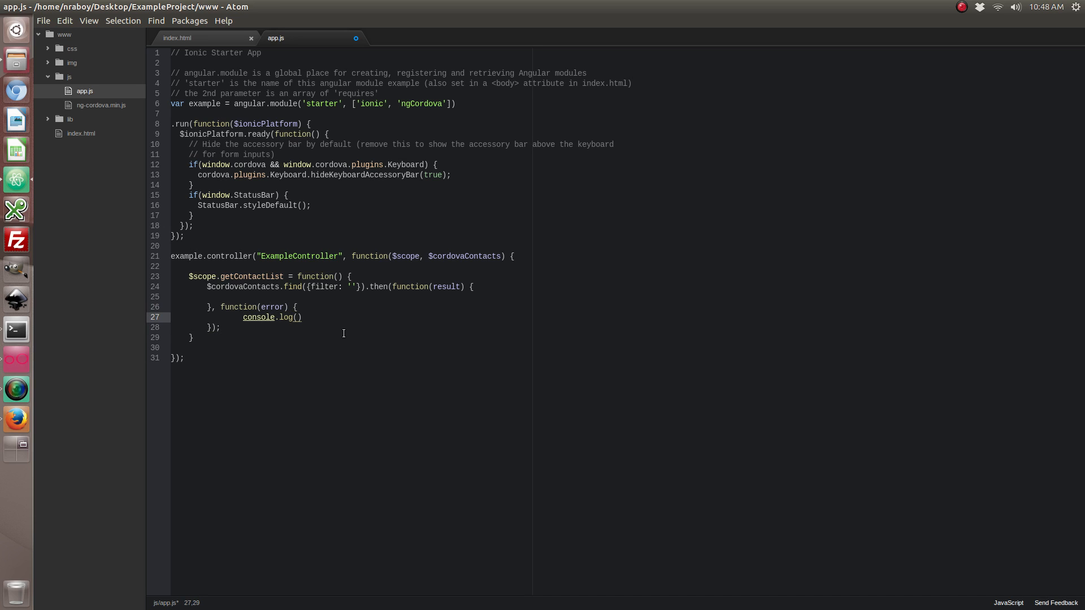
text(error)
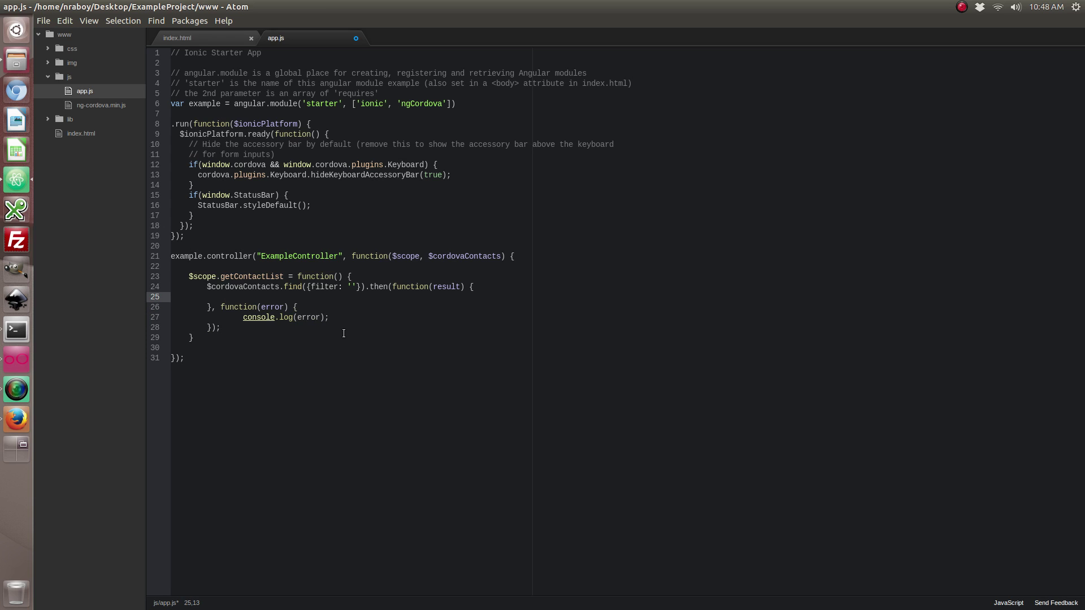
Step: Store the found contacts with $scope.contacts = result; in the success callback
text($scope)
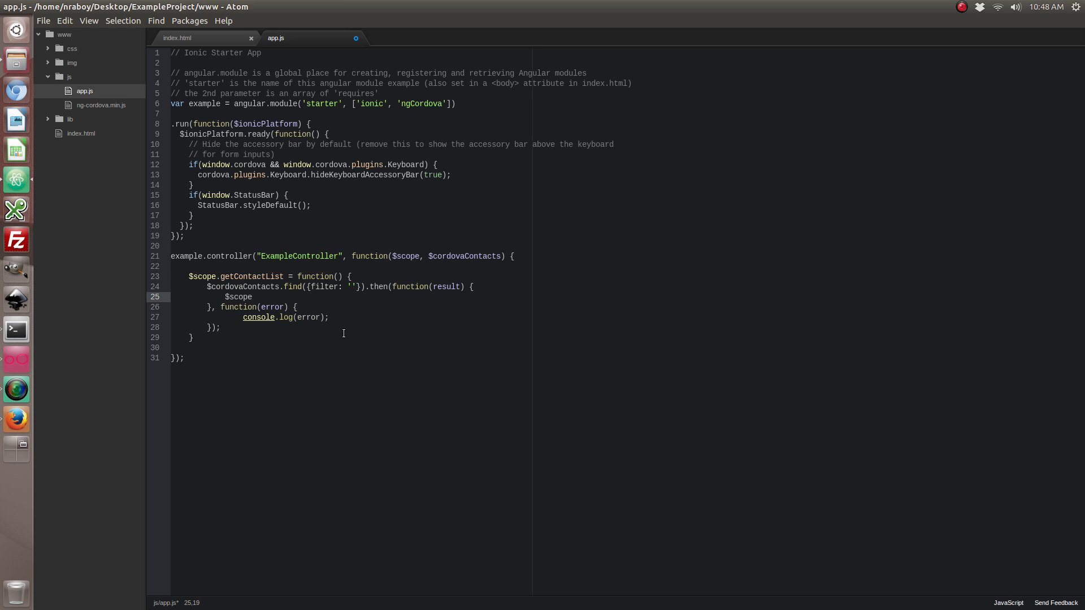
text(.contact)
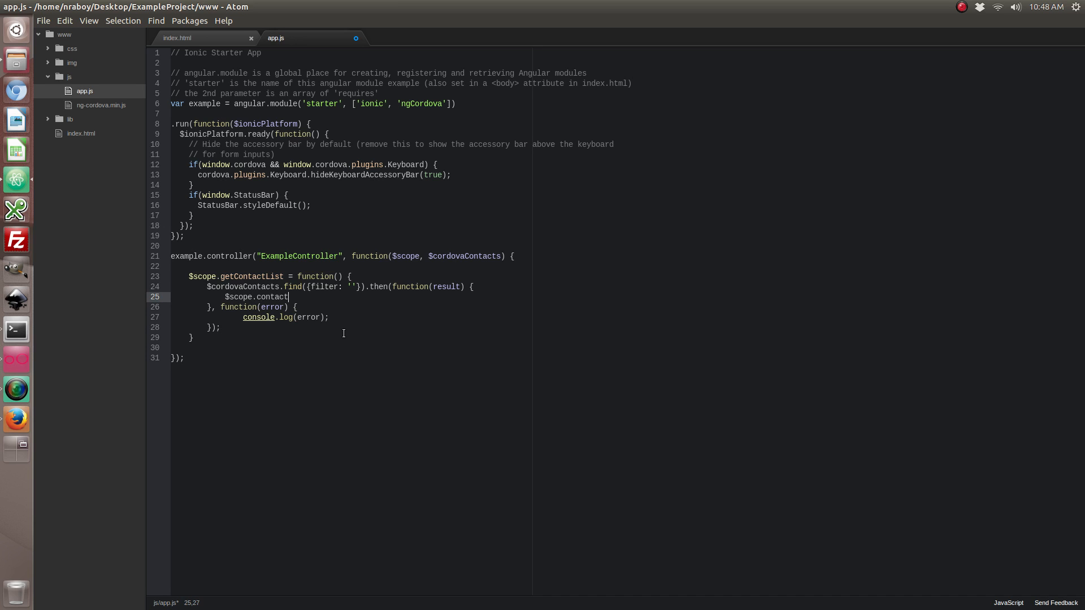
text(s = result)
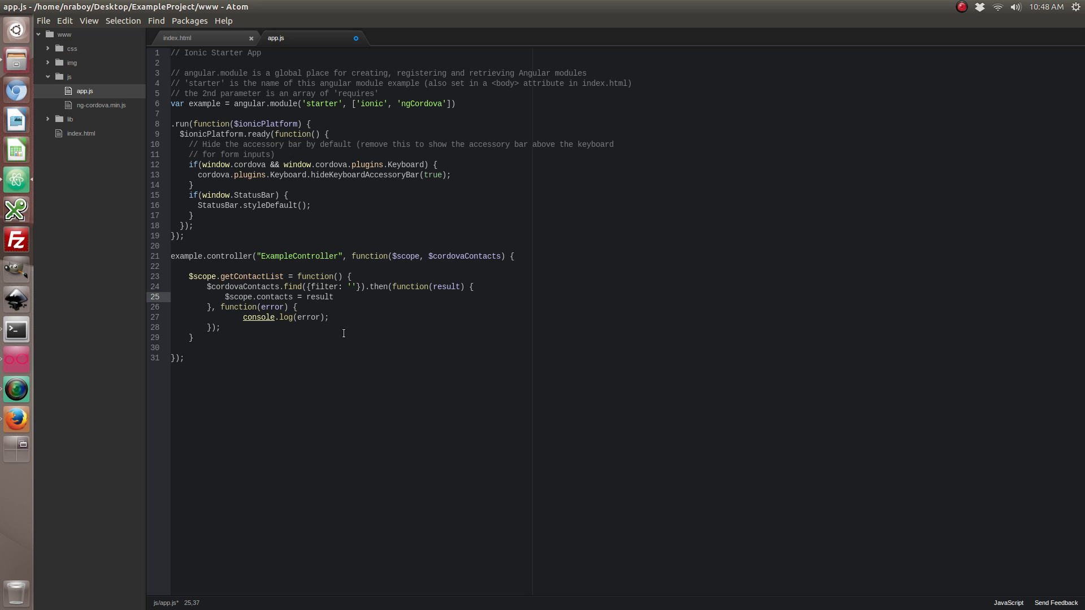
text(;)
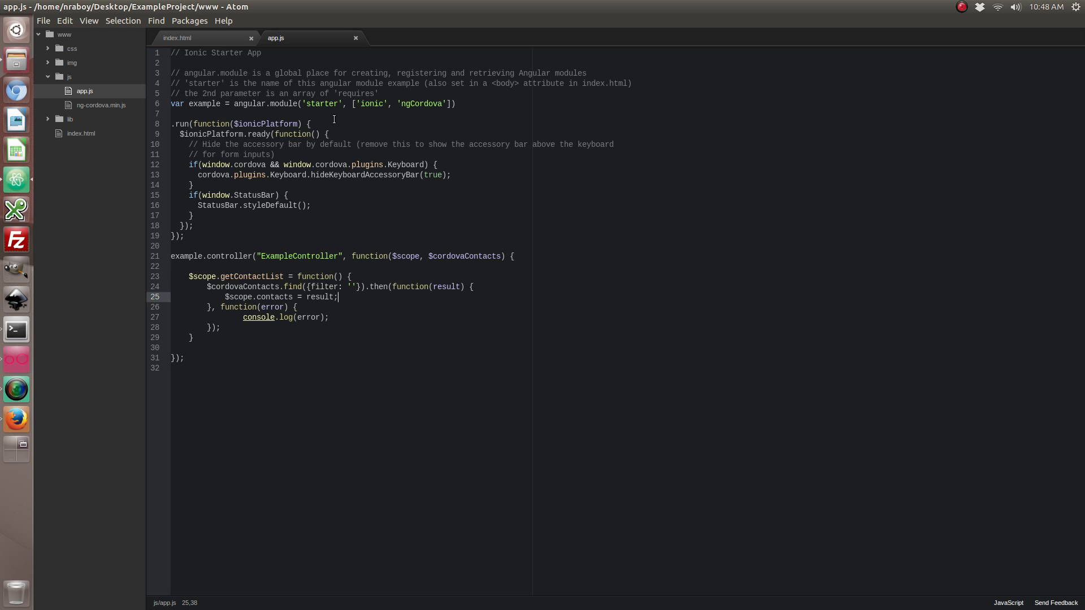
Step: Add ng-controller="ExampleController" to the ion-pane in index.html and save
click(197, 37)
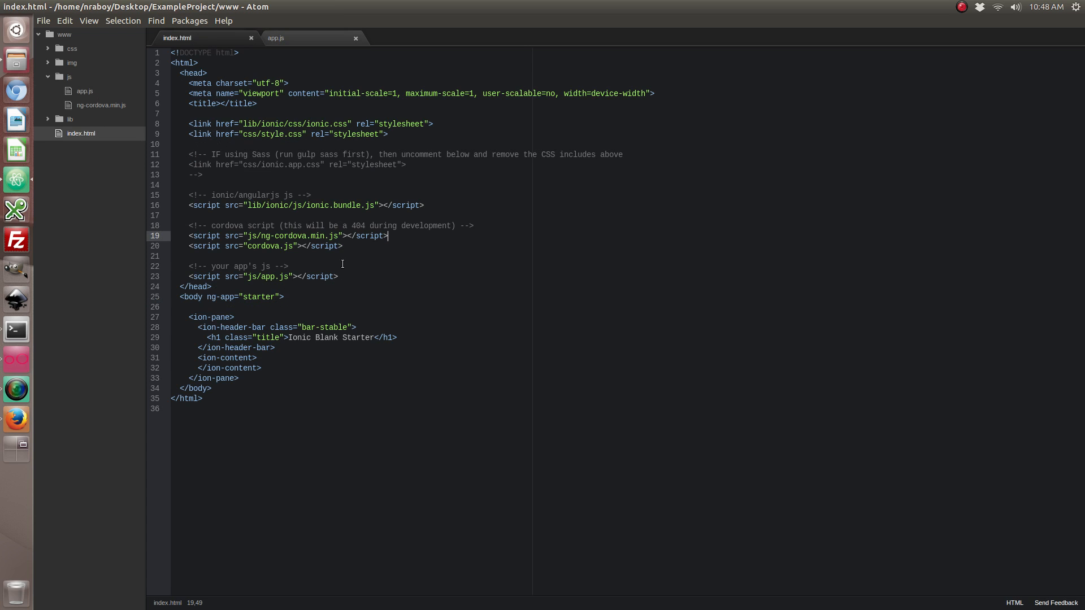
mouse_move(261, 336)
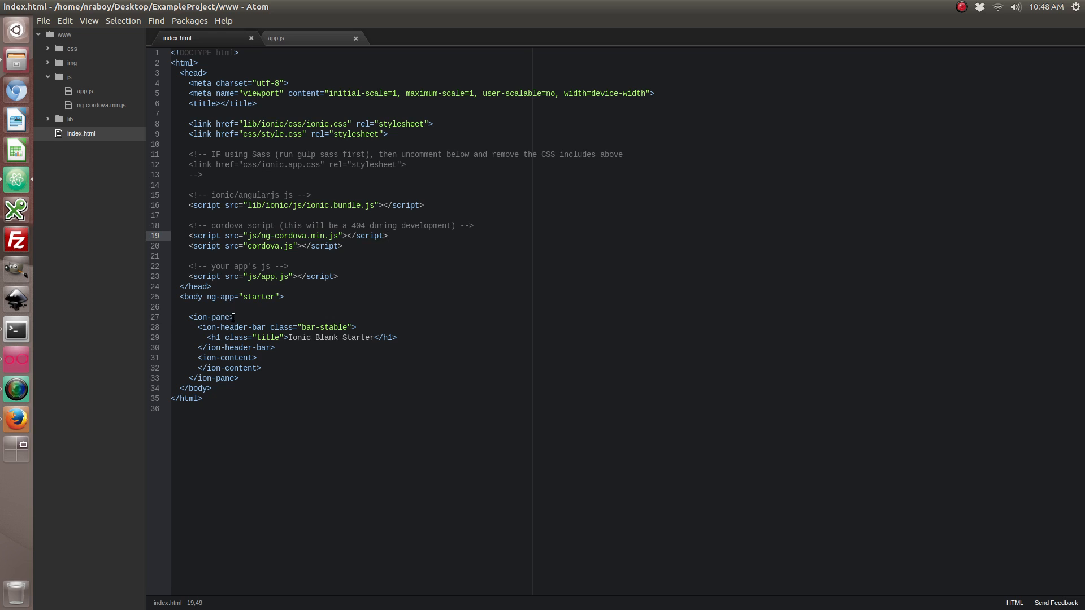
click(233, 316)
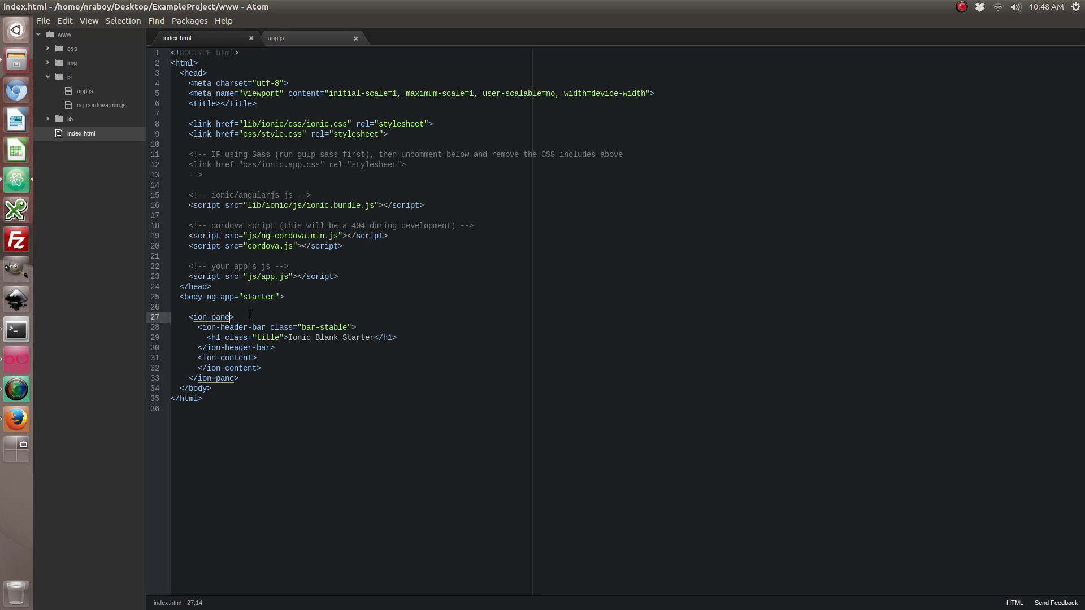
text(ng-controller="E)
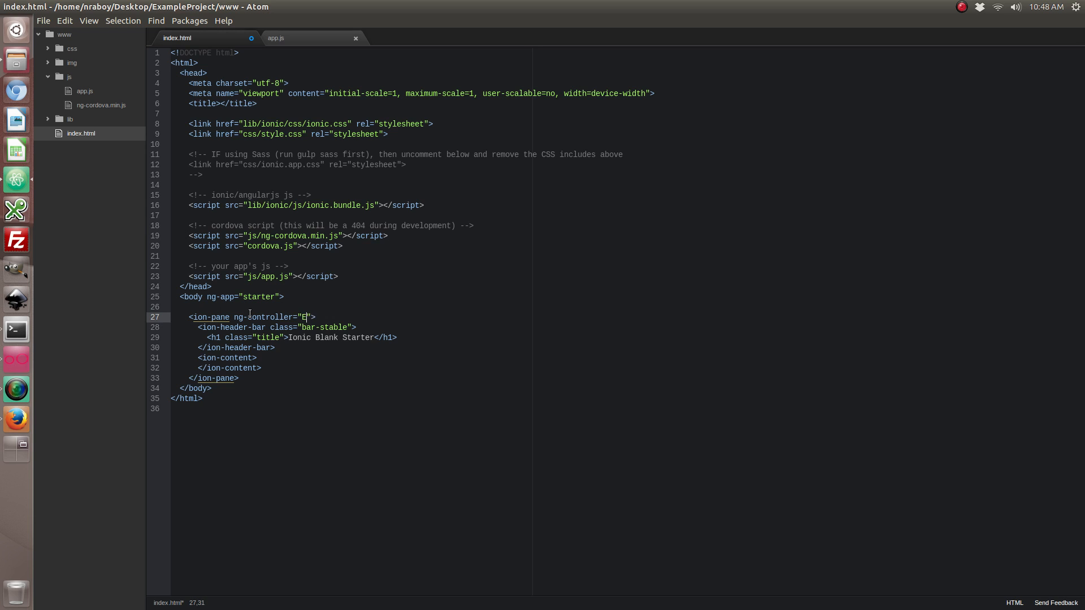
text(xampleController)
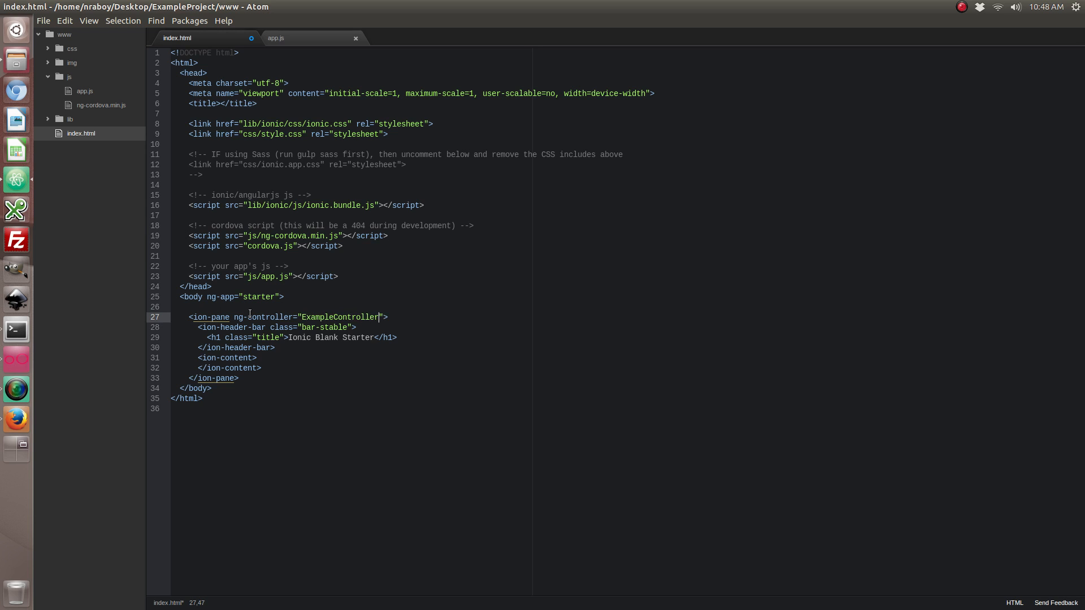
key(ctrl+s)
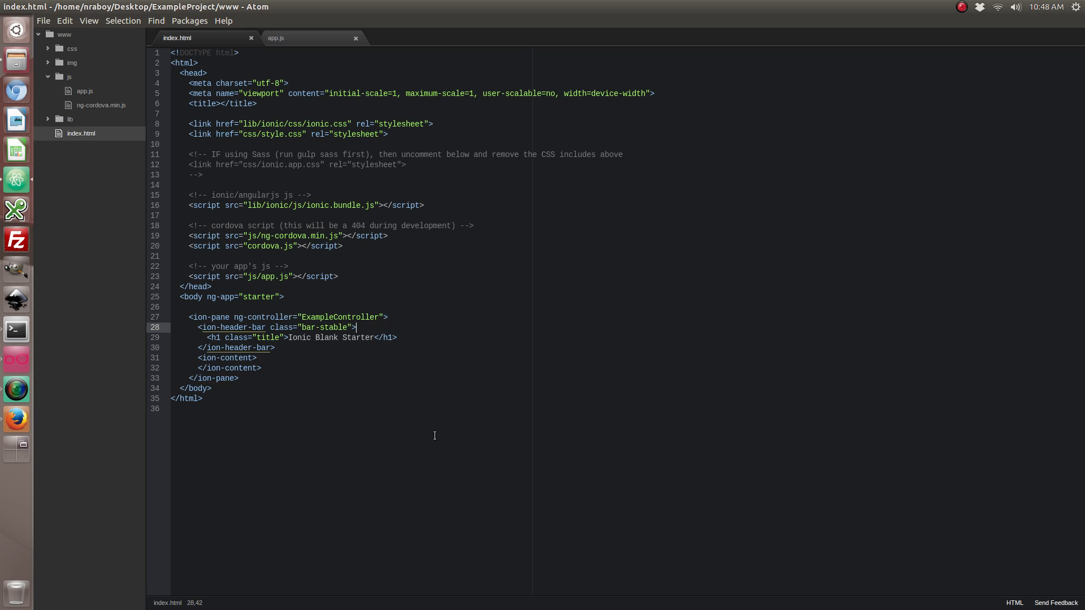
Step: Add a Load button with ng-click="getContactList()" inside the ion-header-bar
text(<button class="butt)
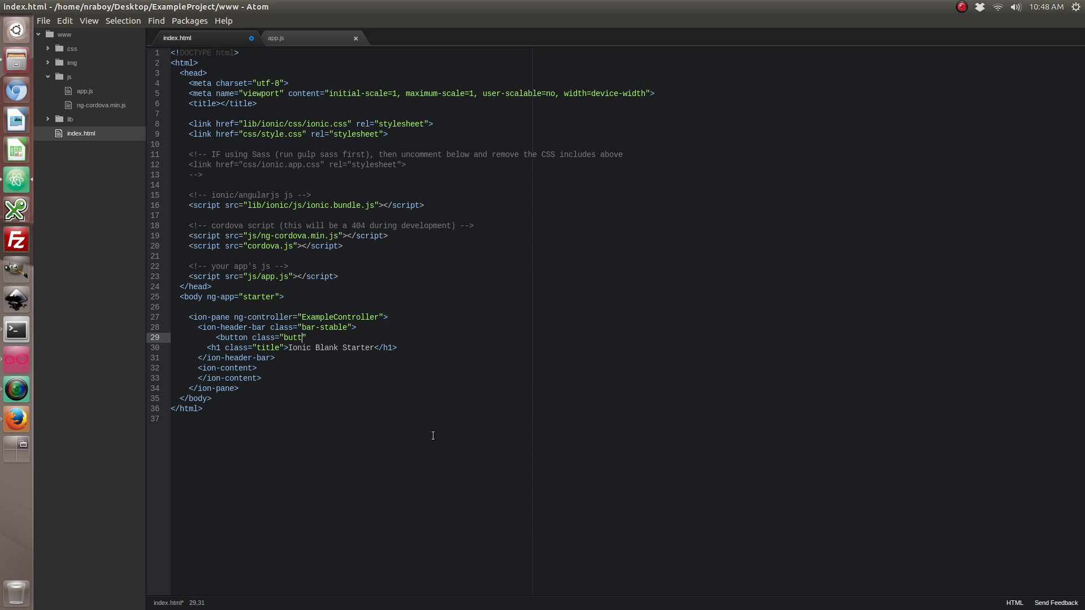
text(on" ng)
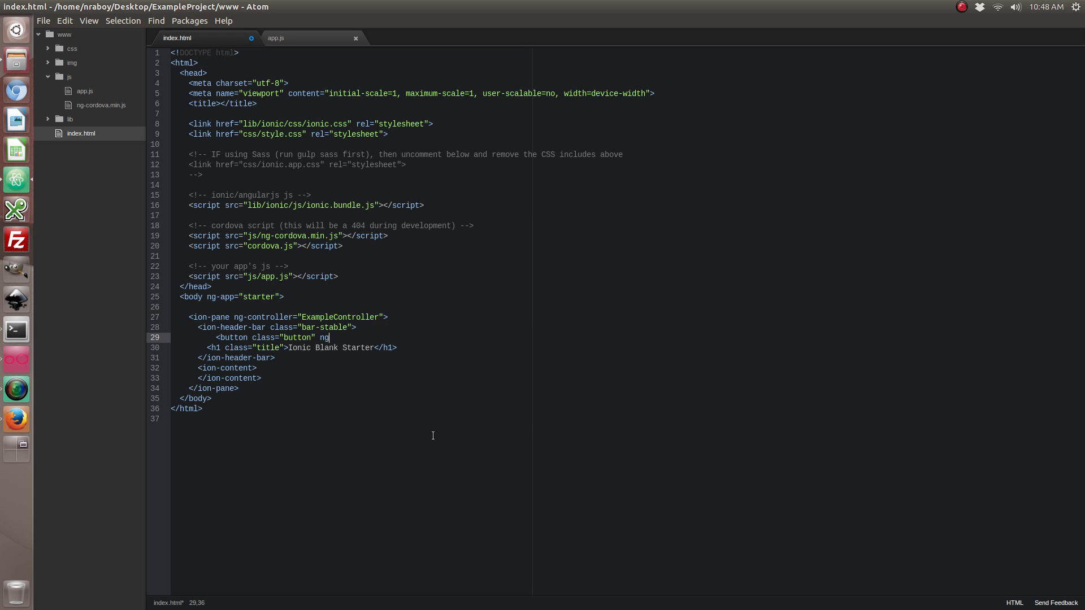
text(-click="g")
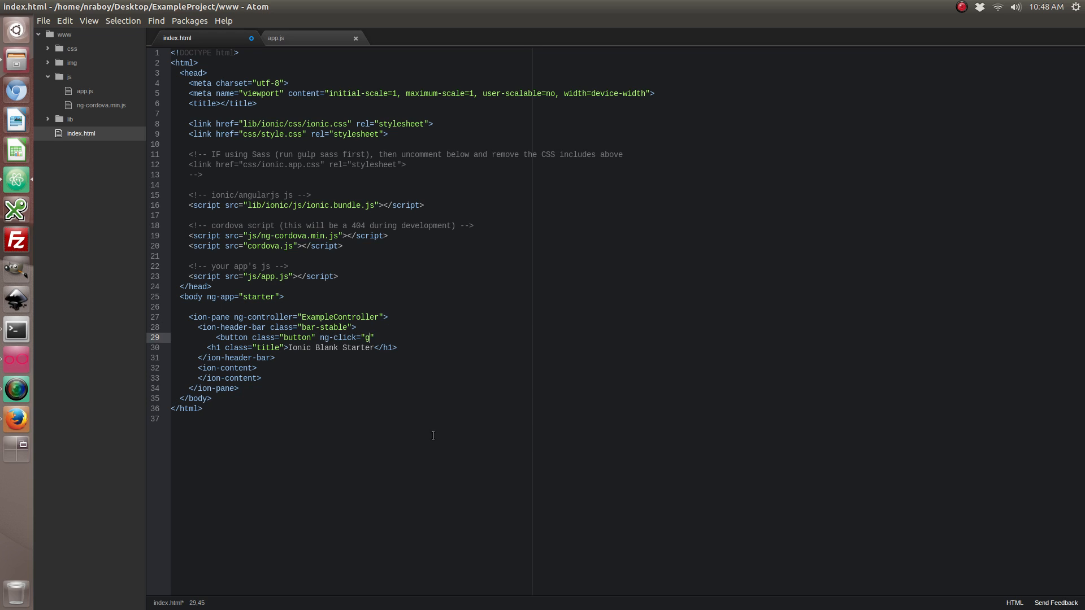
text(etContactList())
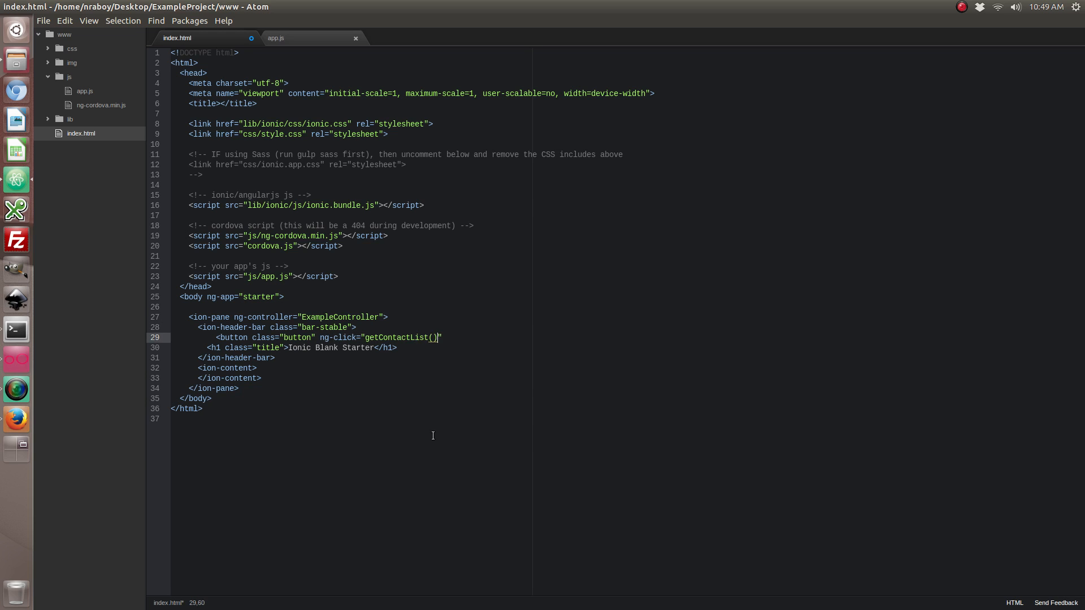
text(><)
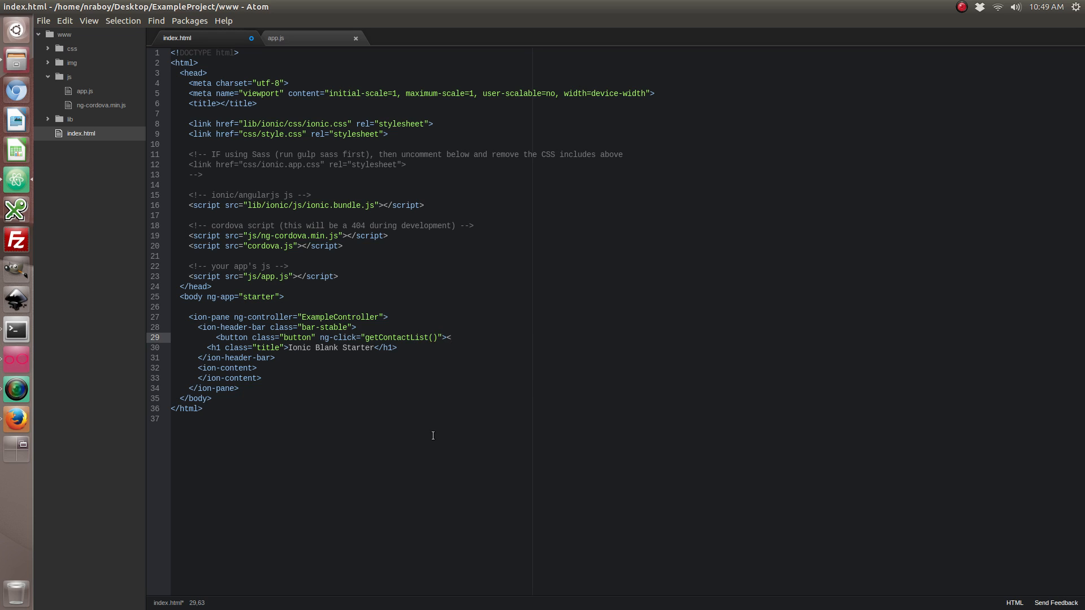
text(Load)
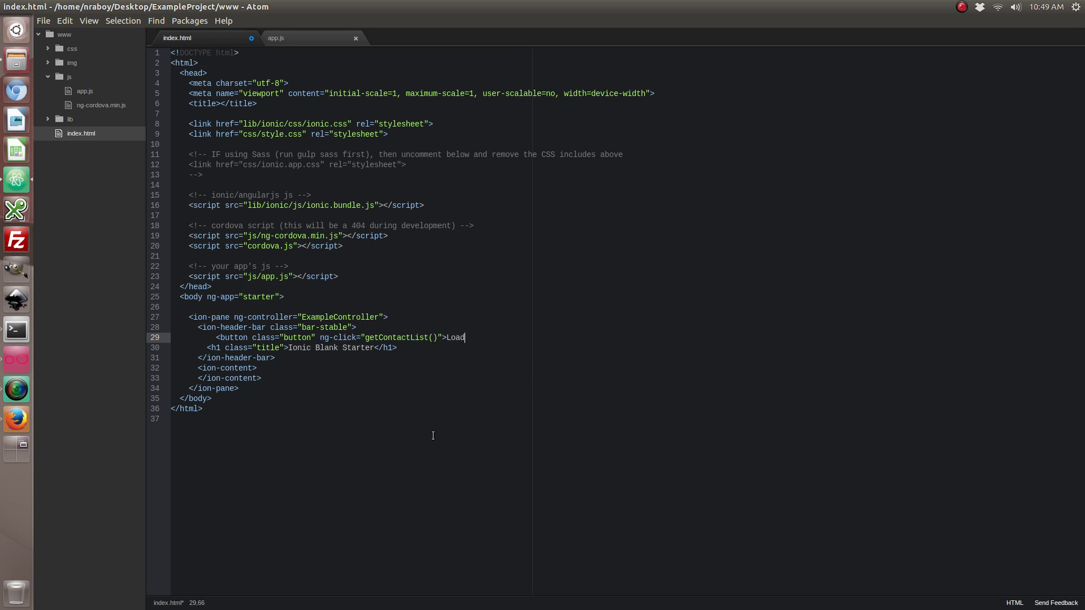
text(</button>)
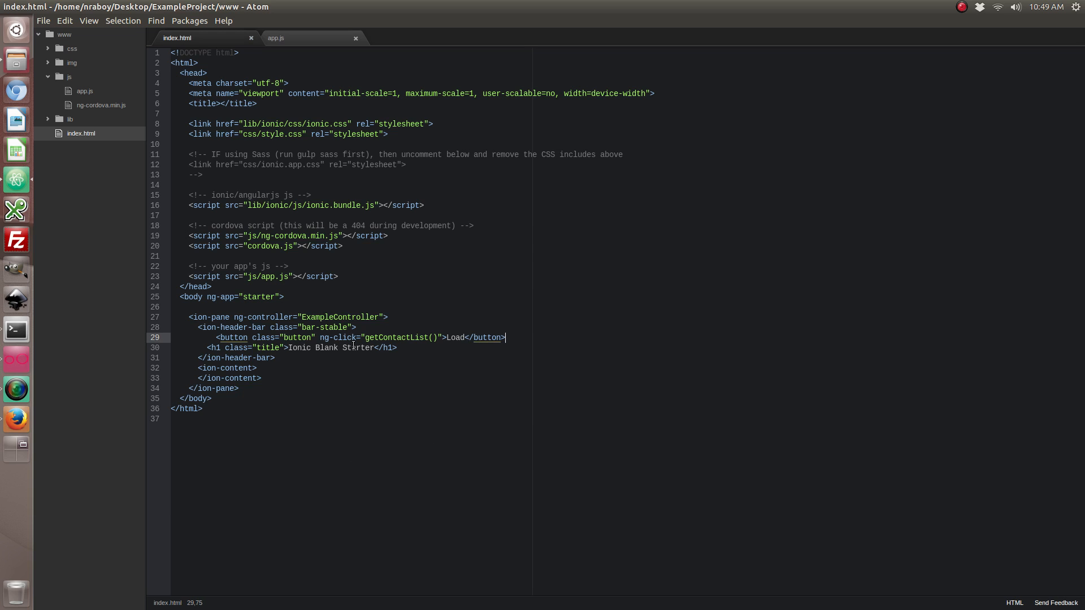
mouse_move(323, 371)
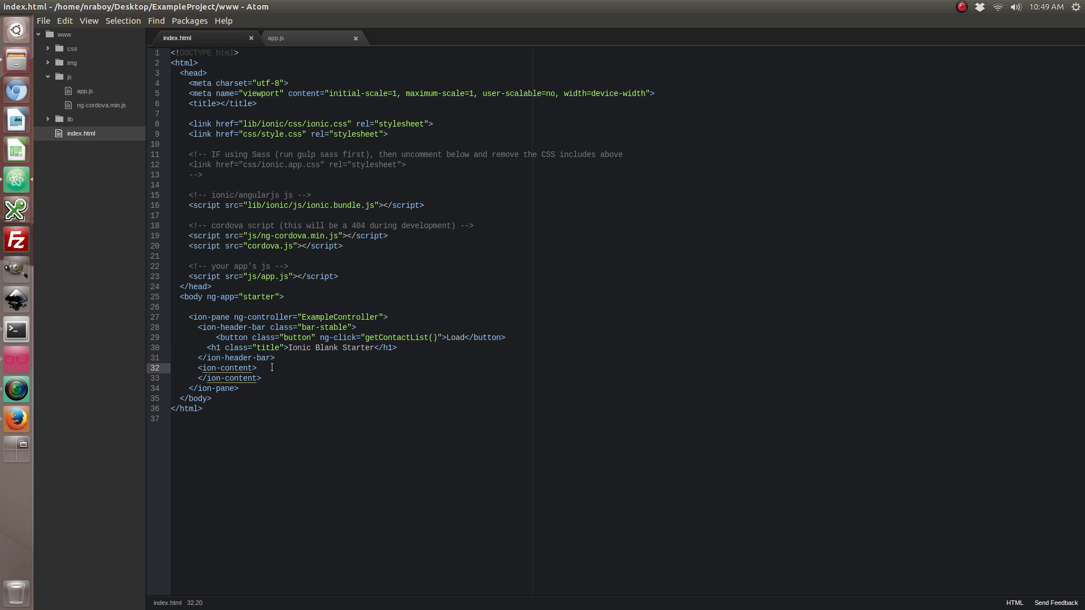
Step: Add an ion-list with ion-item ng-repeat="contact in contacts" showing {{contact.displayName}}
text(<)
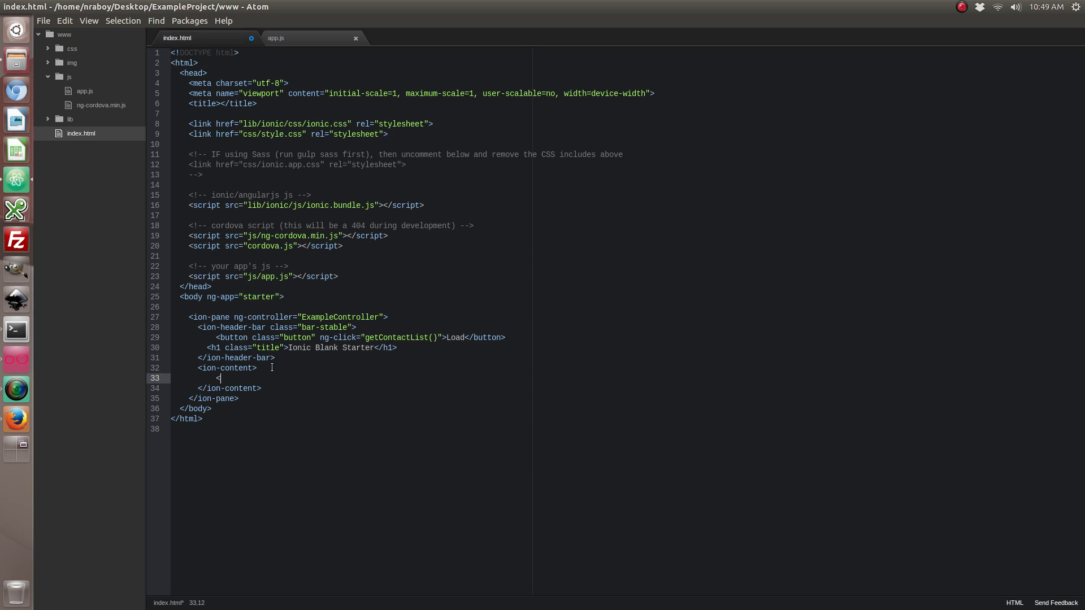
text(ion-)
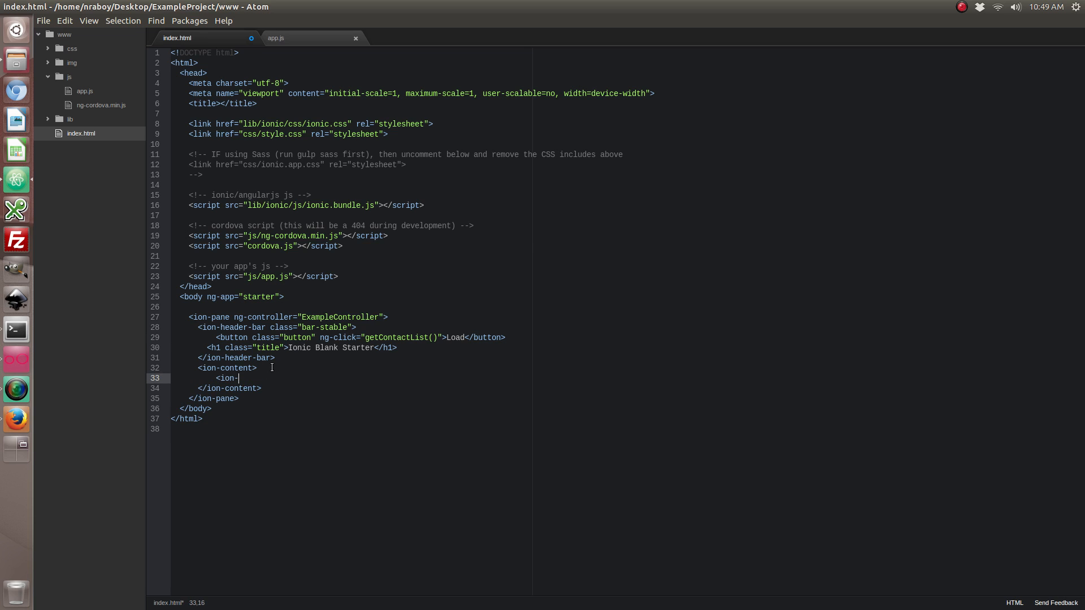
text(list>)
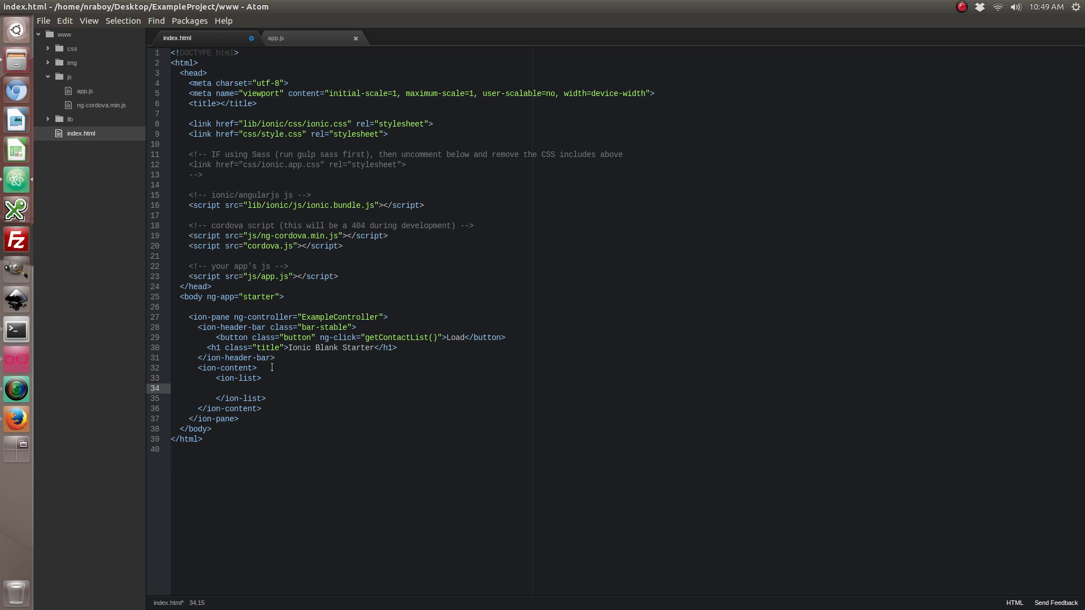
text(<ion-item)
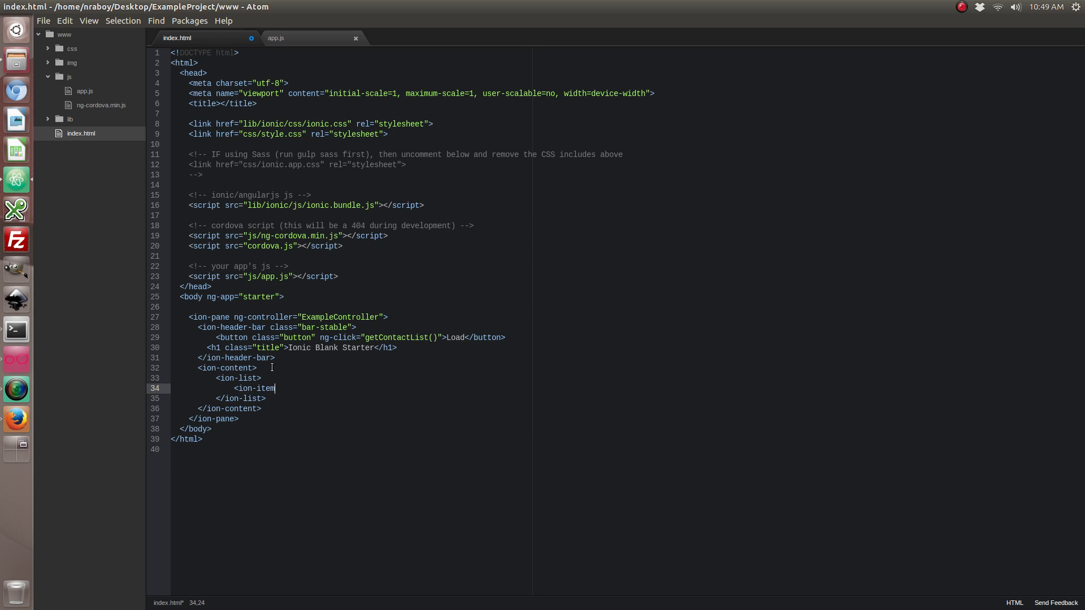
text(ng-re)
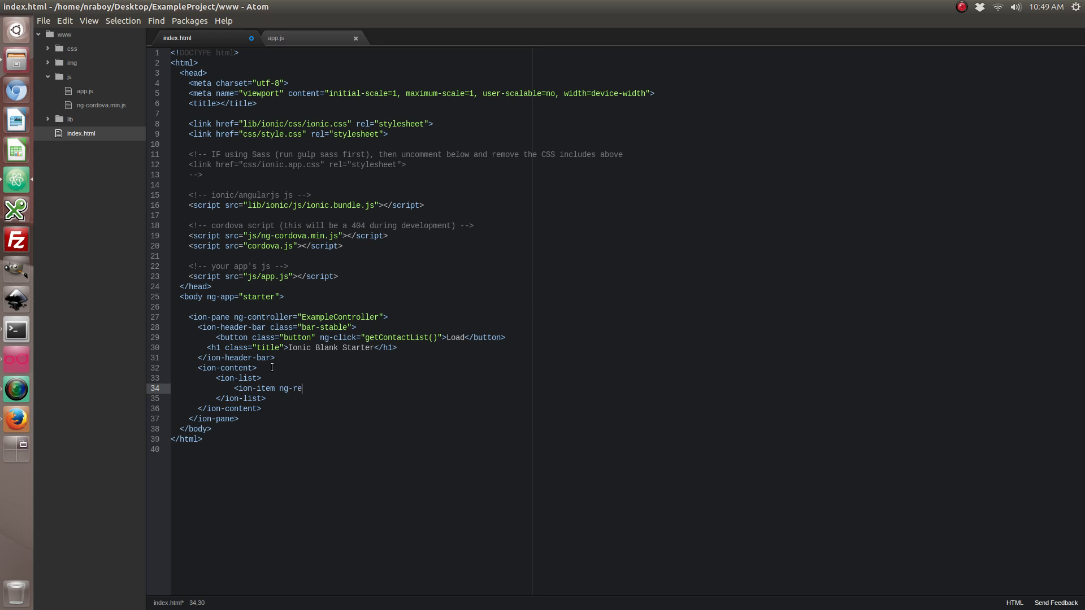
text(peat=)
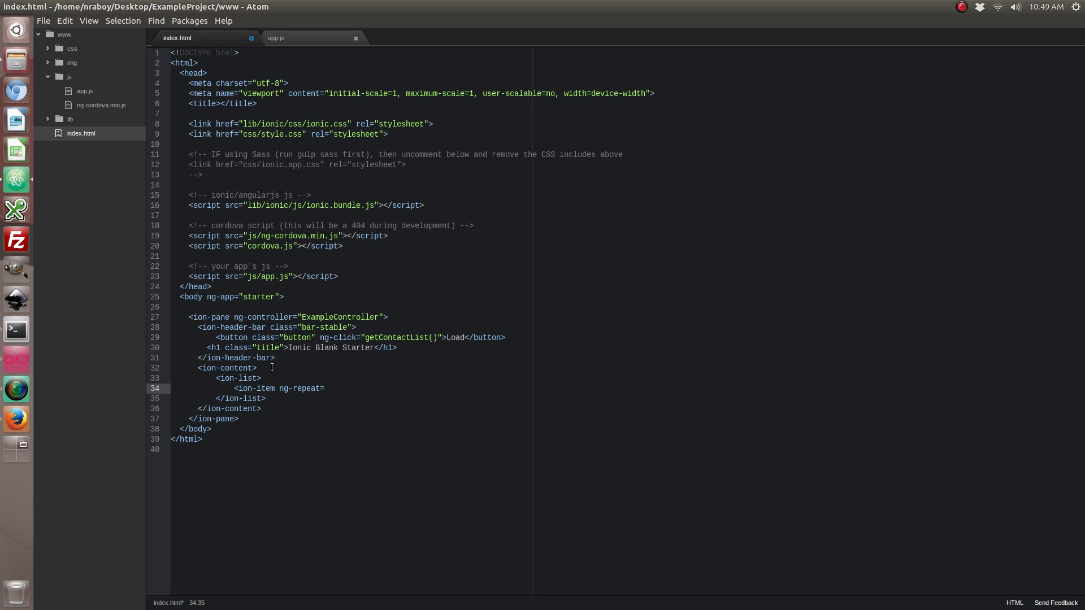
text("contact i")
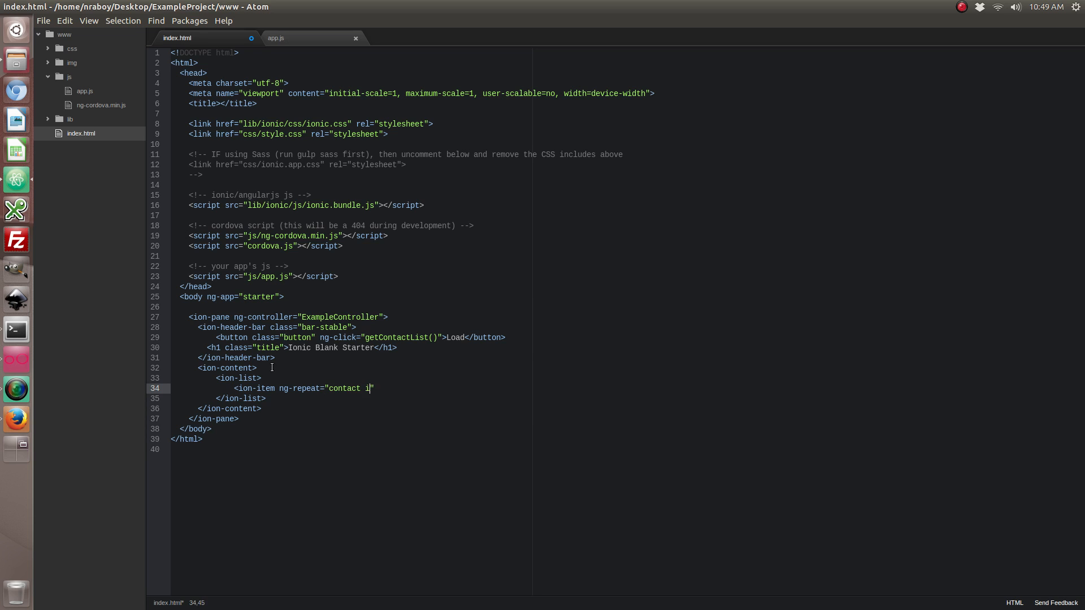
text(n conta)
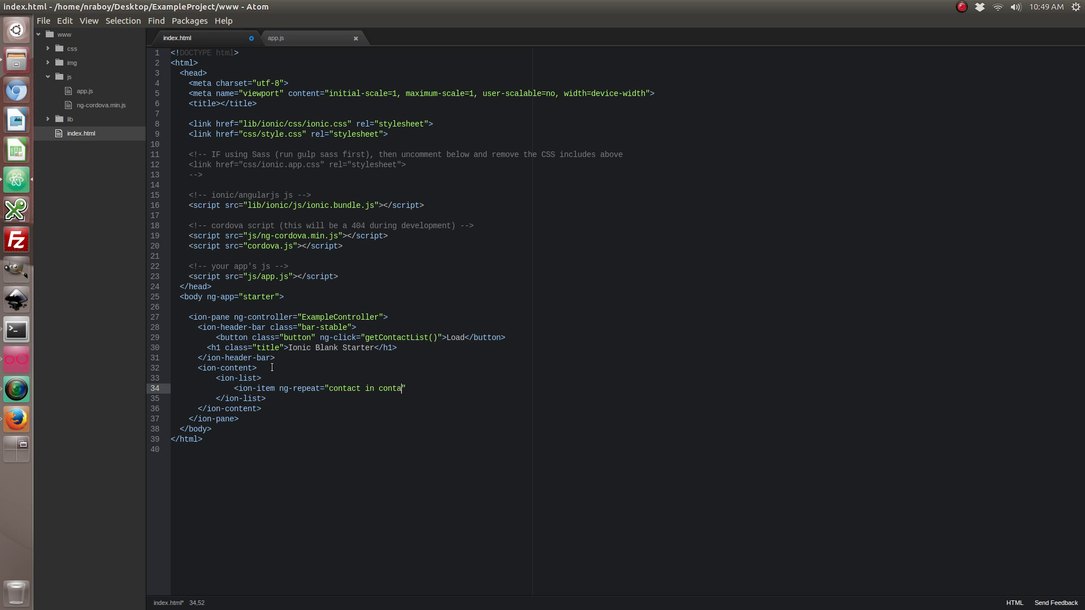
text(cts">)
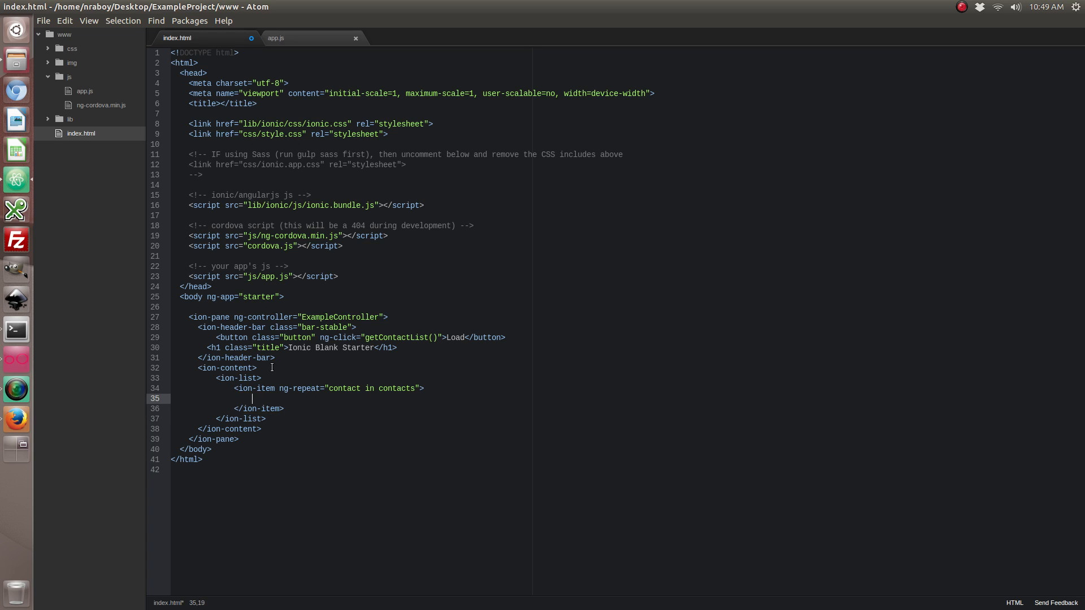
text({{co}})
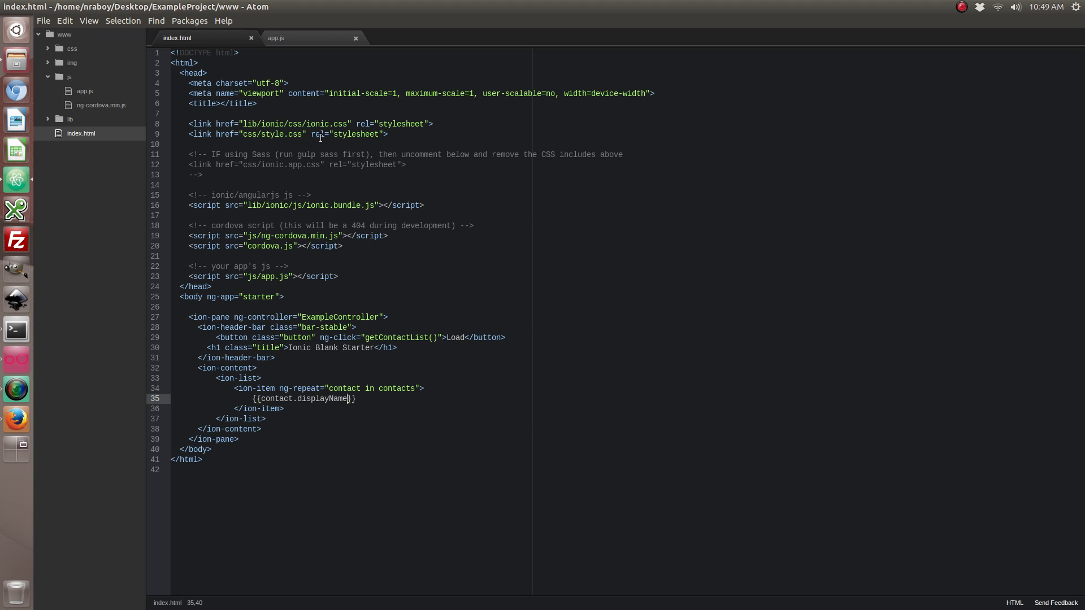
click(276, 37)
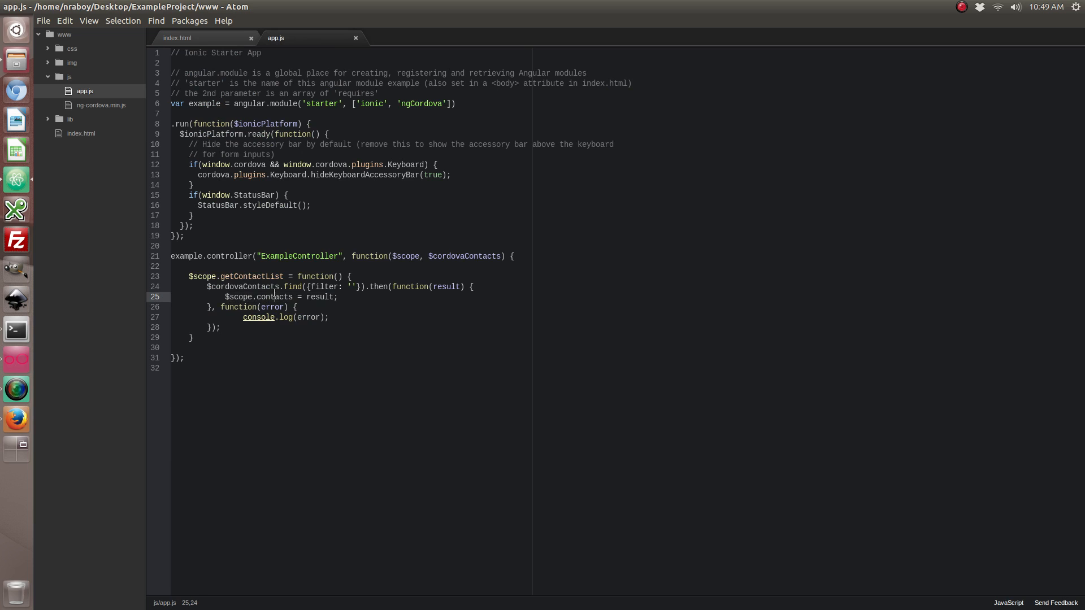
click(199, 37)
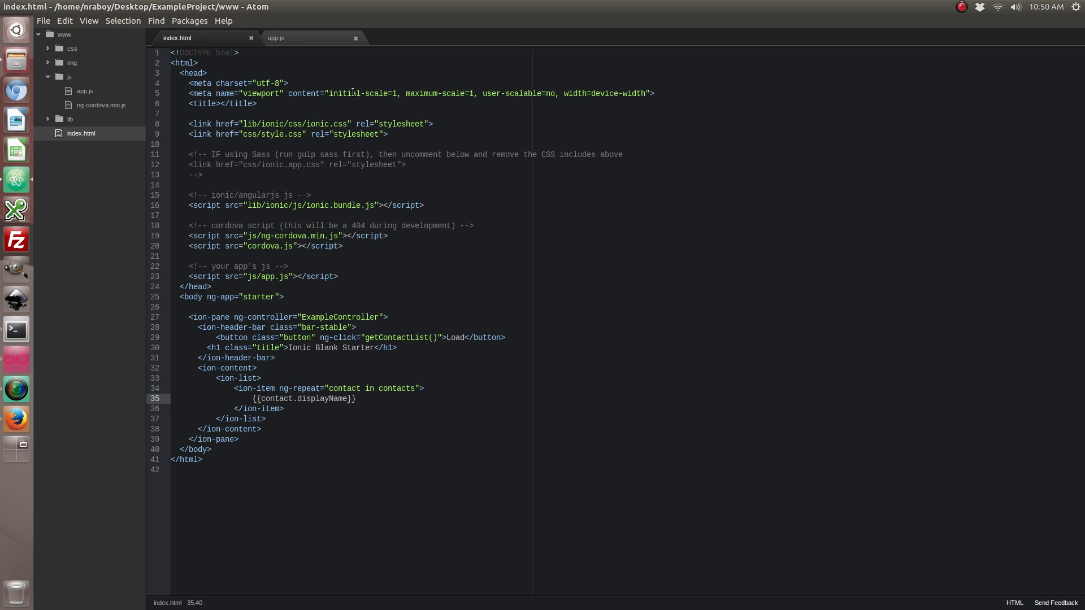
click(275, 37)
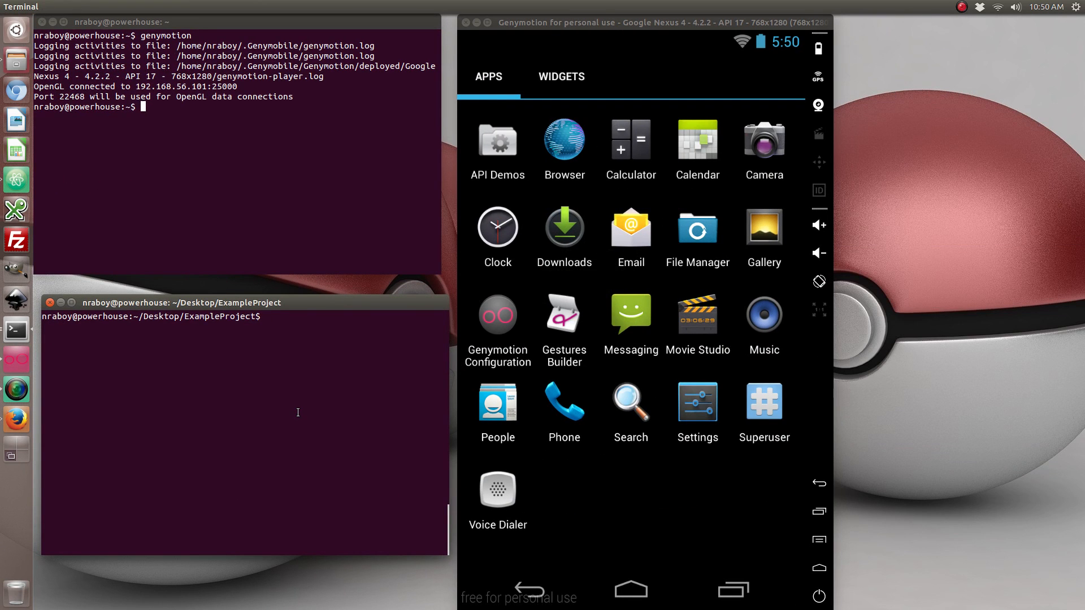
Step: Run ionic build android and view the emulator's existing contacts meanwhile
text(ionic build)
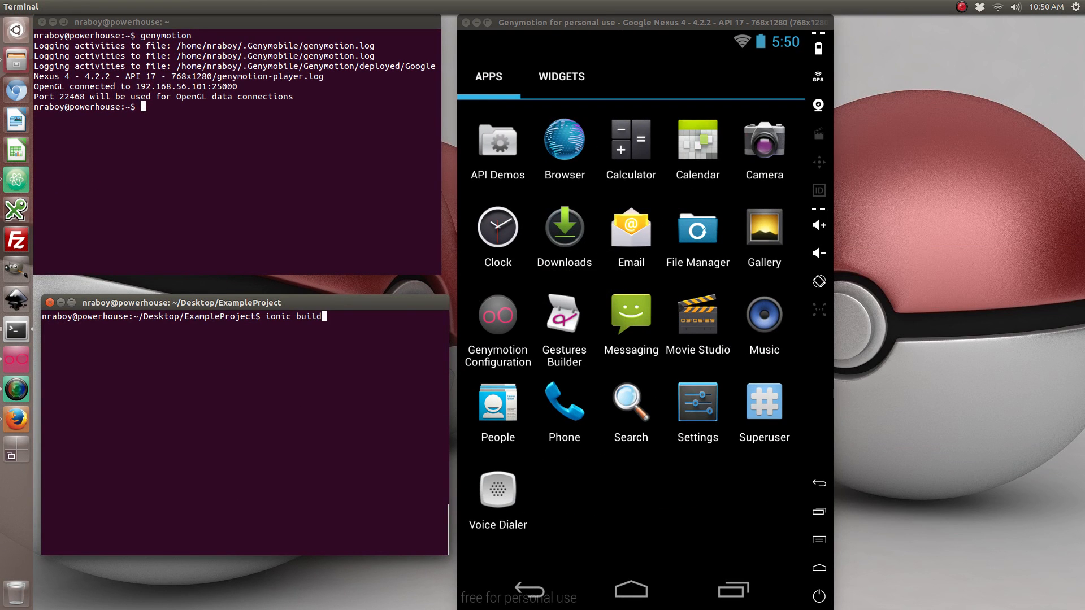
text(android)
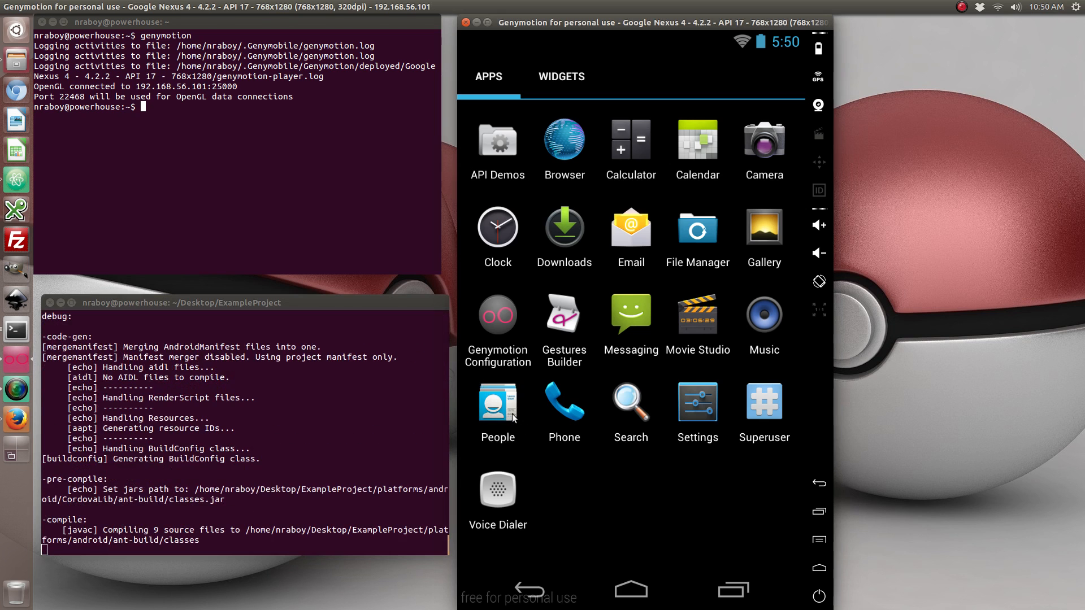
click(497, 399)
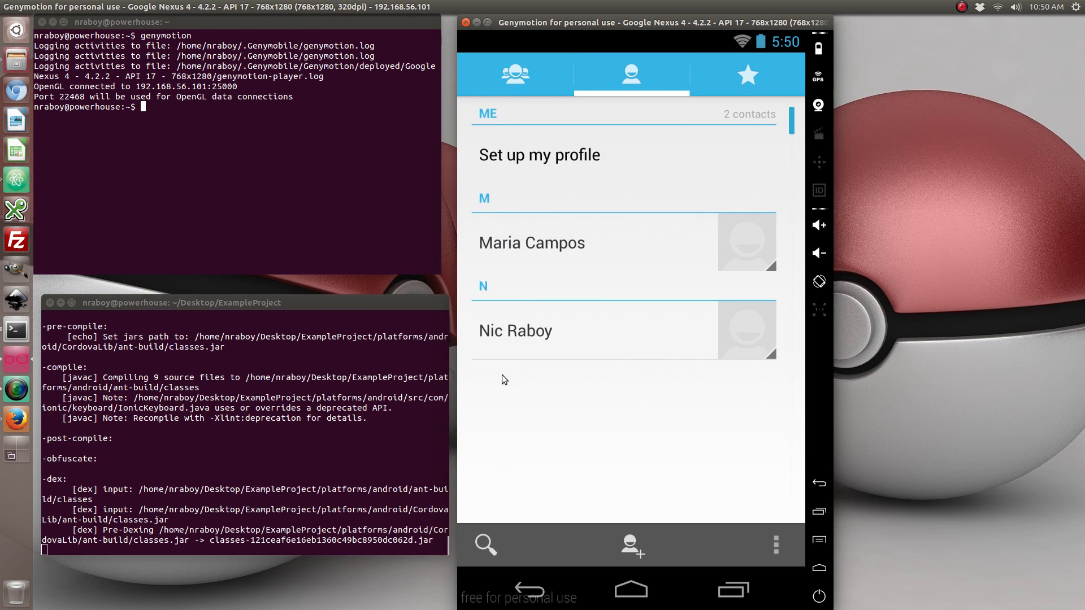
mouse_move(508, 255)
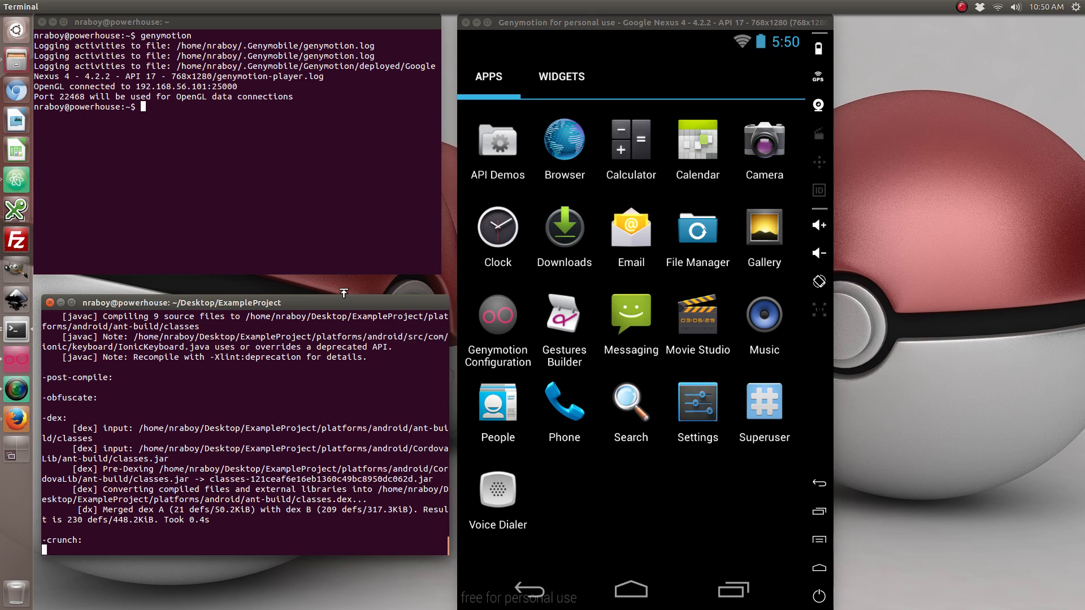
mouse_move(346, 285)
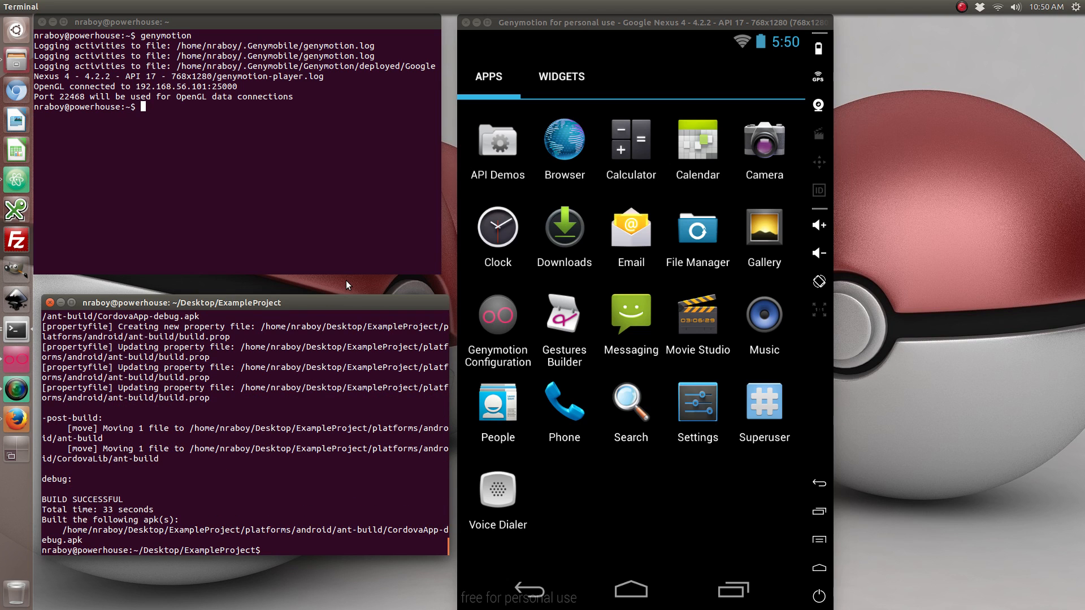
Step: Reinstall the app with adb install -r platforms/android/ant-build/CordovaApp-debug.apk
text(a)
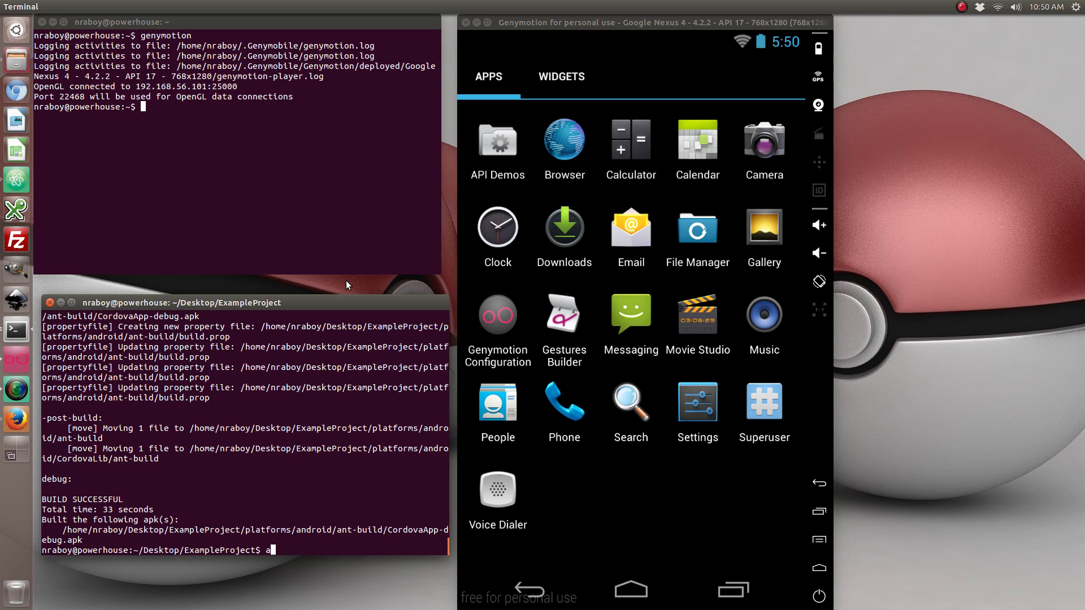
text(db install -)
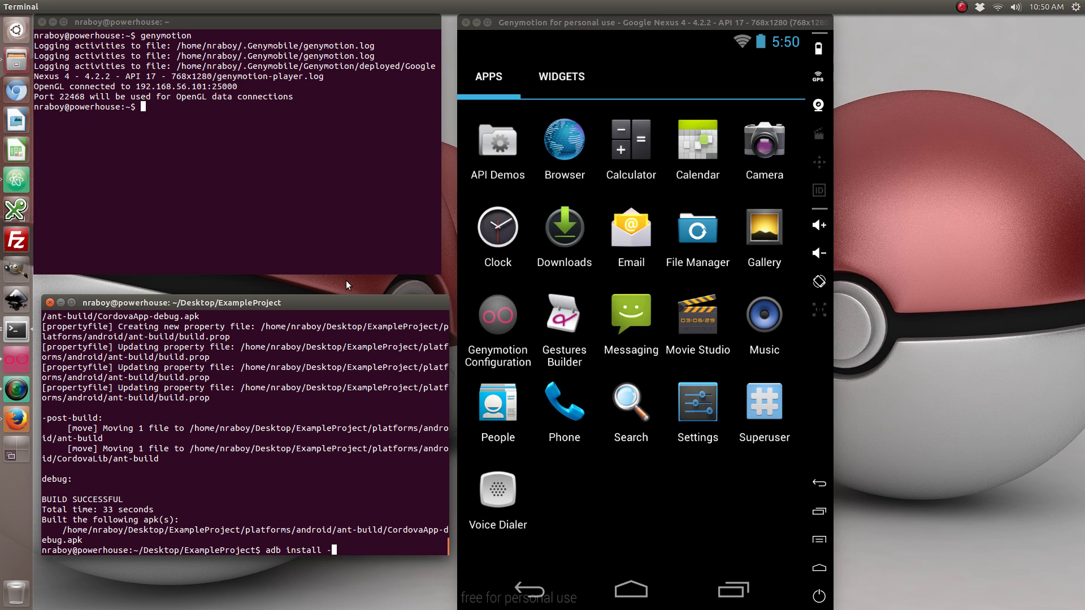
text(r platforms/android/ant-build/CordovaApp-debug.apk)
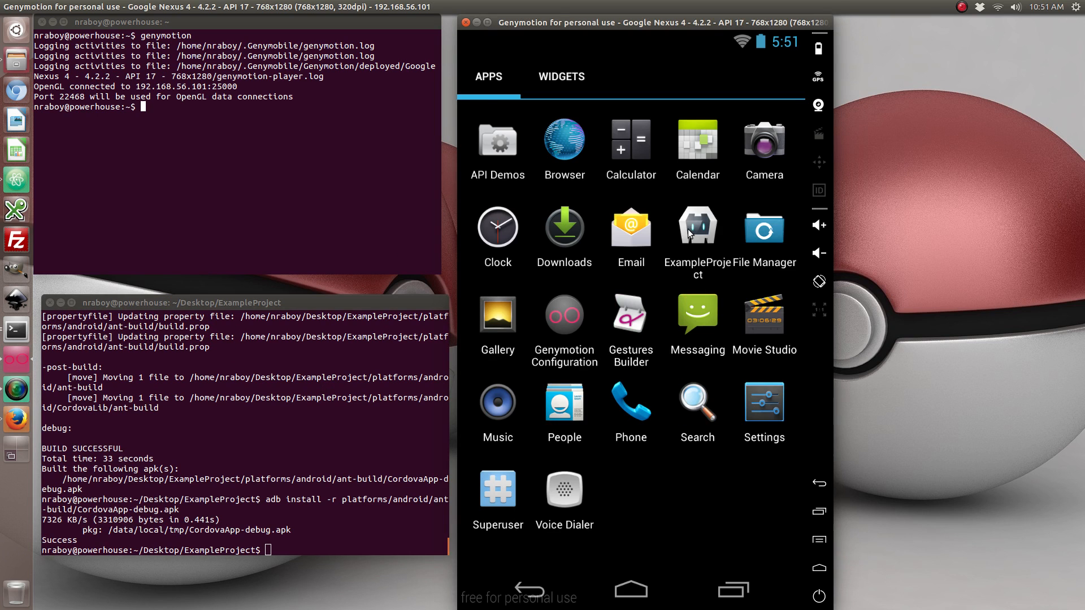
click(697, 225)
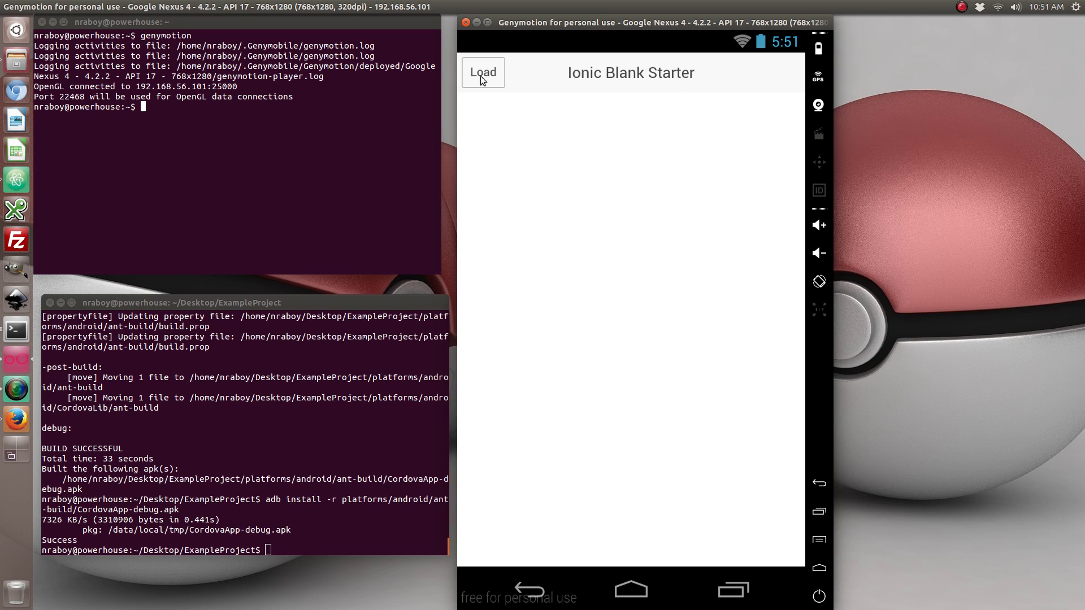
click(482, 72)
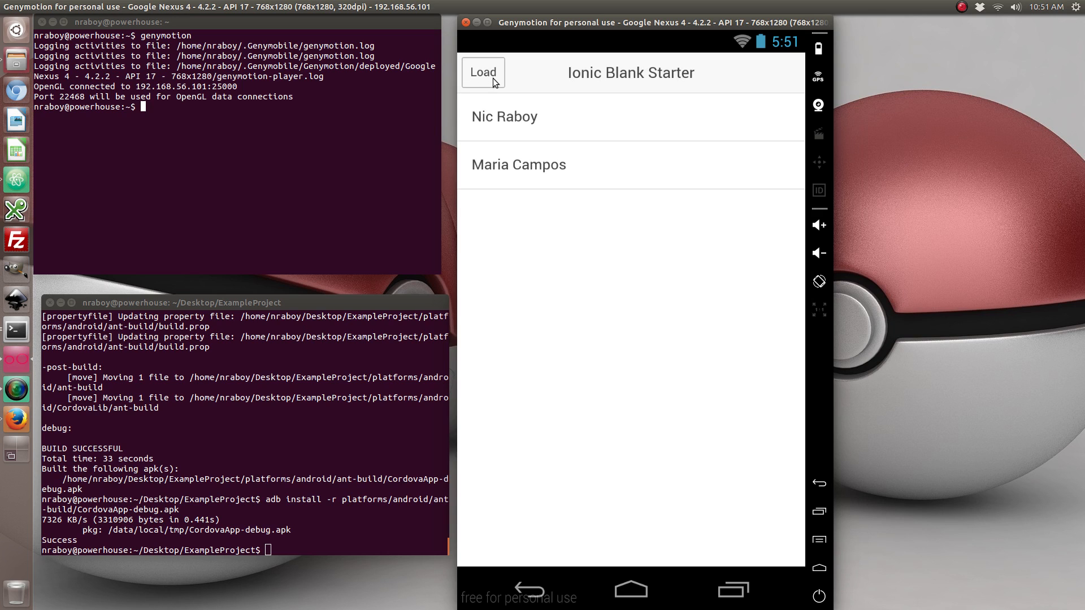
mouse_move(539, 155)
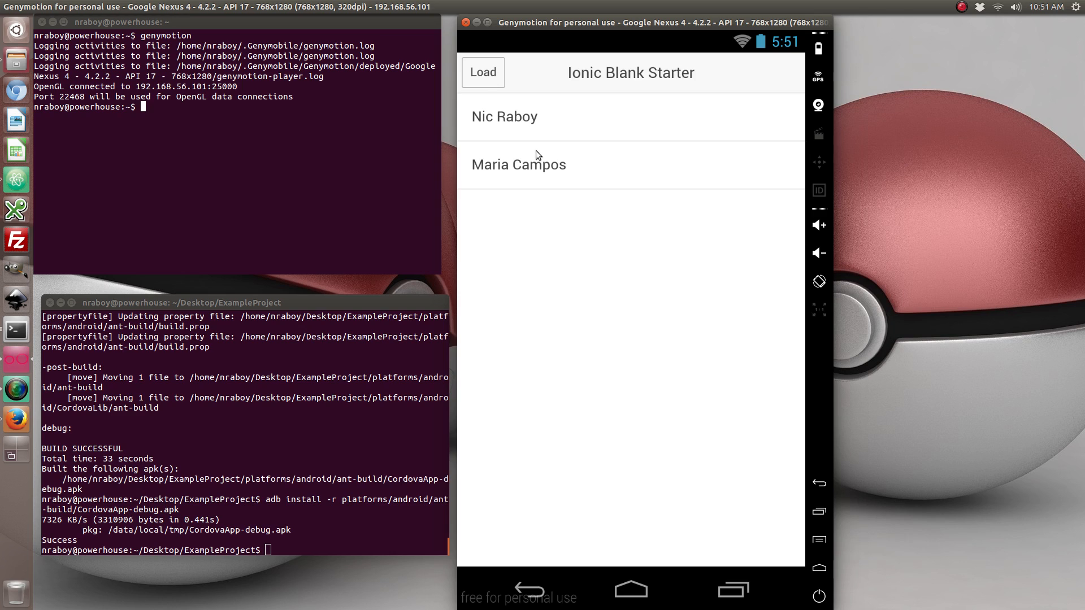
mouse_move(542, 146)
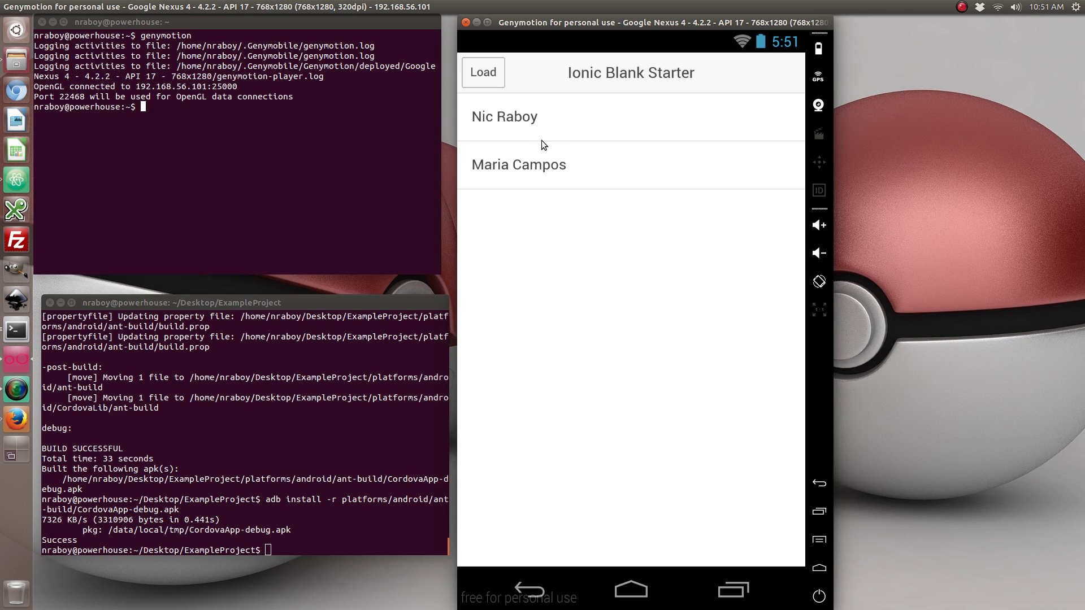
mouse_move(510, 210)
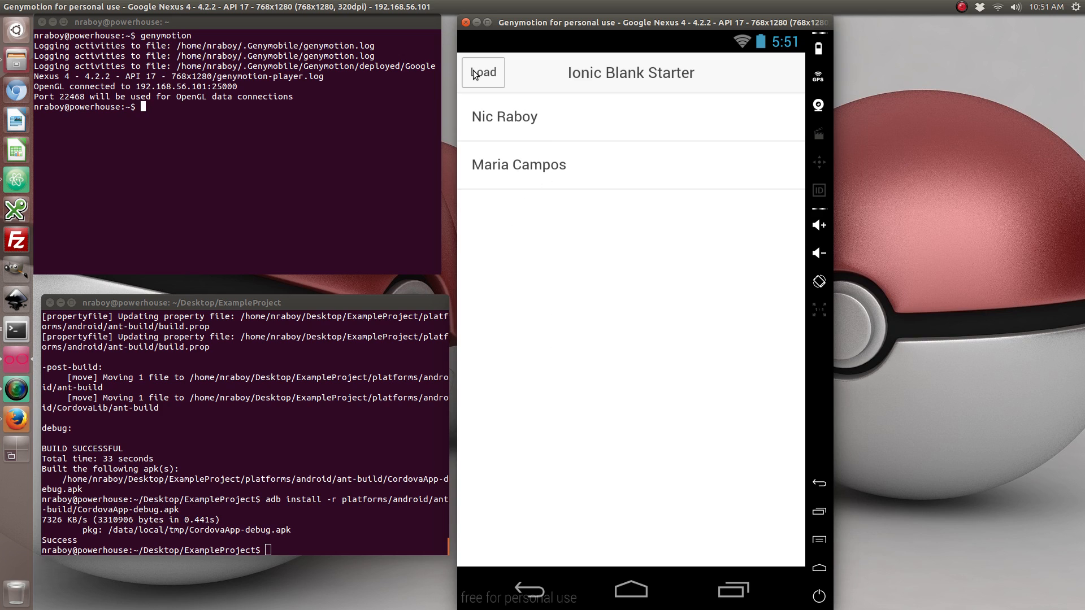
mouse_move(518, 331)
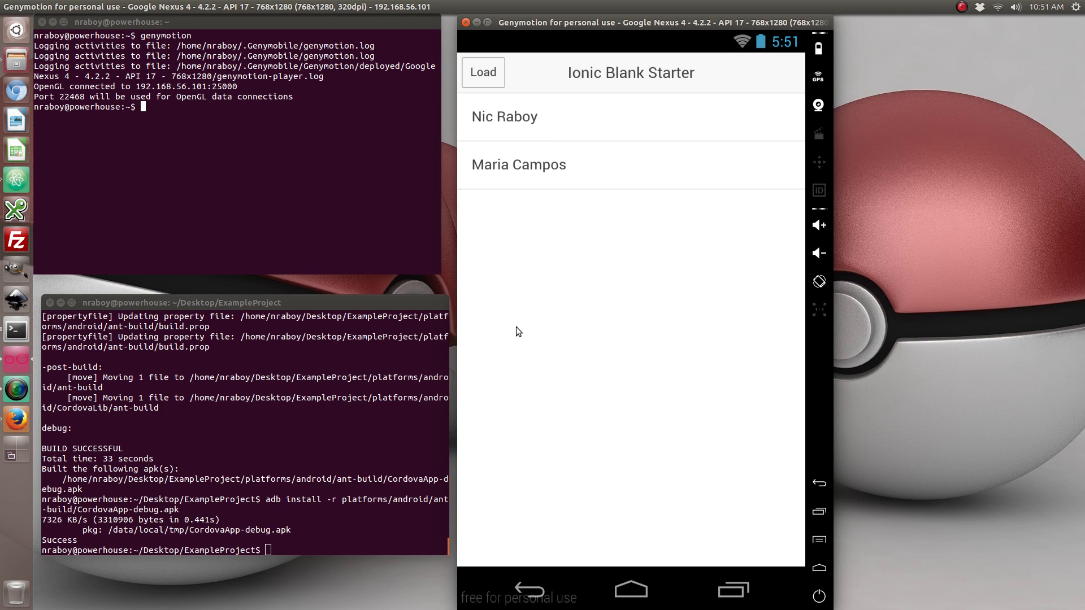
mouse_move(100, 191)
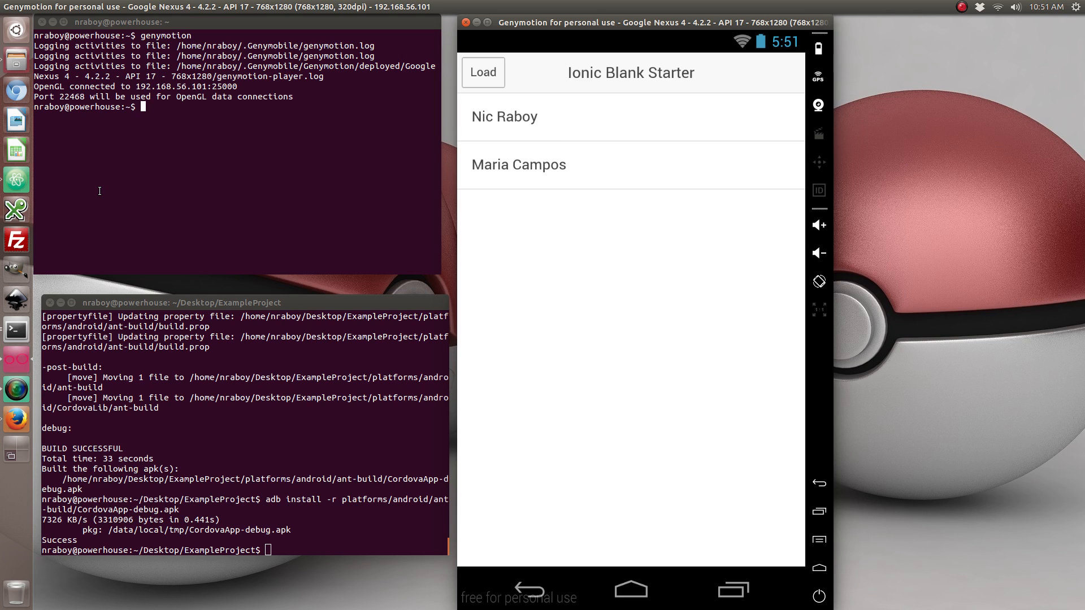
mouse_move(56, 195)
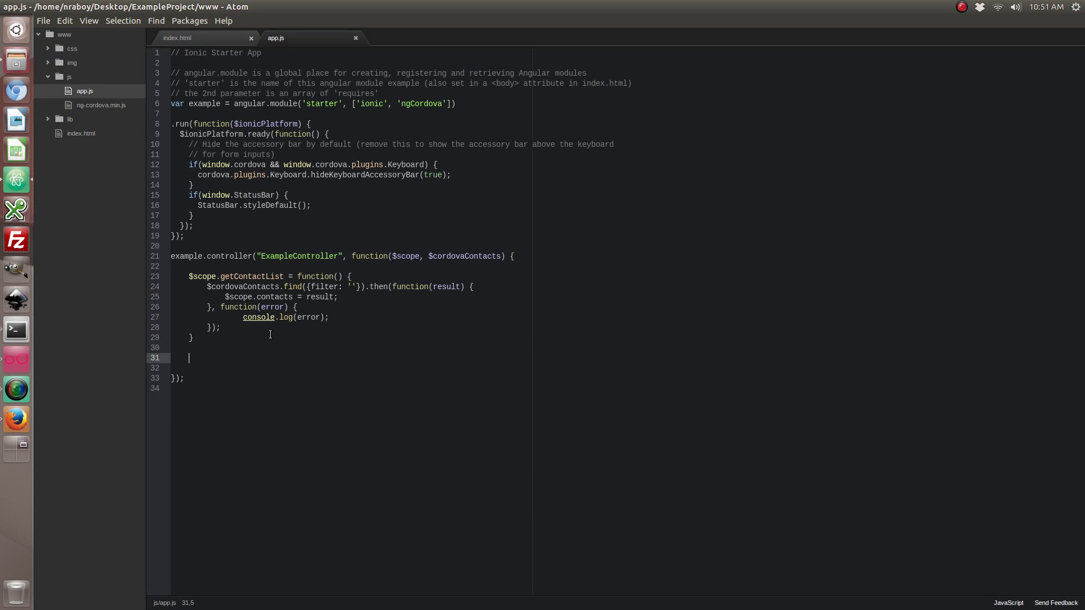
Step: Write $scope.createContact calling $cordovaContacts.save with displayName "Steve Jobs"
text($scope.)
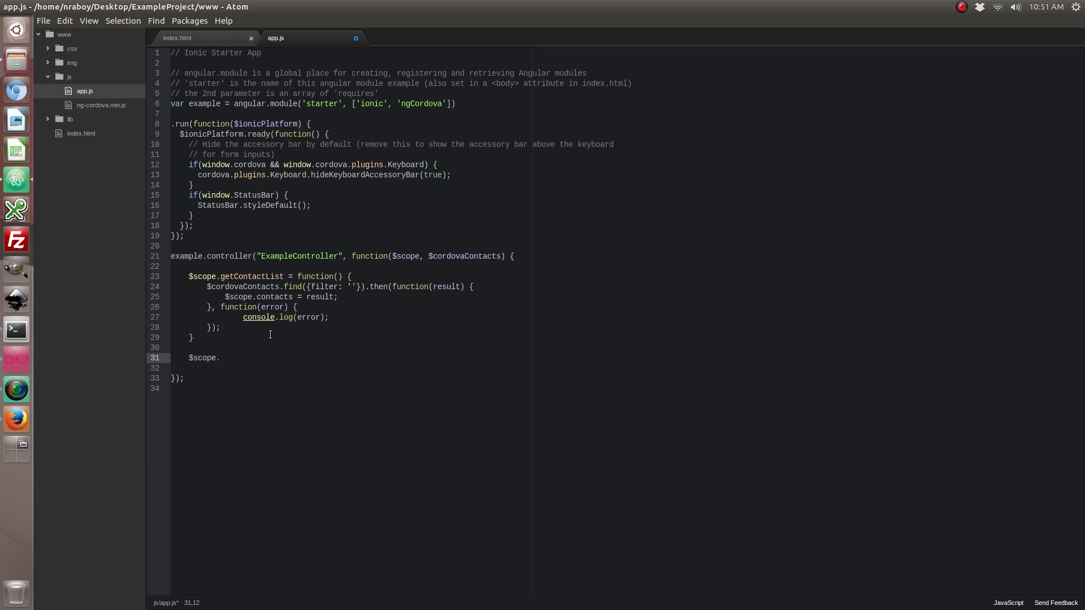
text(createContact = function() {)
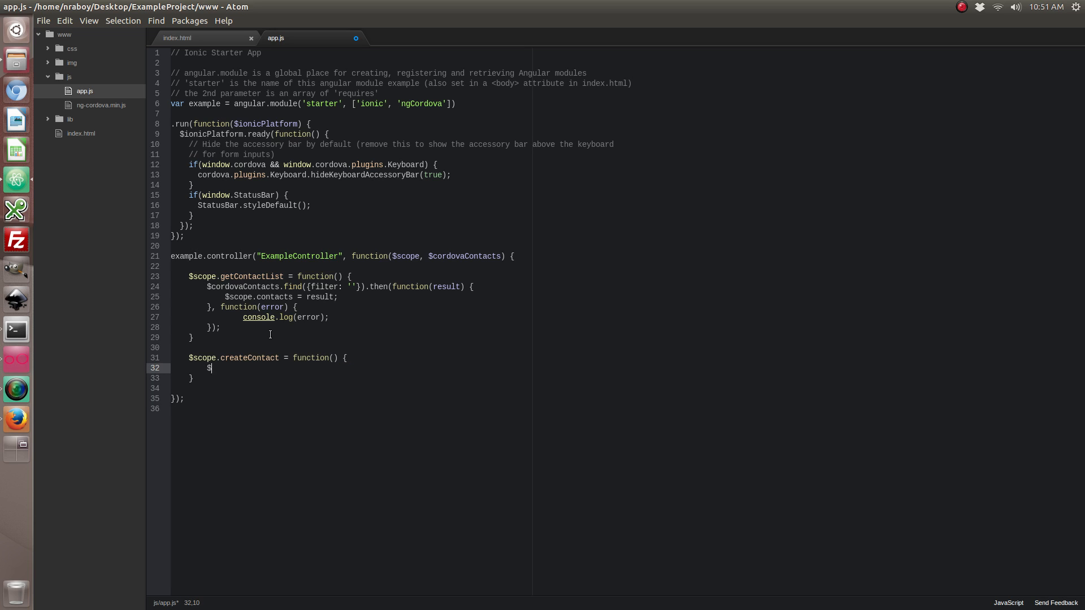
text($cordovaConta)
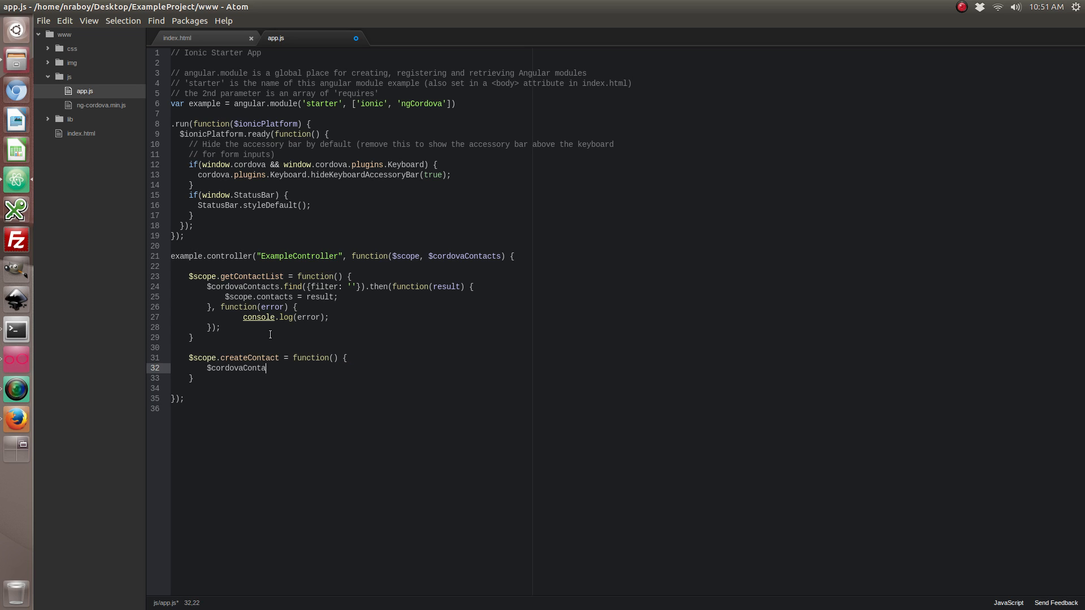
text(cts.)
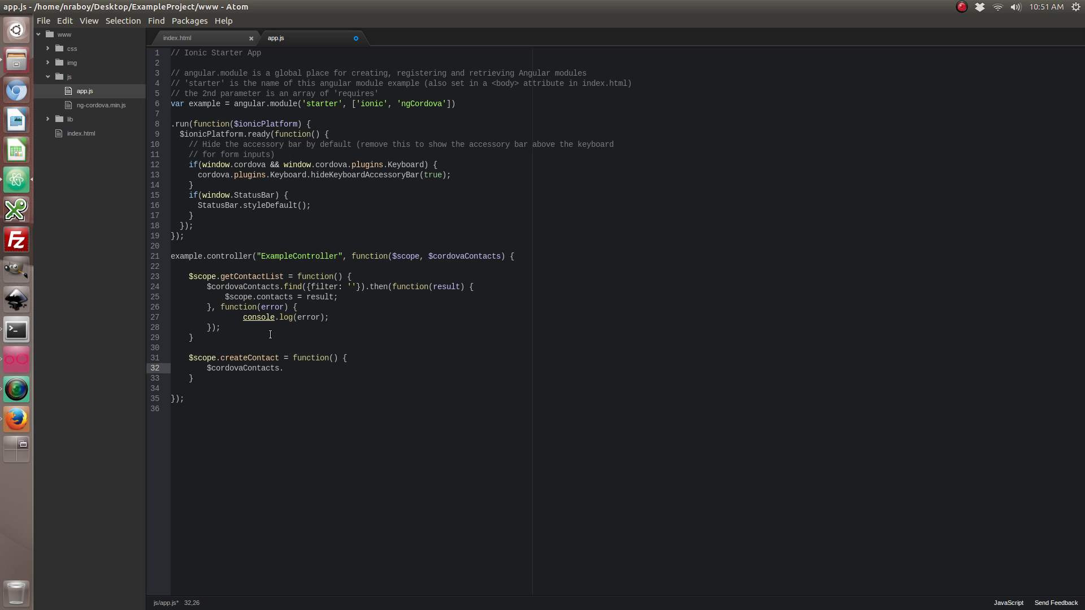
text(save)
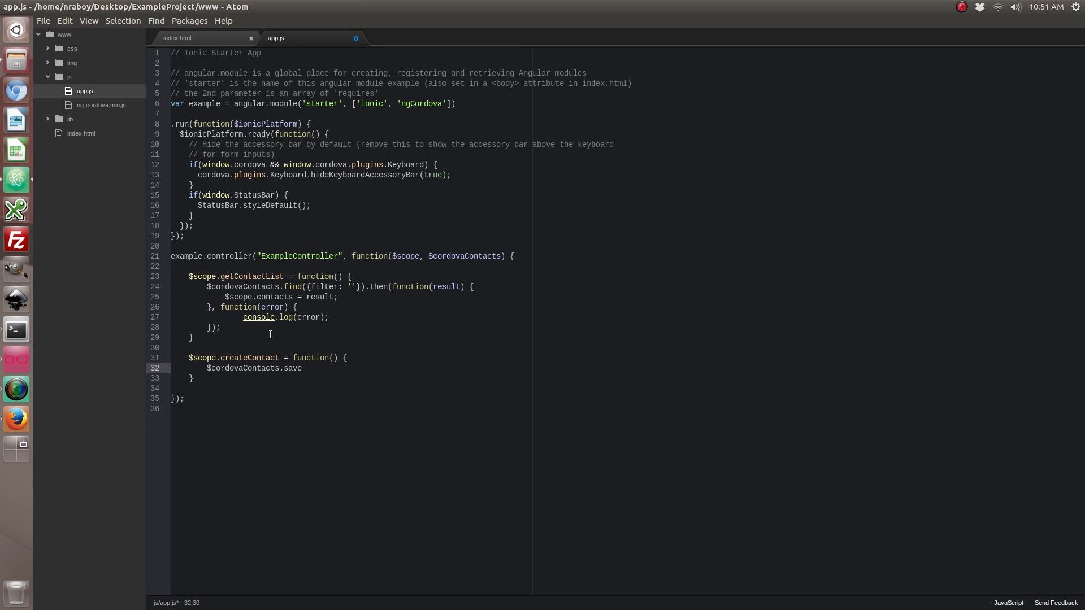
click(301, 367)
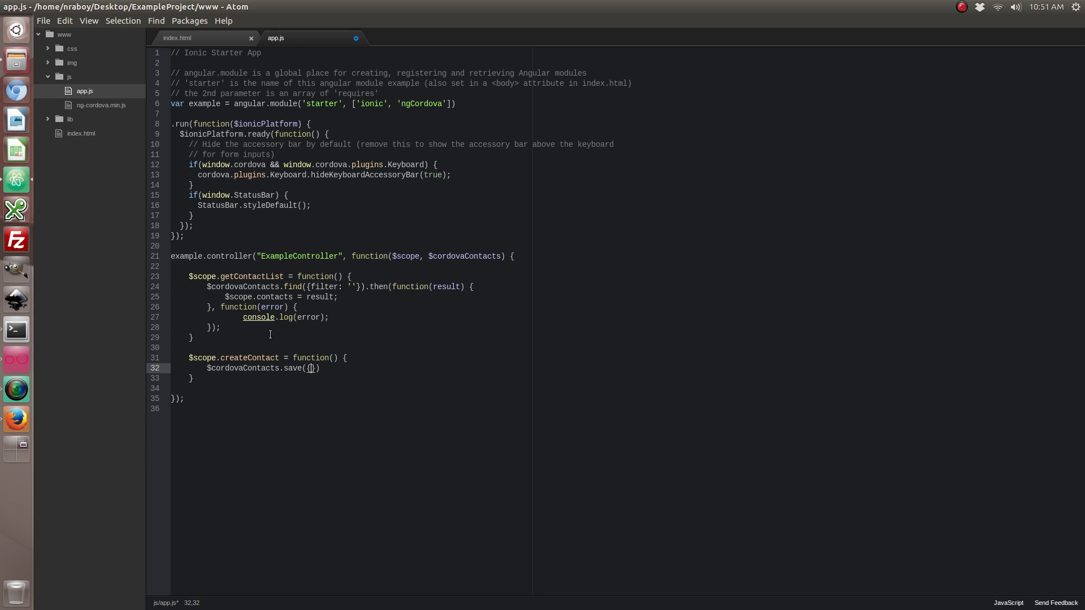
text({"dis")
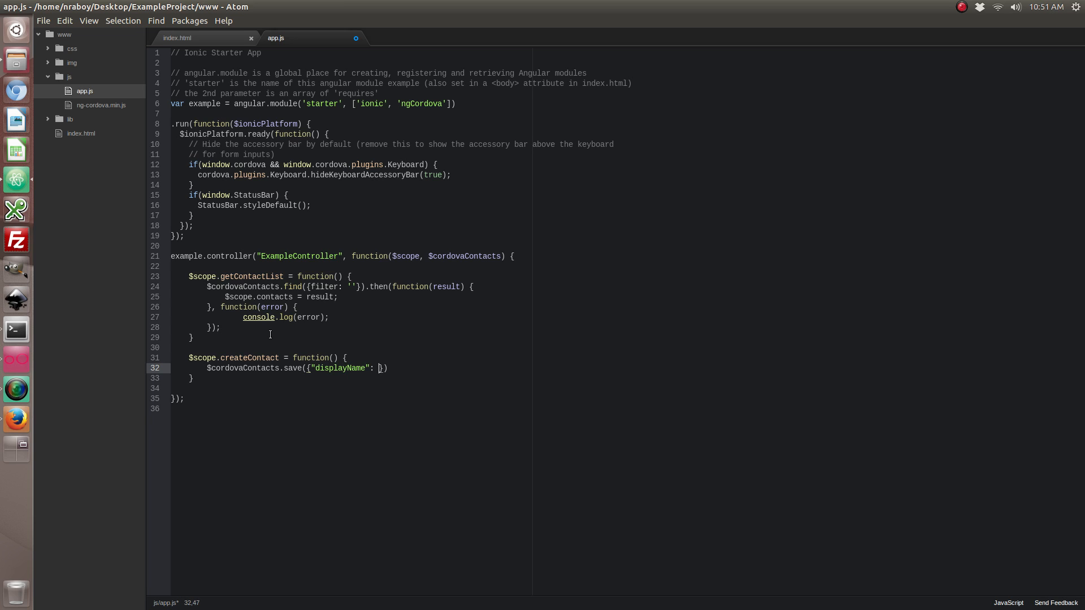
text(Steve Jobs")
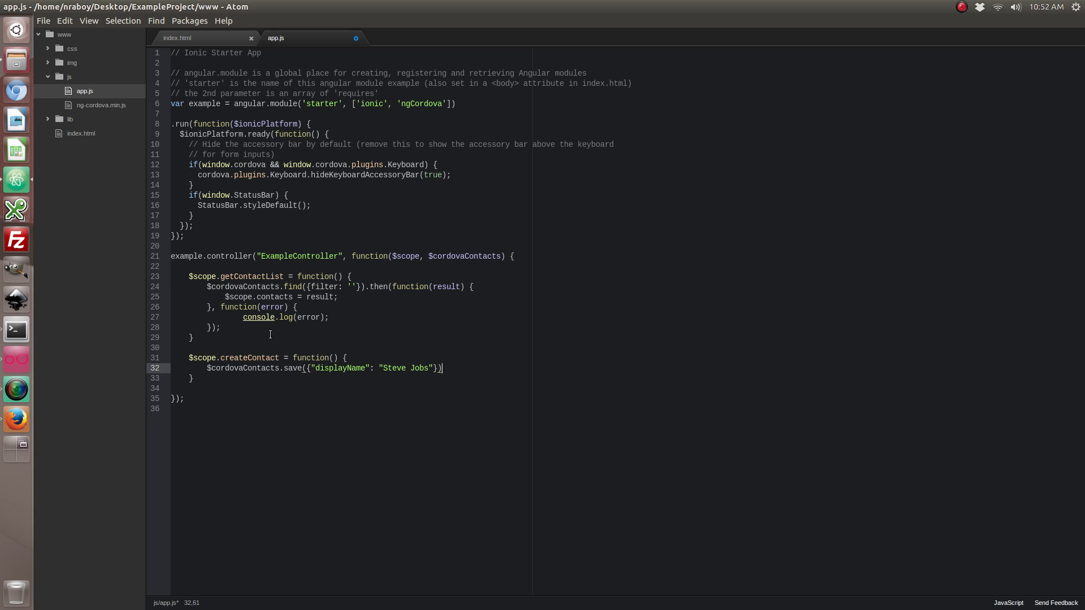
Step: Chain .then with blank success and error function(result) handlers
text(.then)
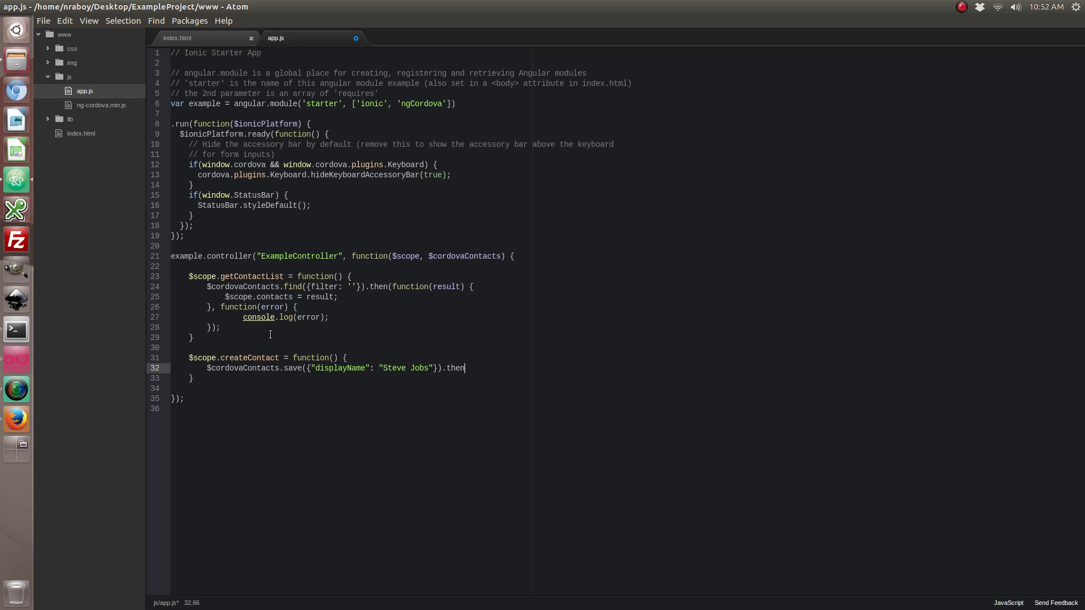
text((function(result))
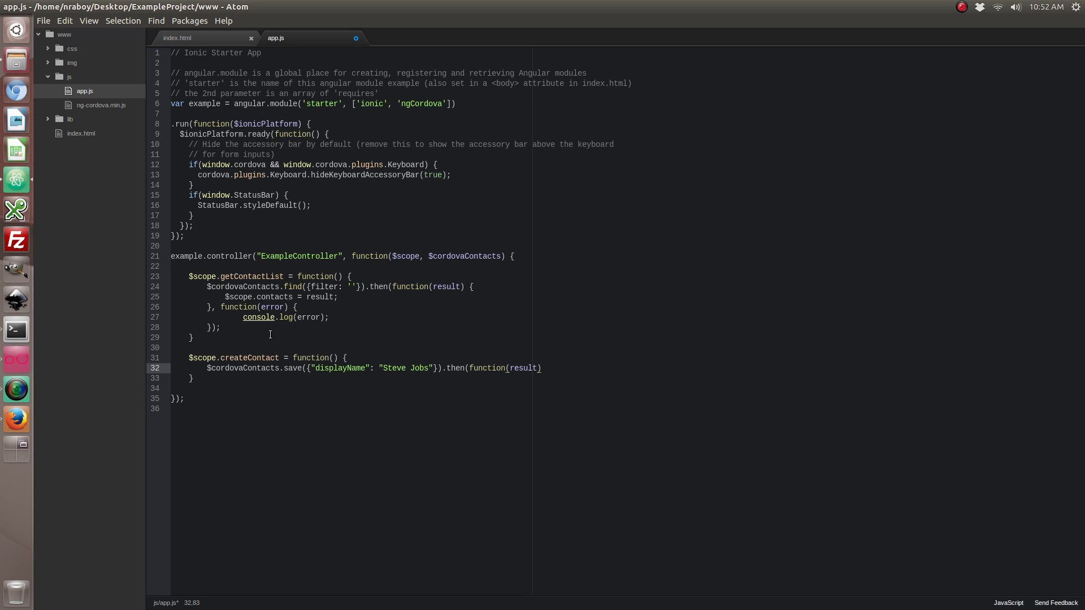
text({)
text(}, function(error) {)
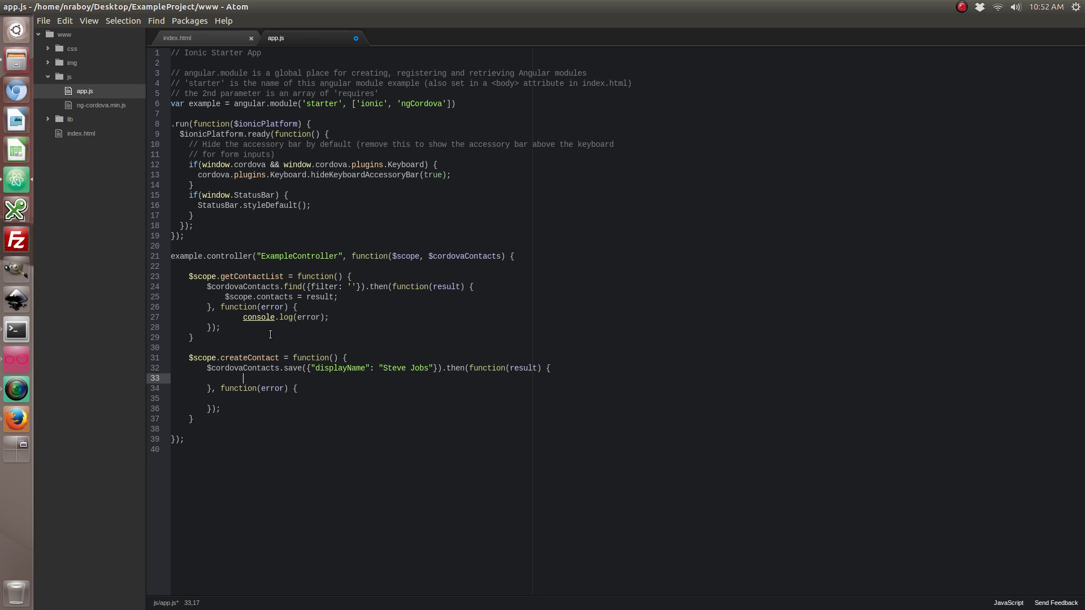
text(// blank)
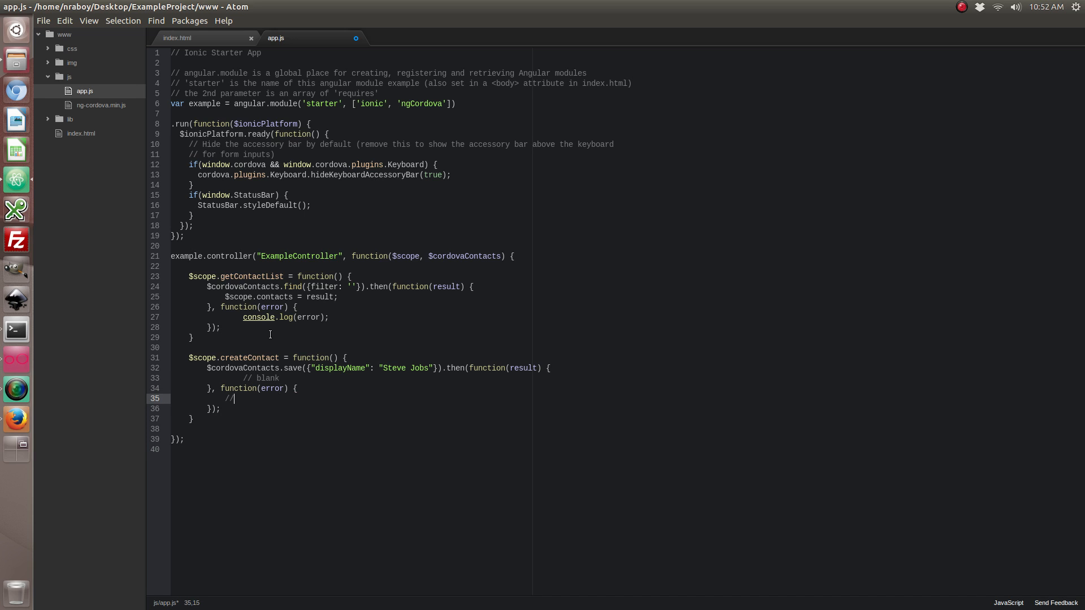
text(blank)
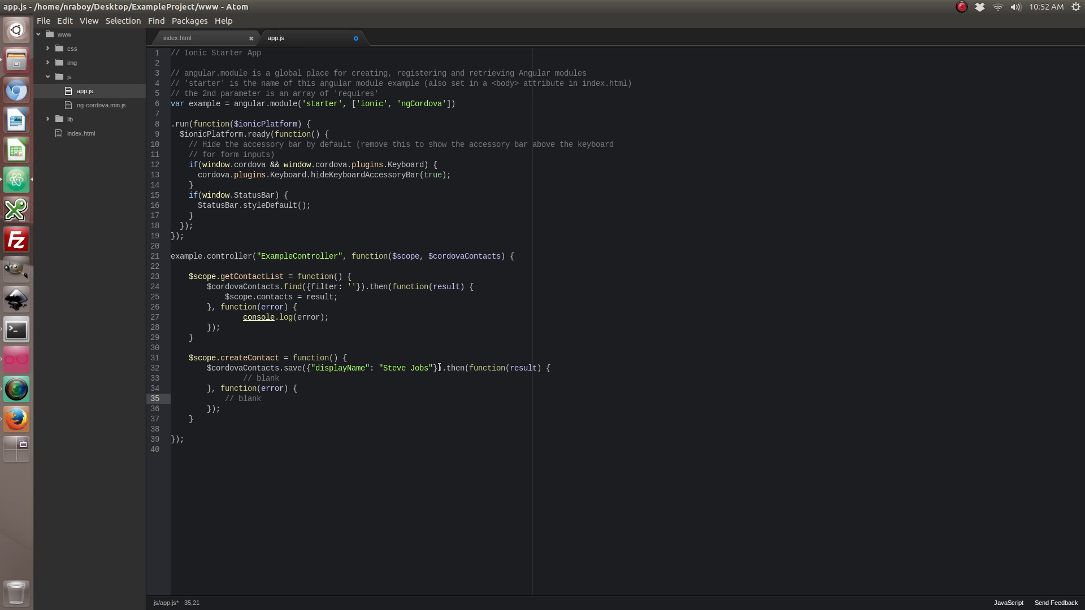
click(292, 367)
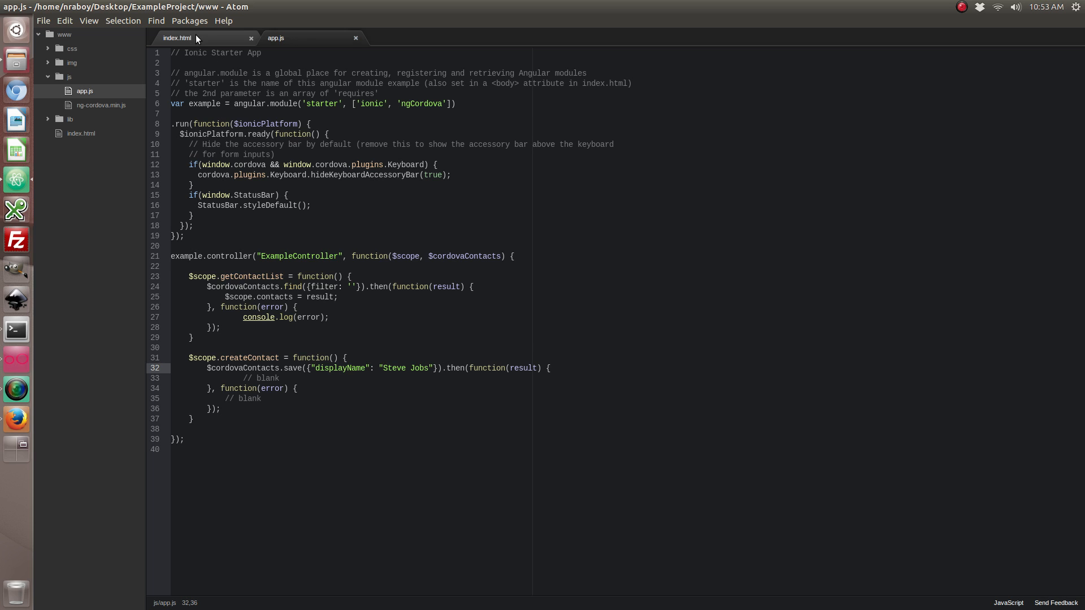
Step: Add a New button with ng-click="createContact()" after the h1 in index.html and save
click(177, 37)
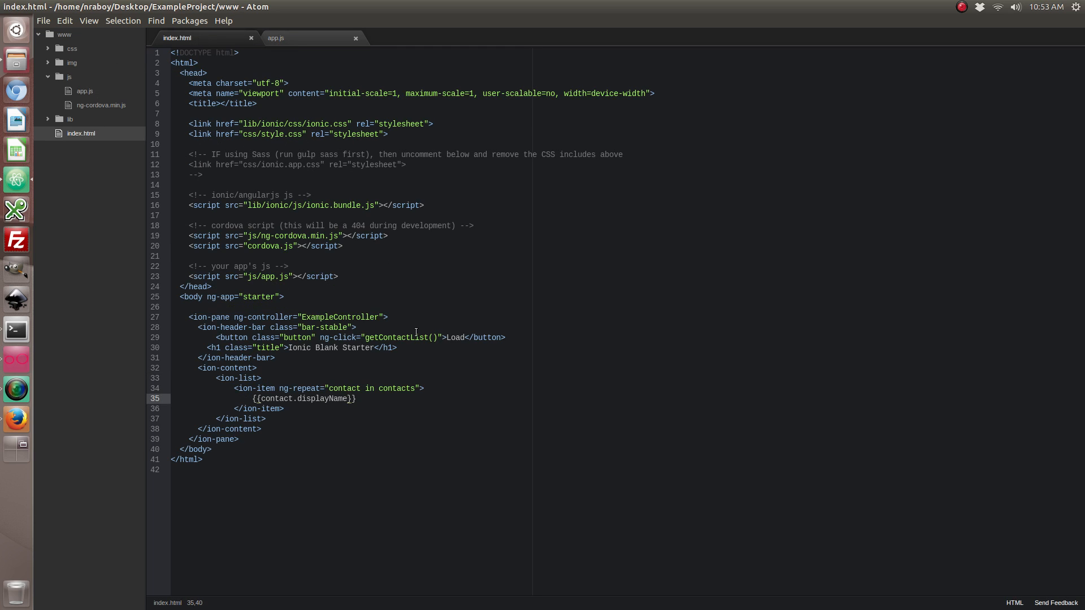
click(424, 347)
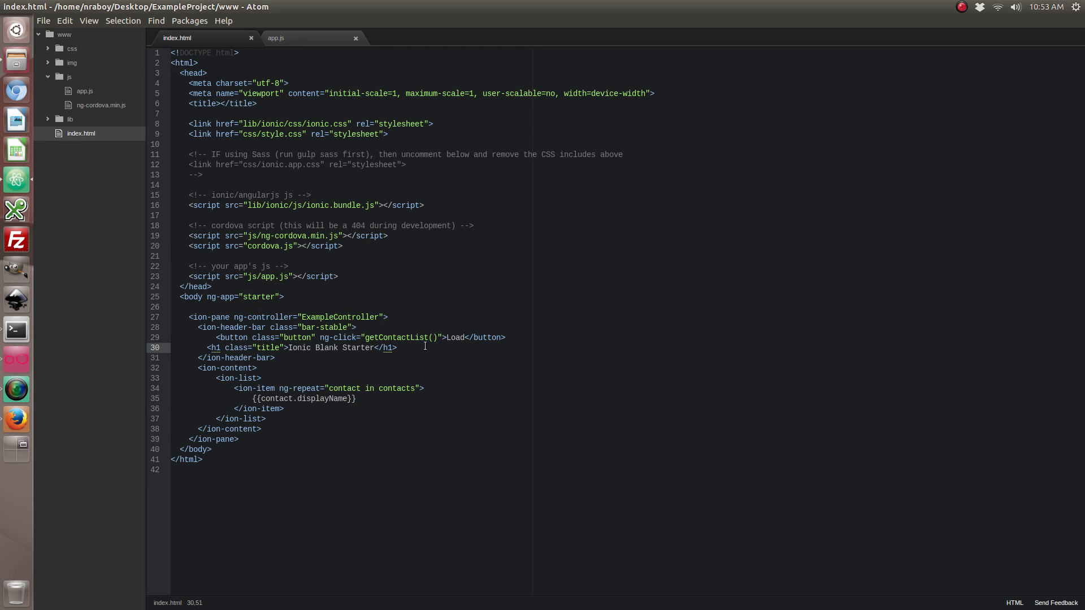
text(<u)
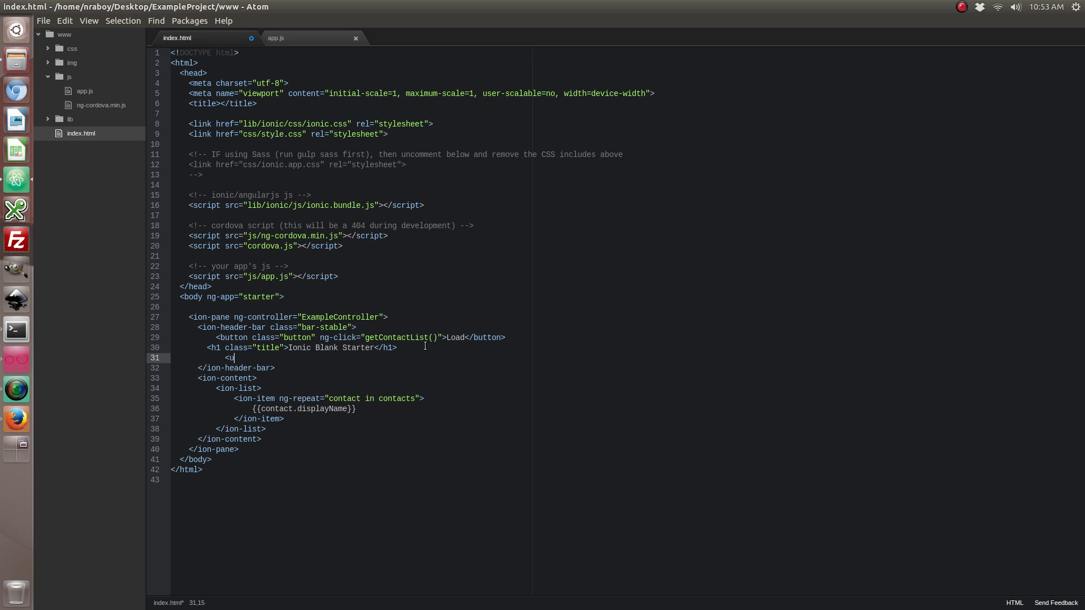
text(button class="button)
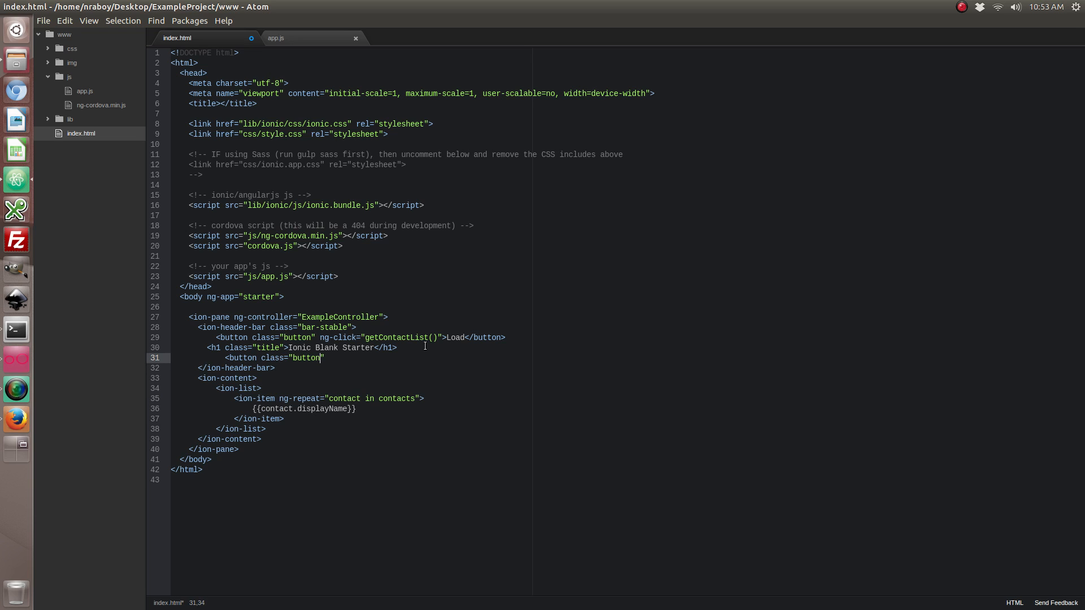
text(ng-click="creat)
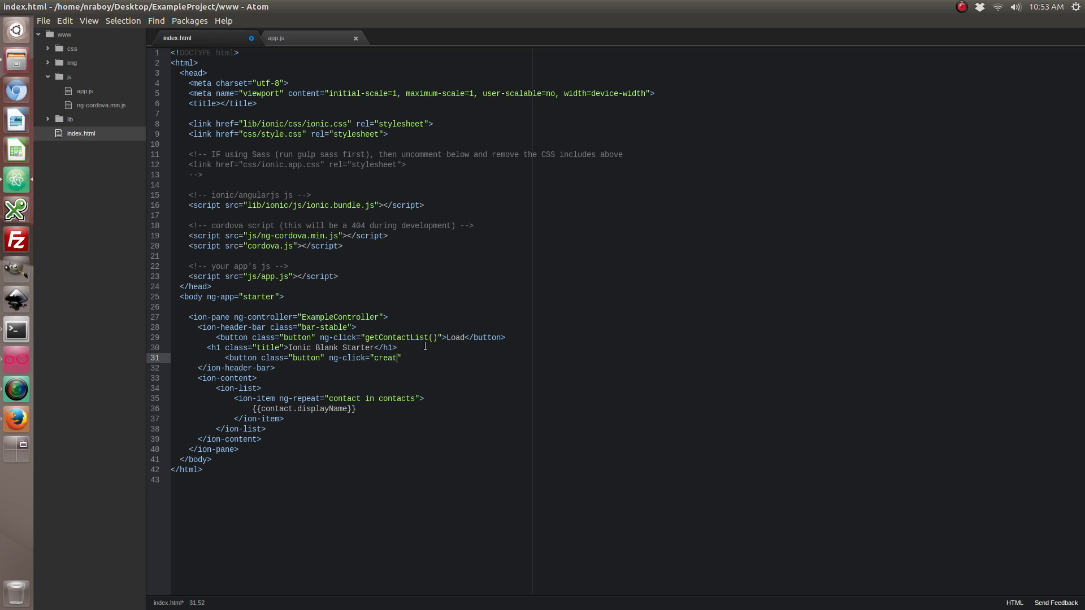
text(eContact())
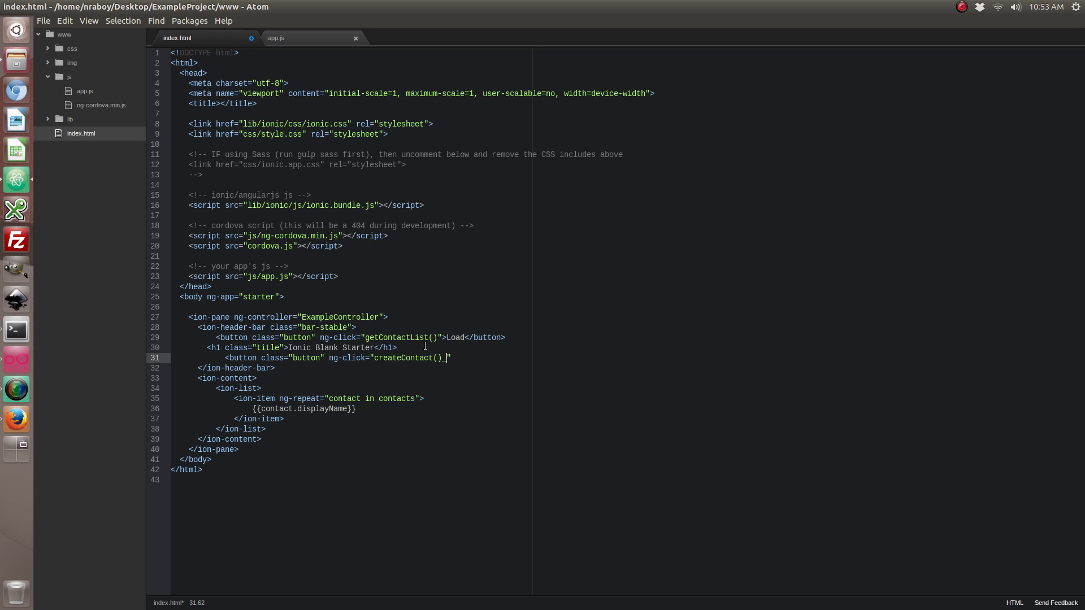
text(")
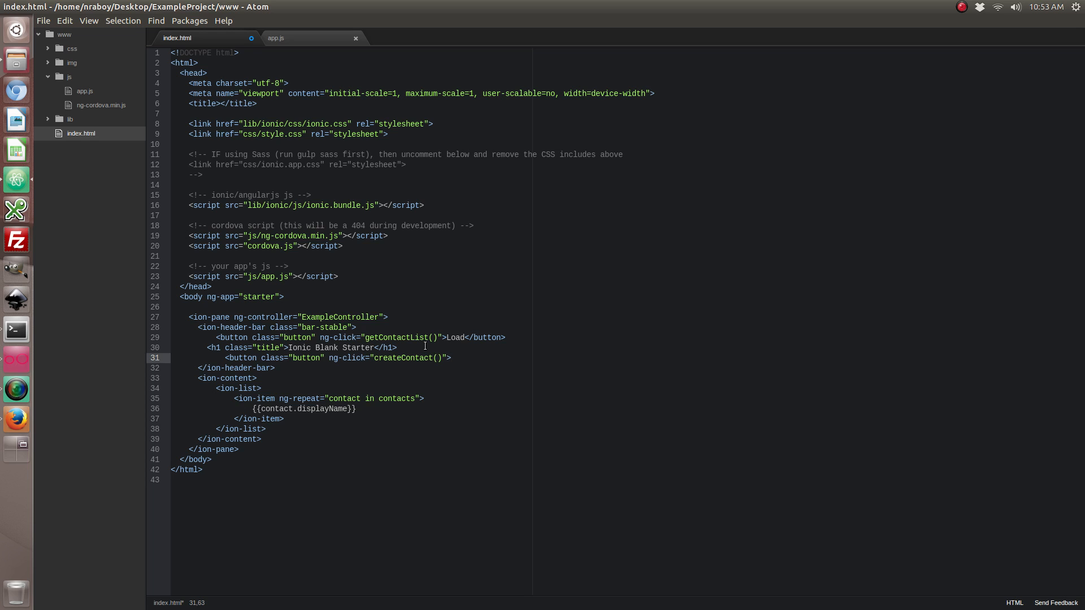
text(New)
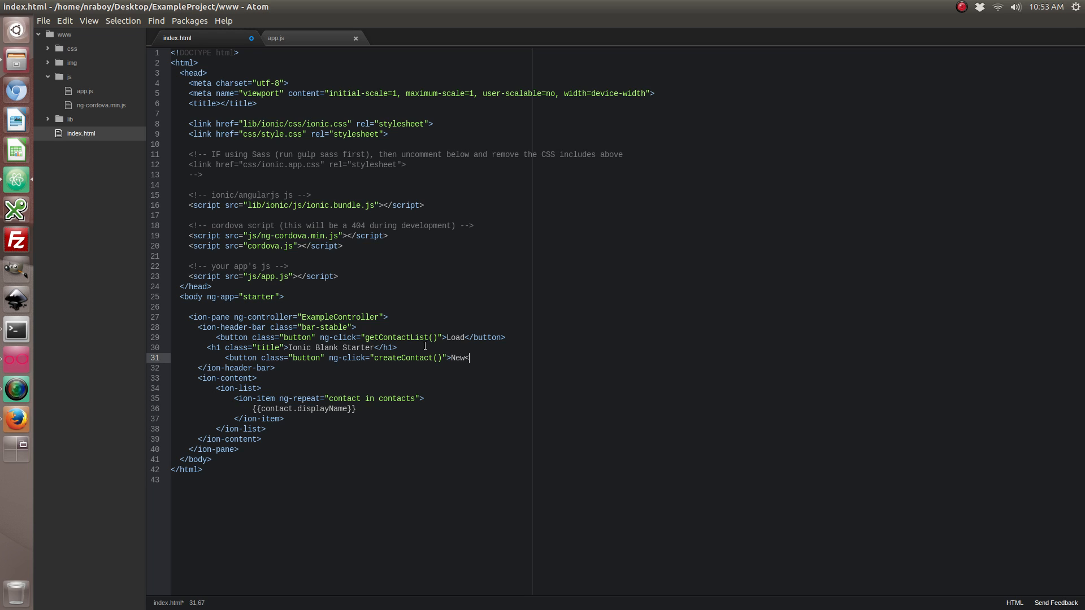
text(</button>)
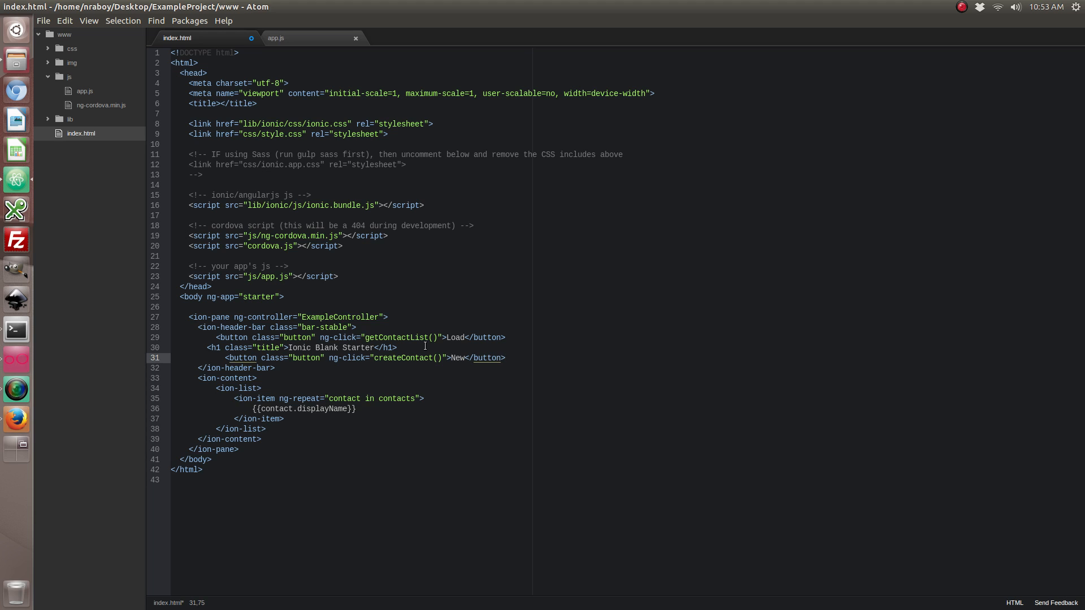
key(ctrl+s)
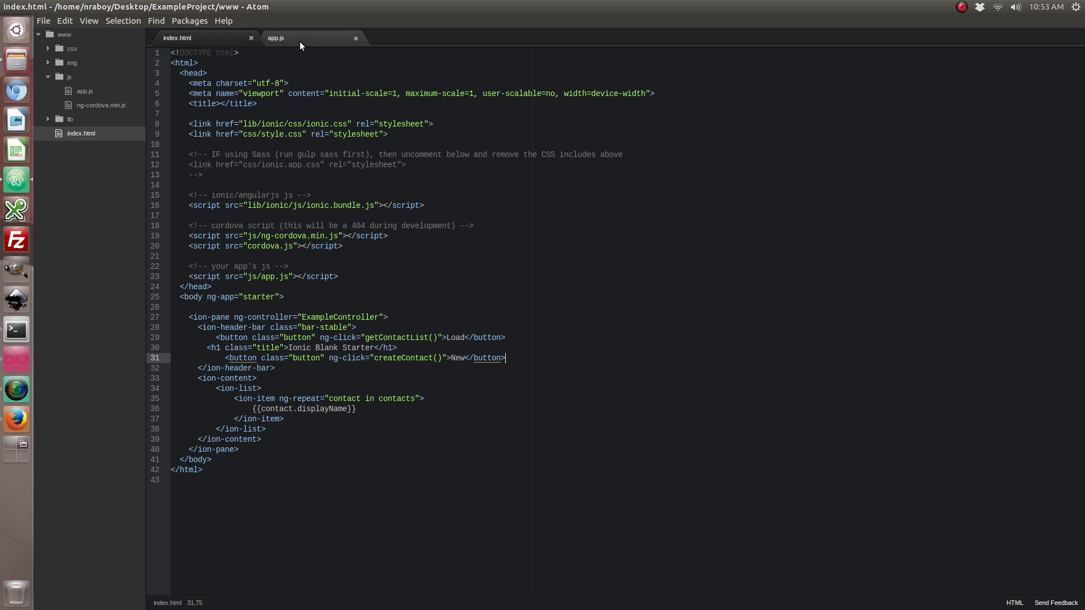
Step: Call $scope.getContactList(); in createContact's success callback in app.js and save
click(275, 38)
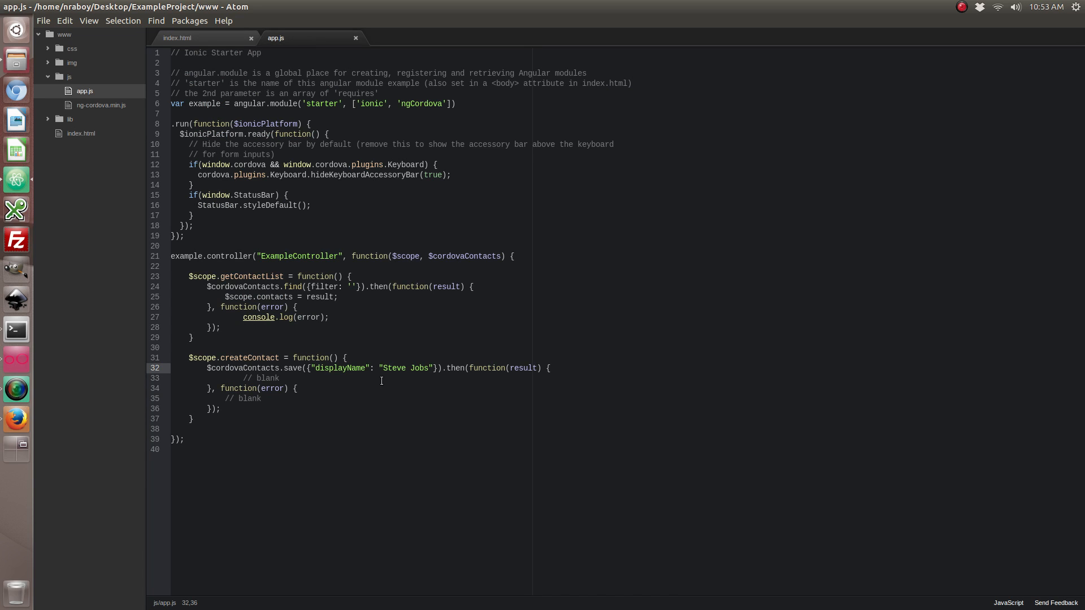
key(enter)
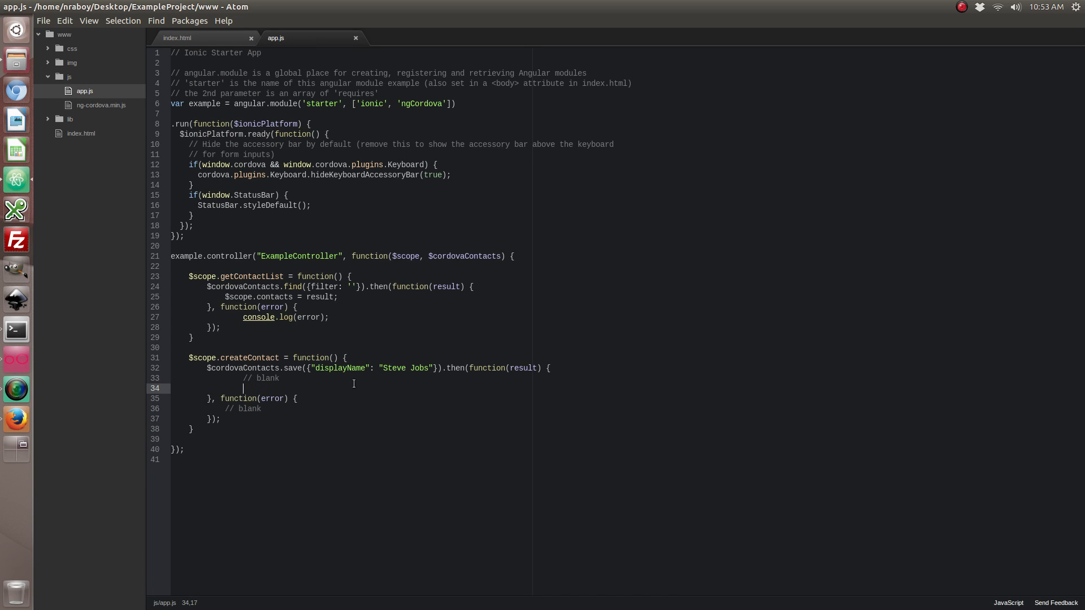
text($scope.)
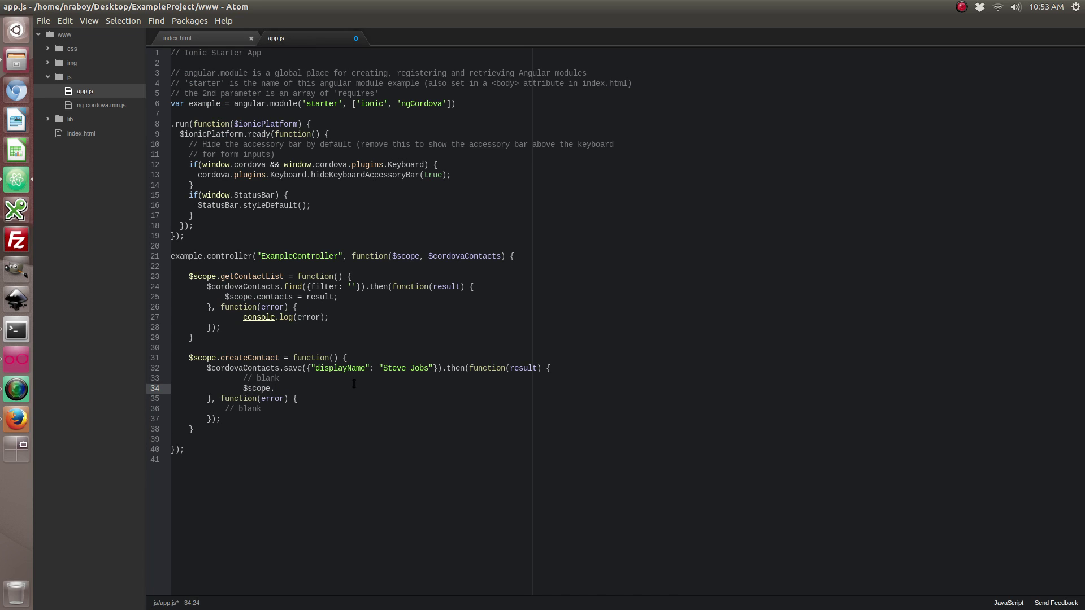
text(getContact)
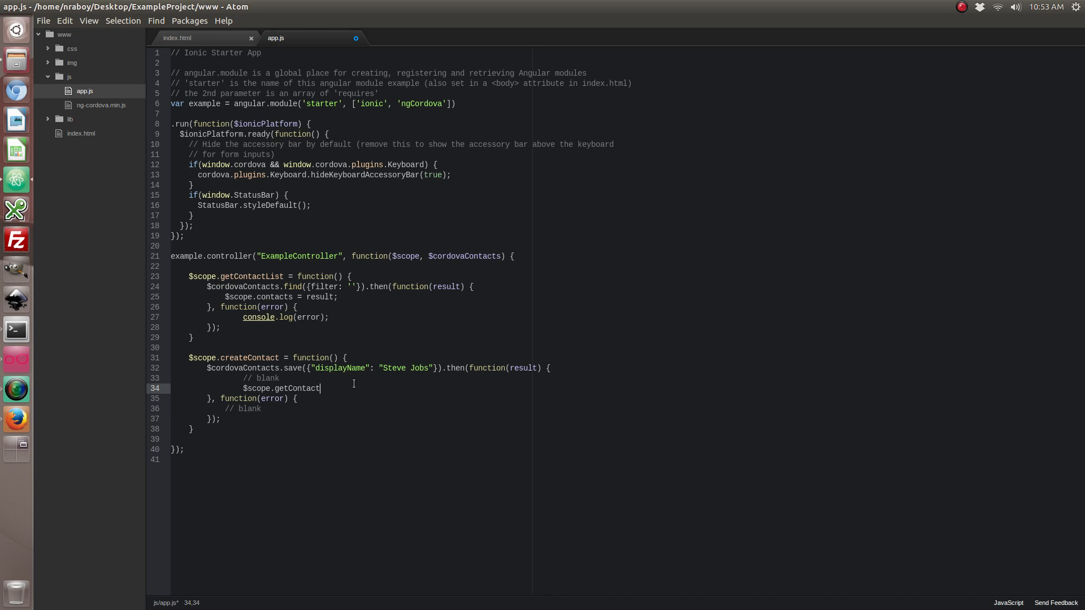
text(List();)
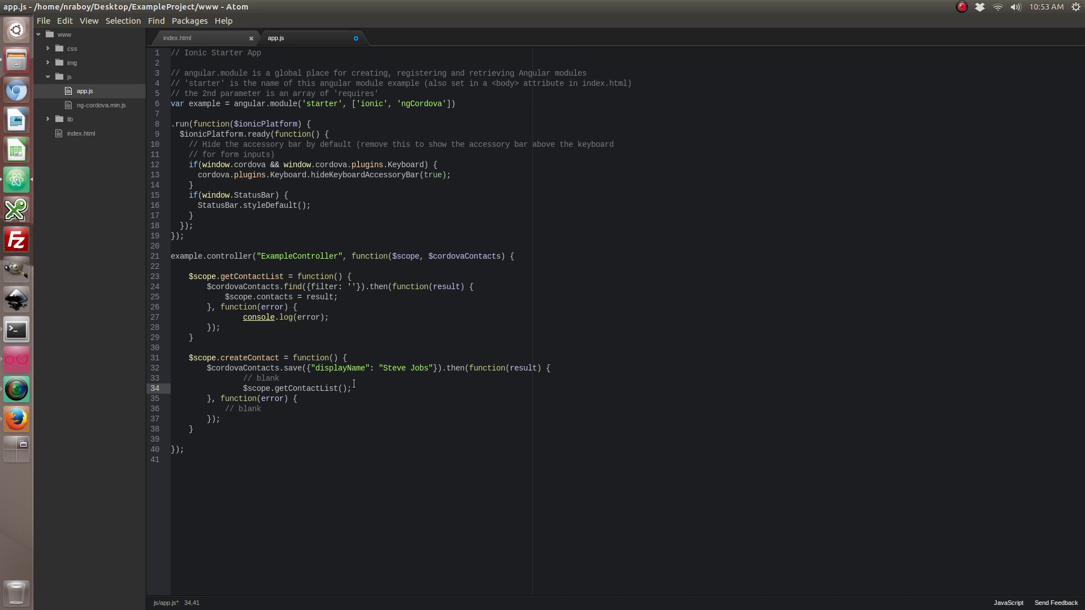
key(ctrl+s)
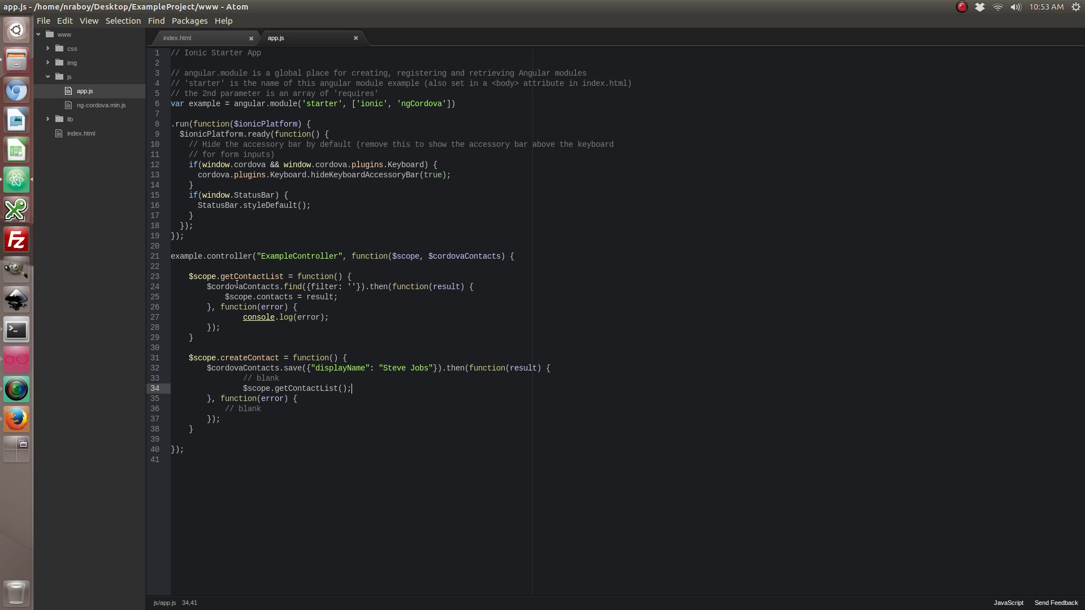
mouse_move(242, 362)
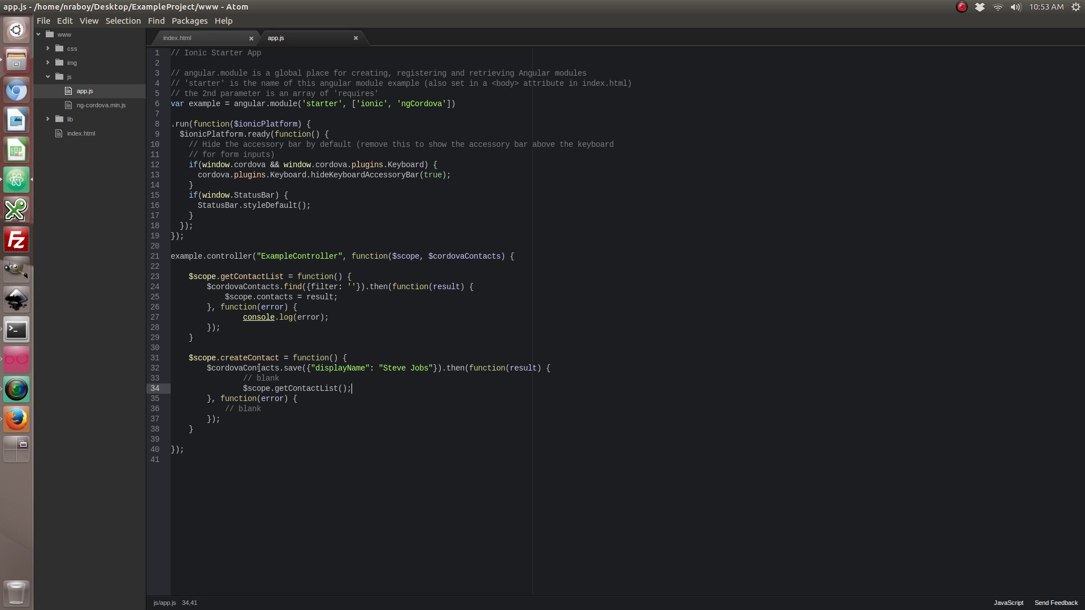
mouse_move(122, 269)
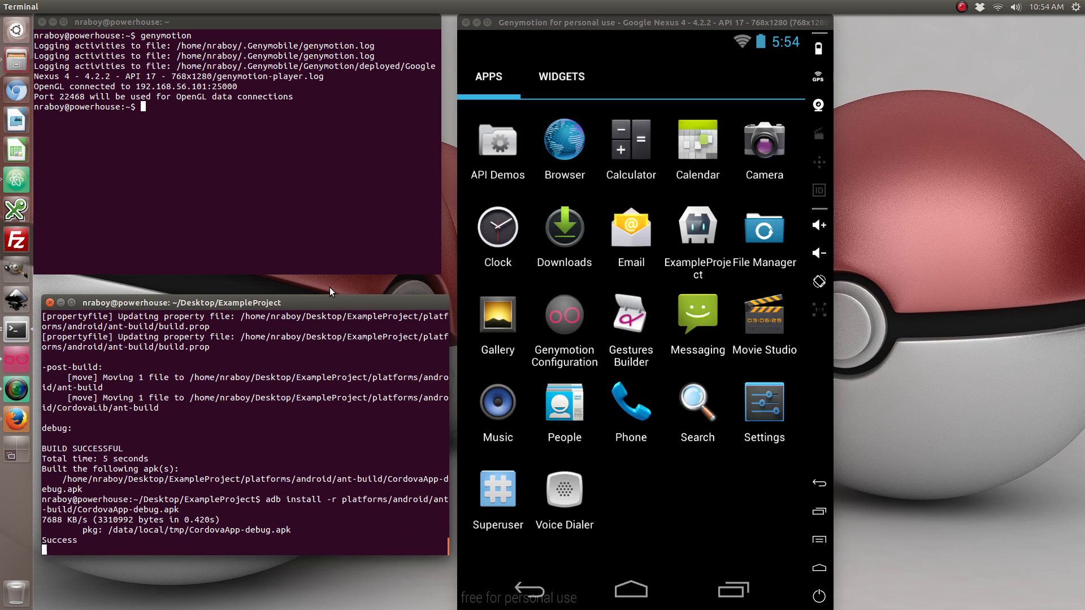
mouse_move(686, 233)
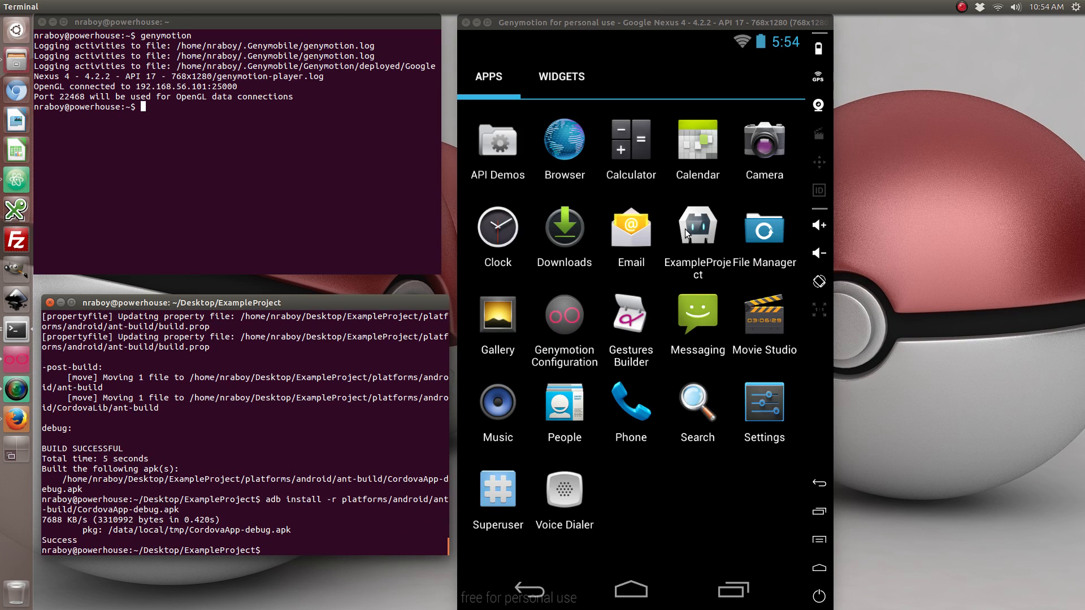
Step: Launch ExampleProject and tap New, adding Steve Jobs below Nic Raboy and Maria Campos
click(697, 227)
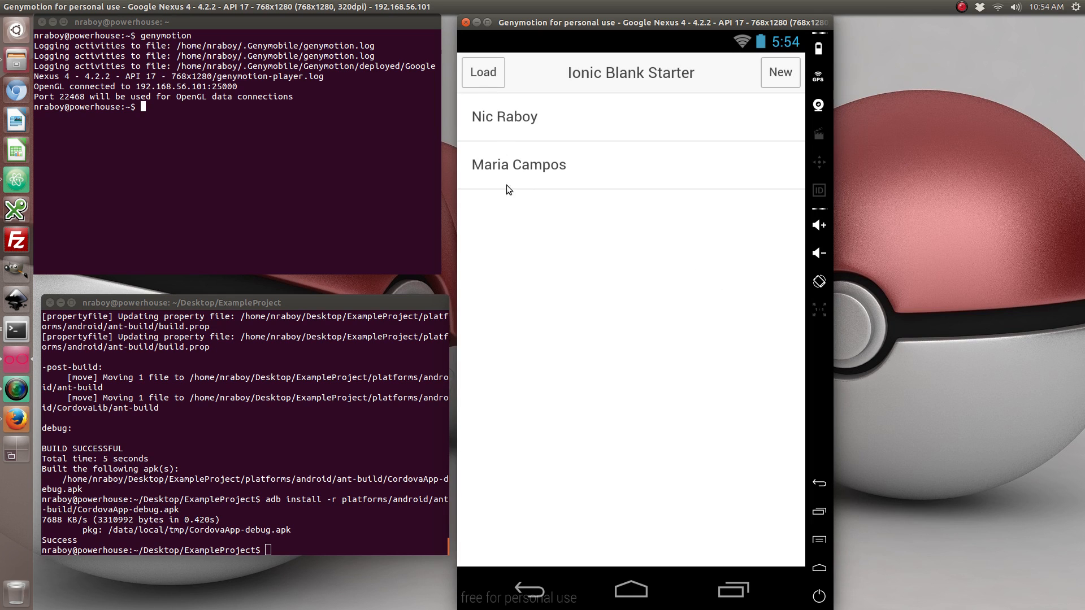
mouse_move(776, 81)
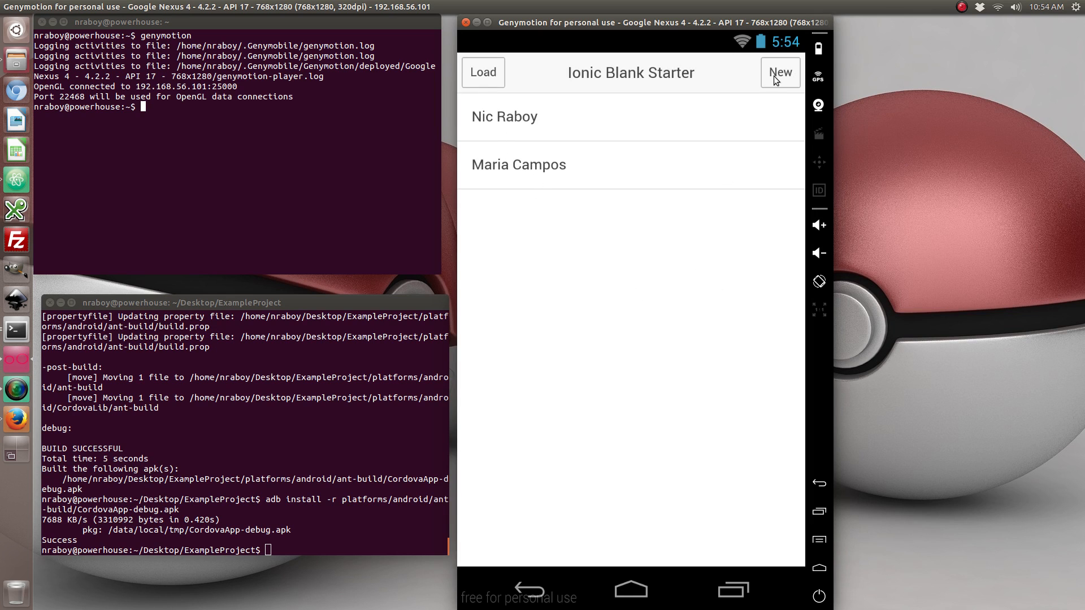
click(780, 73)
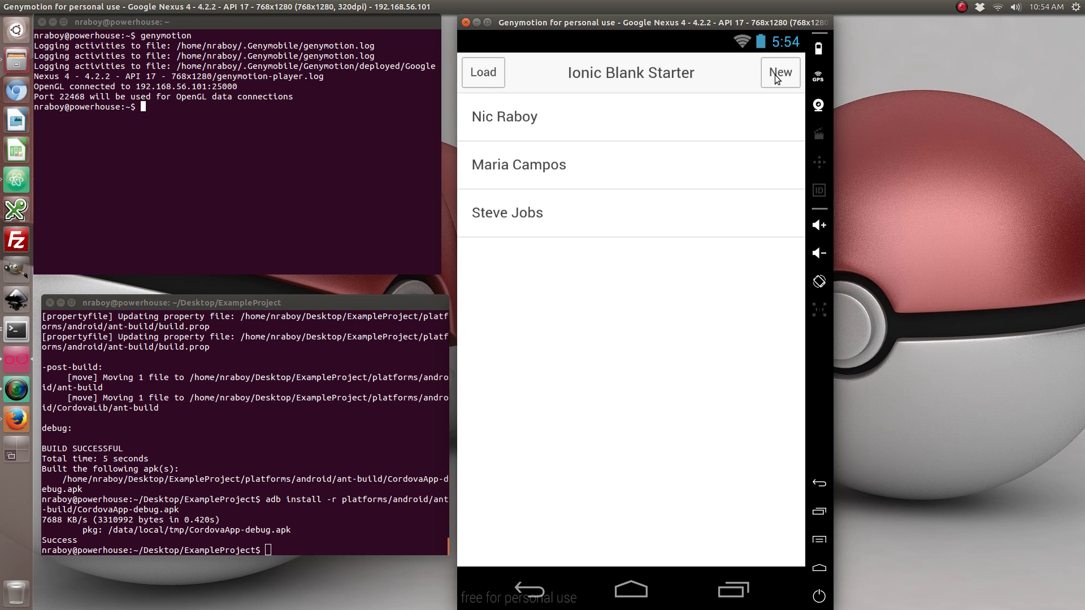
mouse_move(494, 420)
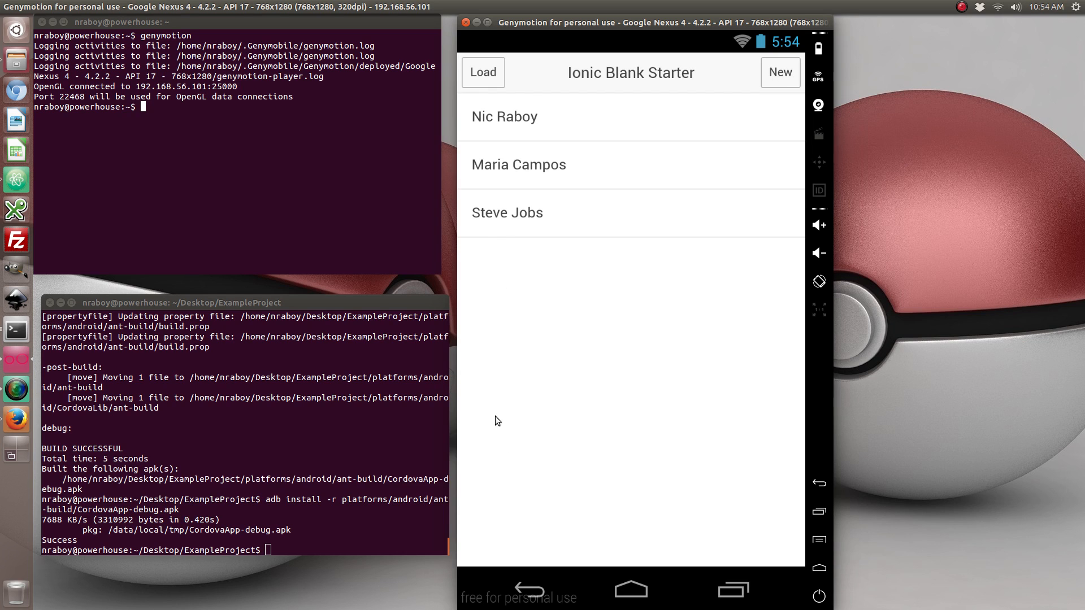
mouse_move(540, 589)
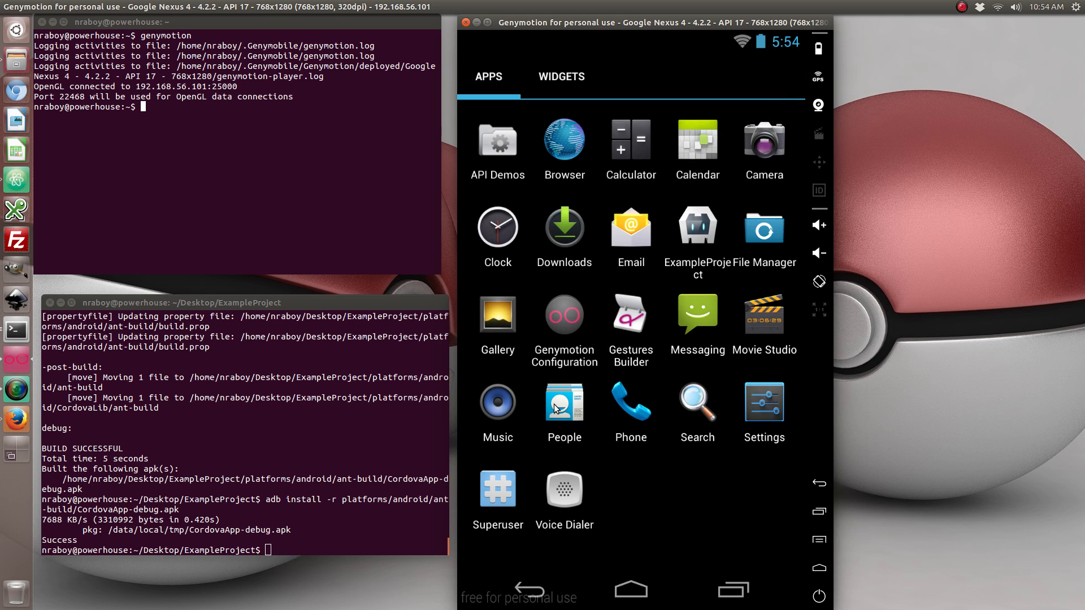
click(564, 400)
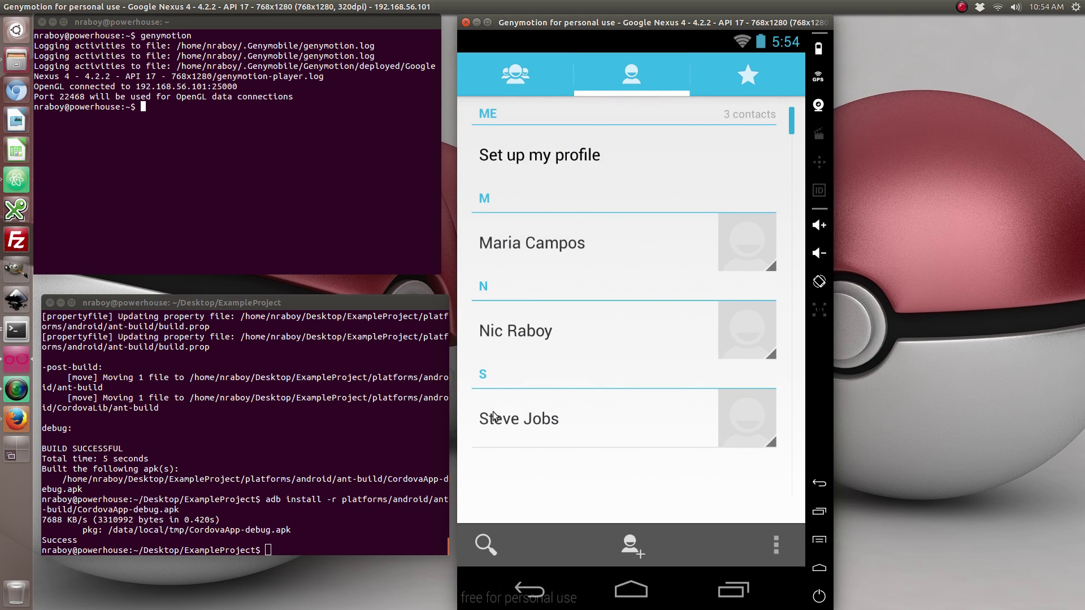
mouse_move(562, 457)
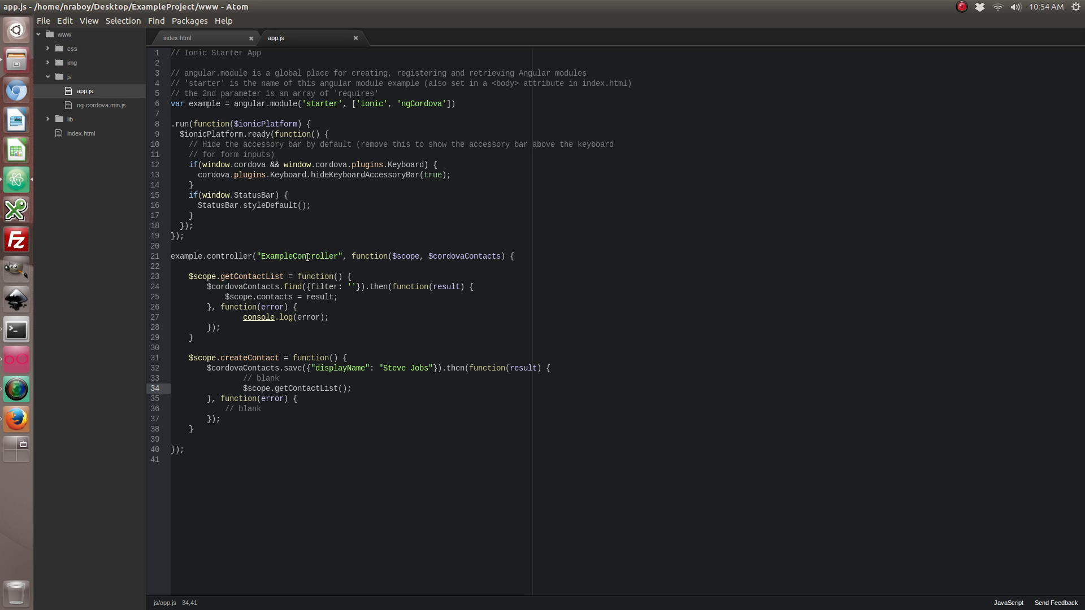
click(352, 387)
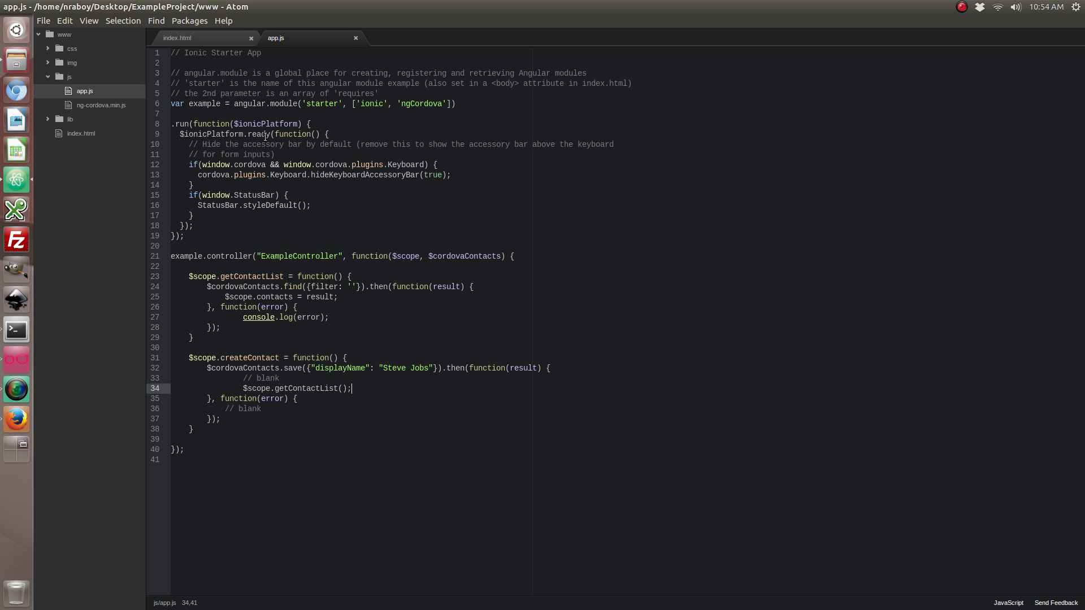
click(187, 135)
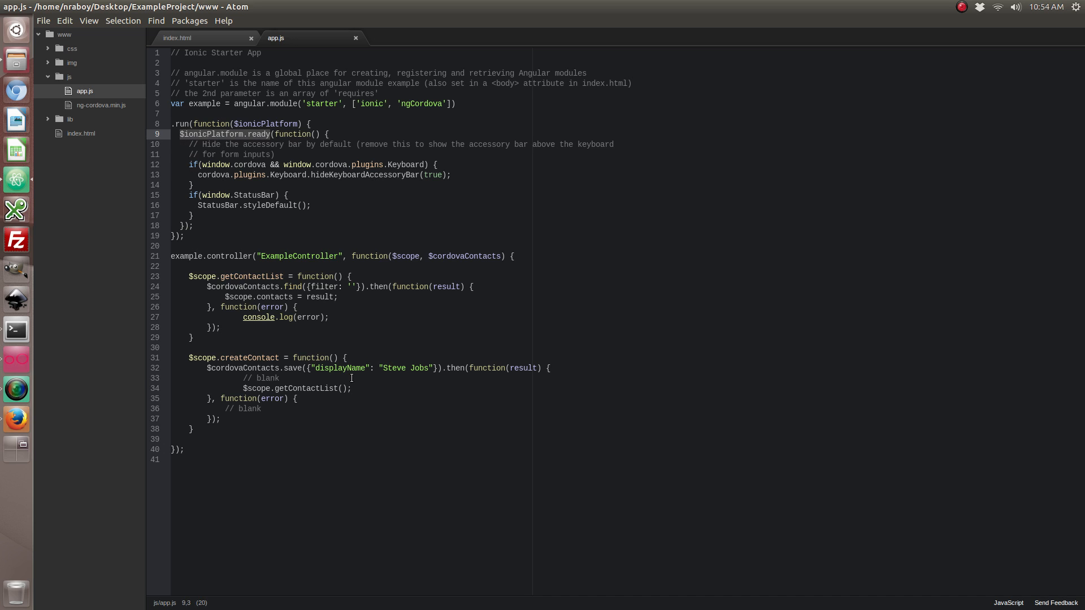
mouse_move(284, 302)
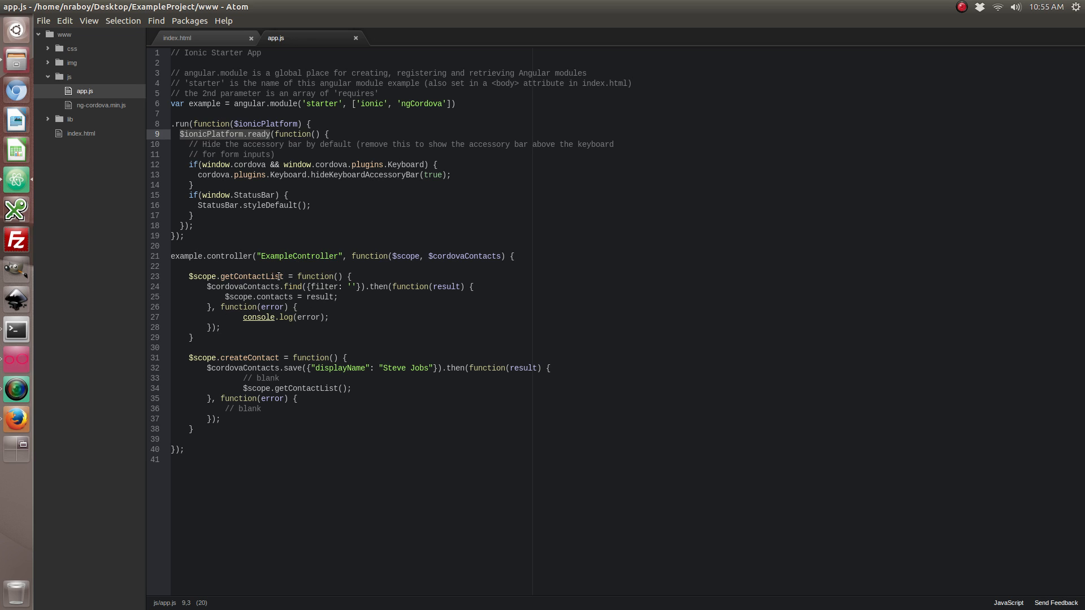
mouse_move(282, 284)
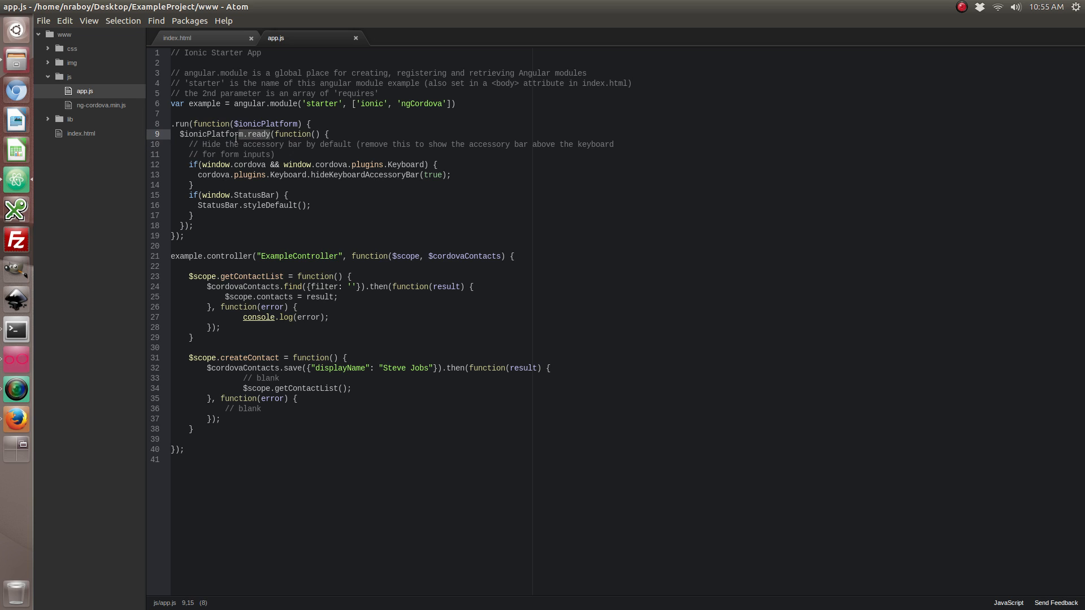
mouse_move(273, 140)
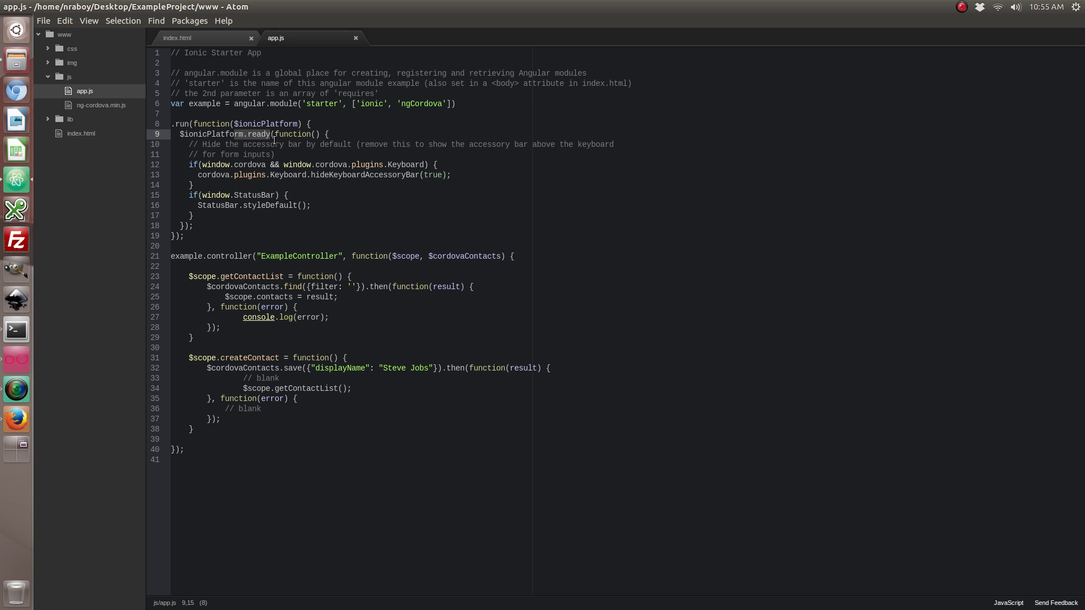